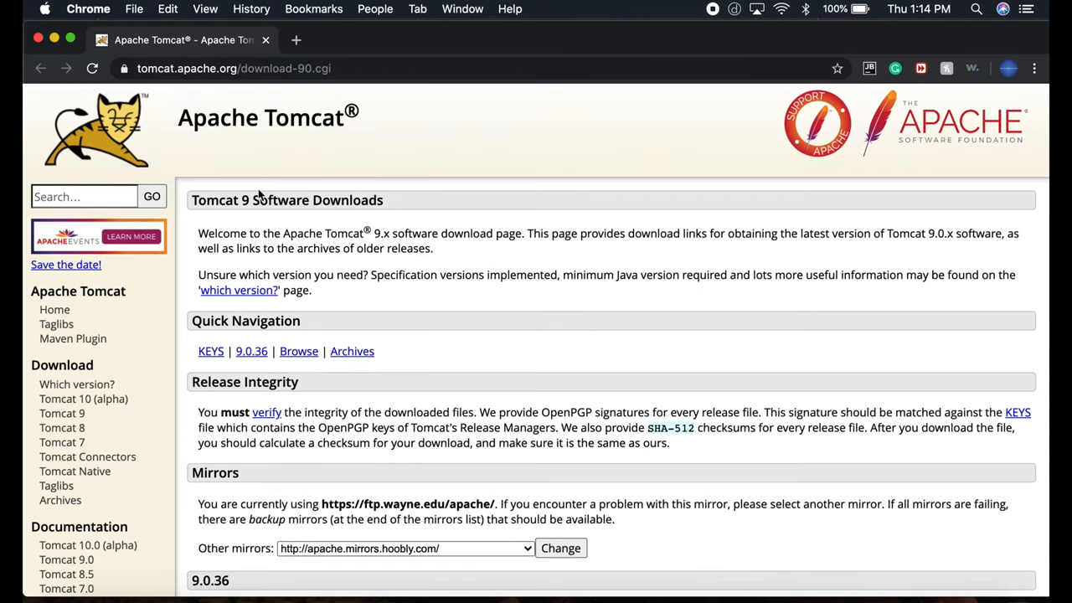
mouse_move(486, 315)
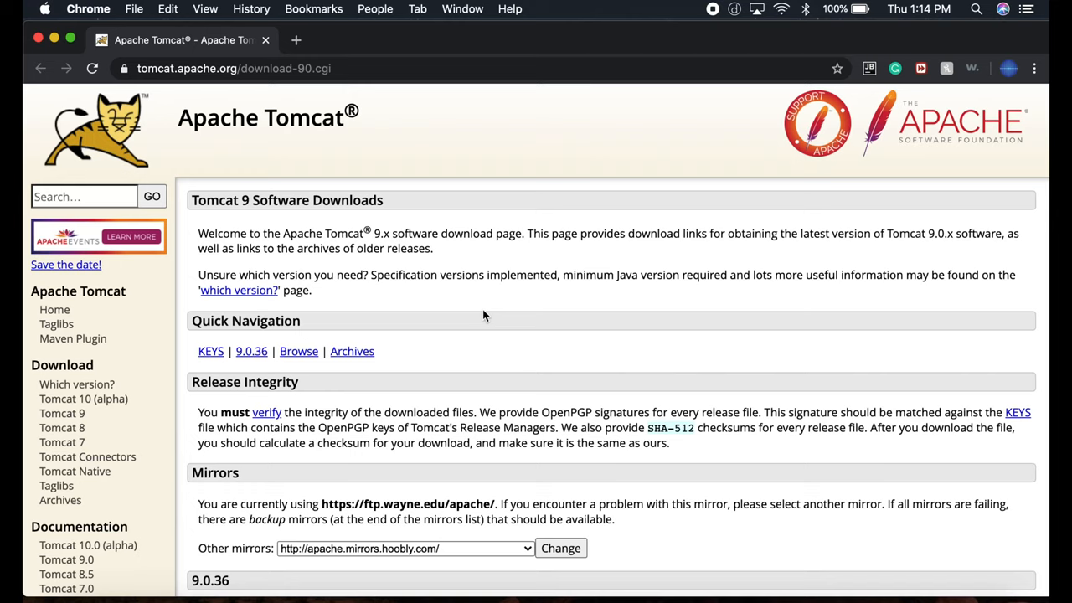
mouse_move(380, 99)
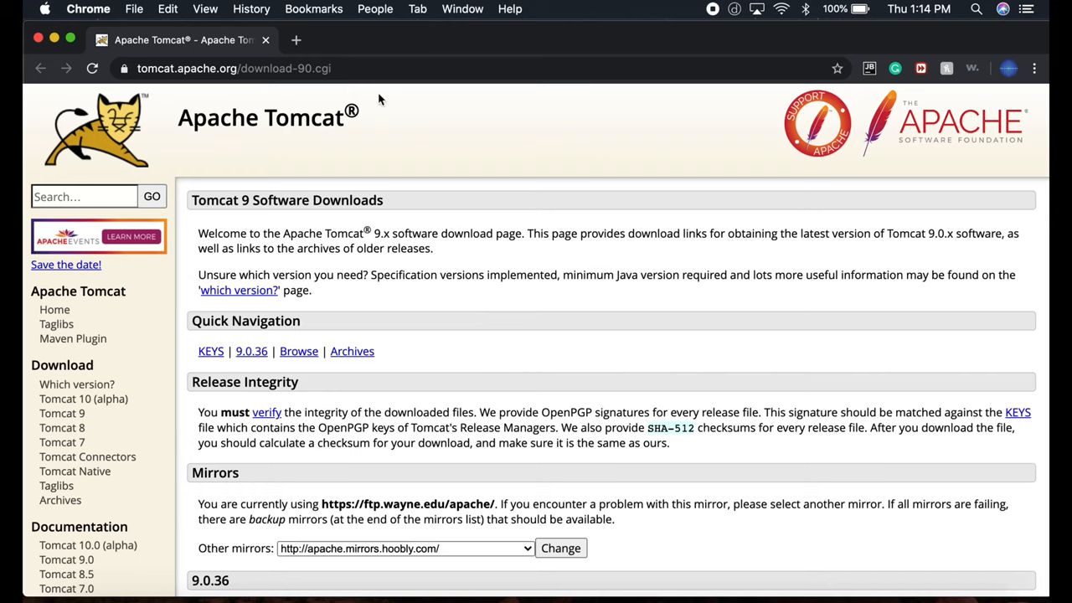
Scroll through the Tomcat 9 download page in Chrome, then bring Eclipse forward
scroll(down, 3)
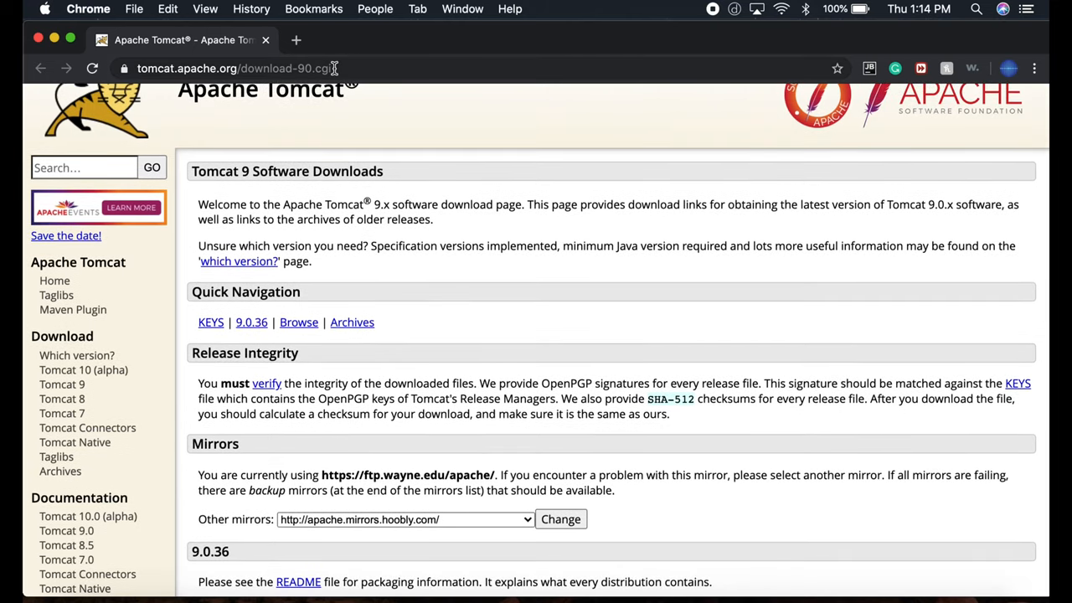
scroll(down, 3)
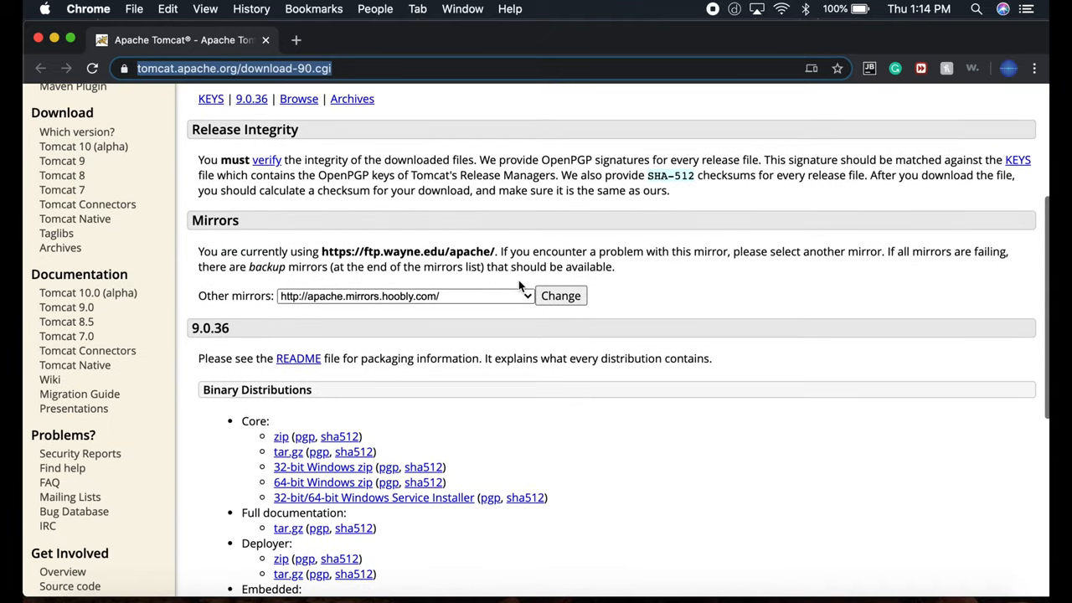
mouse_move(687, 489)
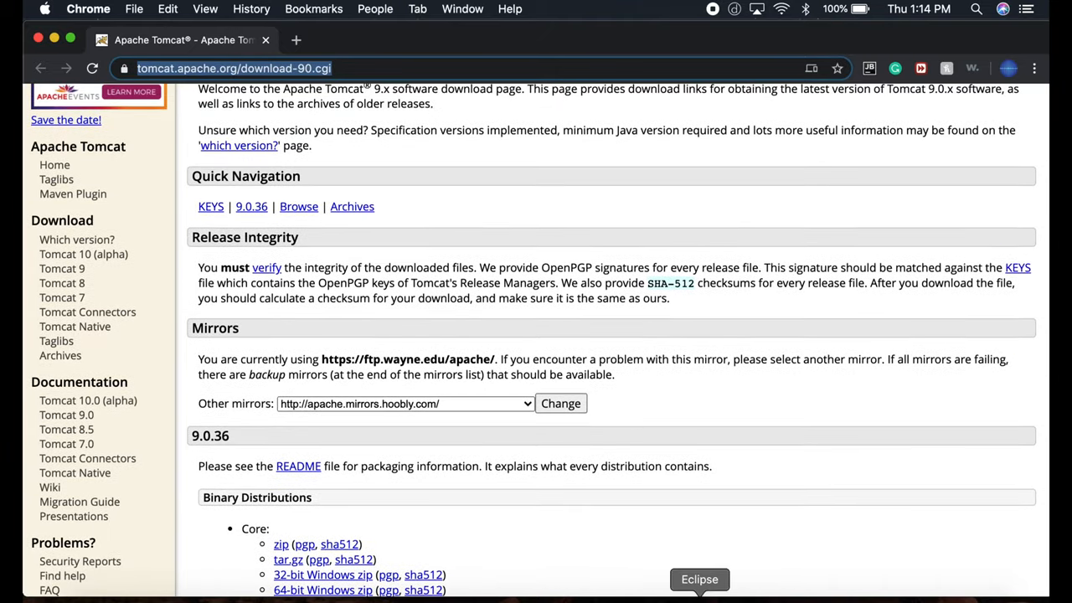
click(699, 579)
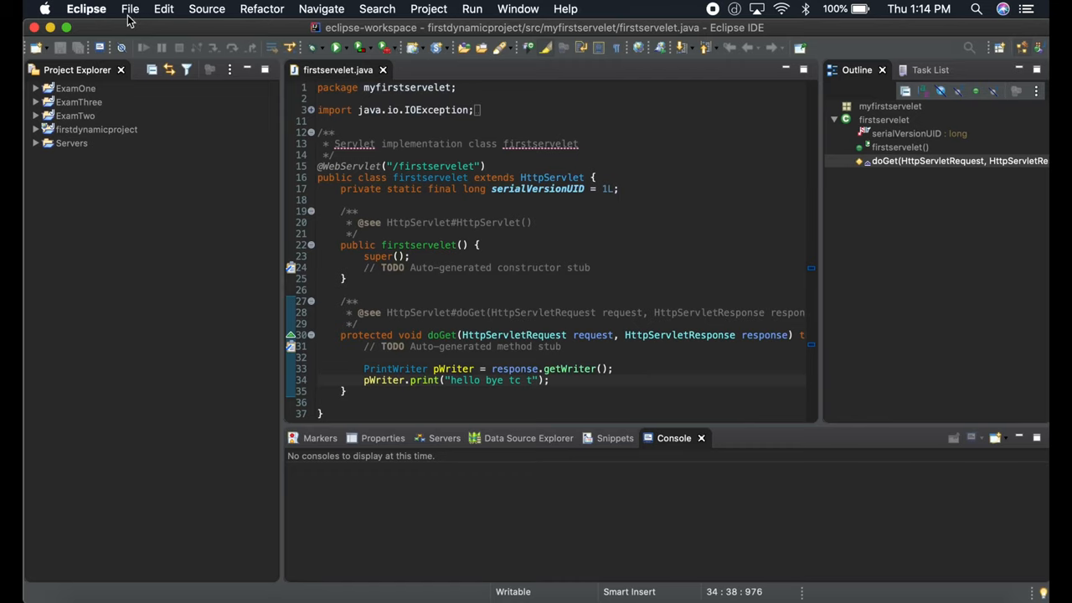
Open Eclipse's File menu to look at the new project types
click(130, 9)
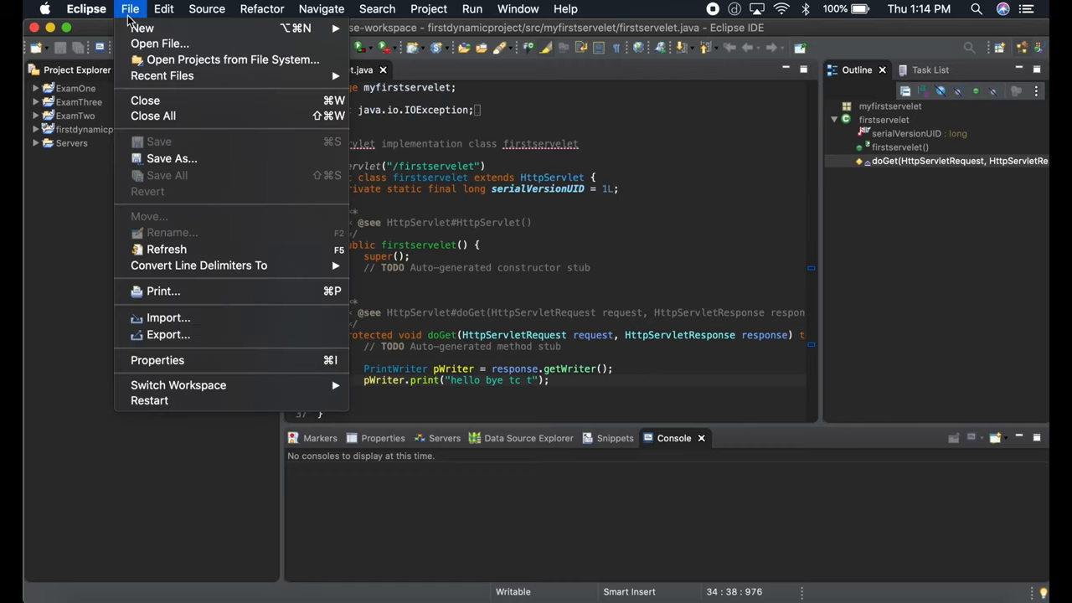
mouse_move(143, 27)
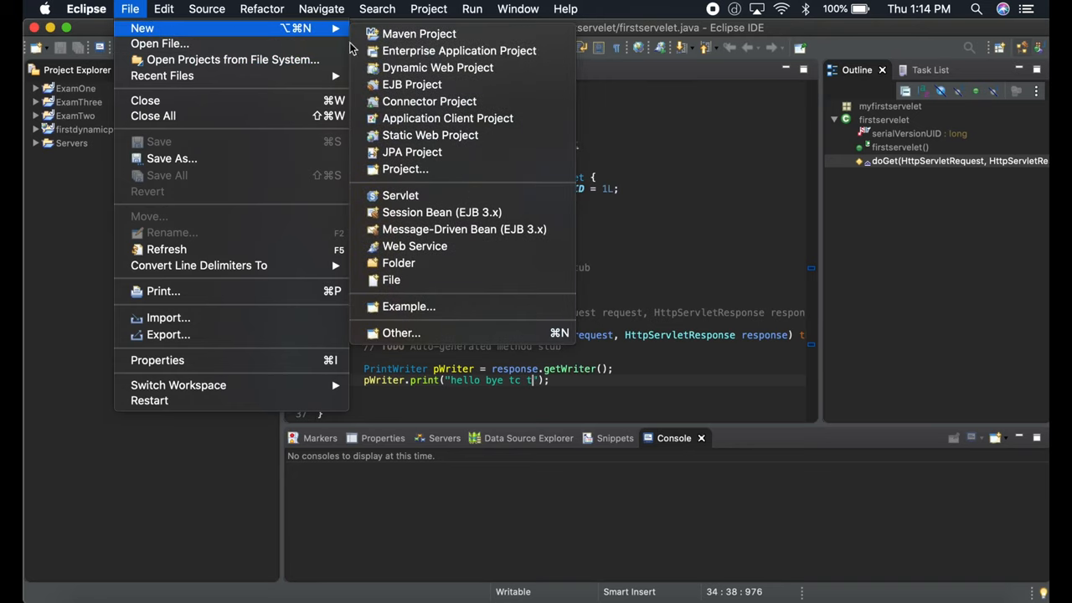
mouse_move(438, 68)
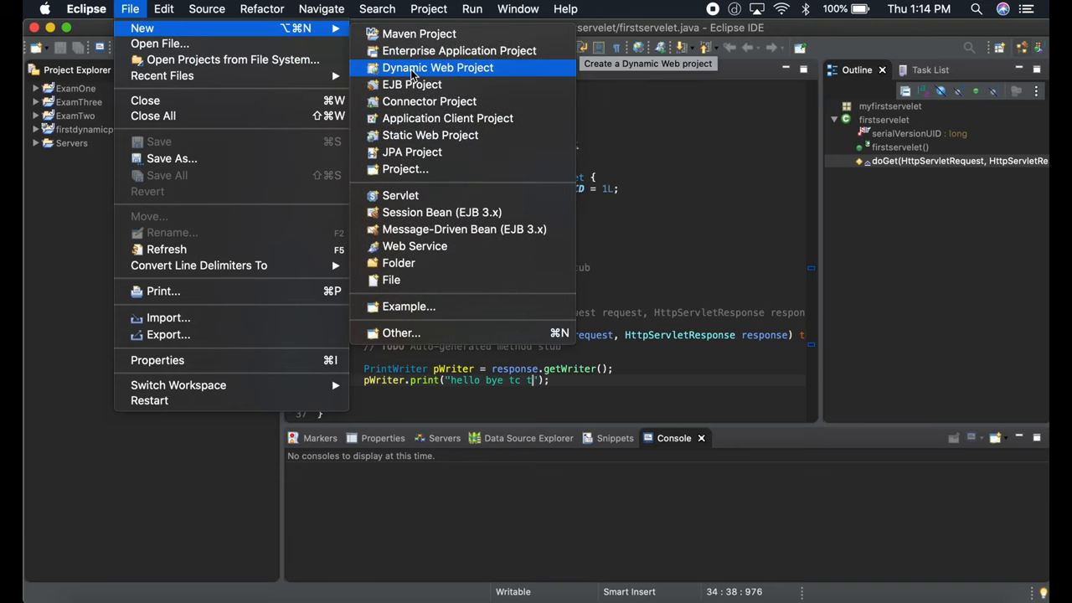
mouse_move(444, 79)
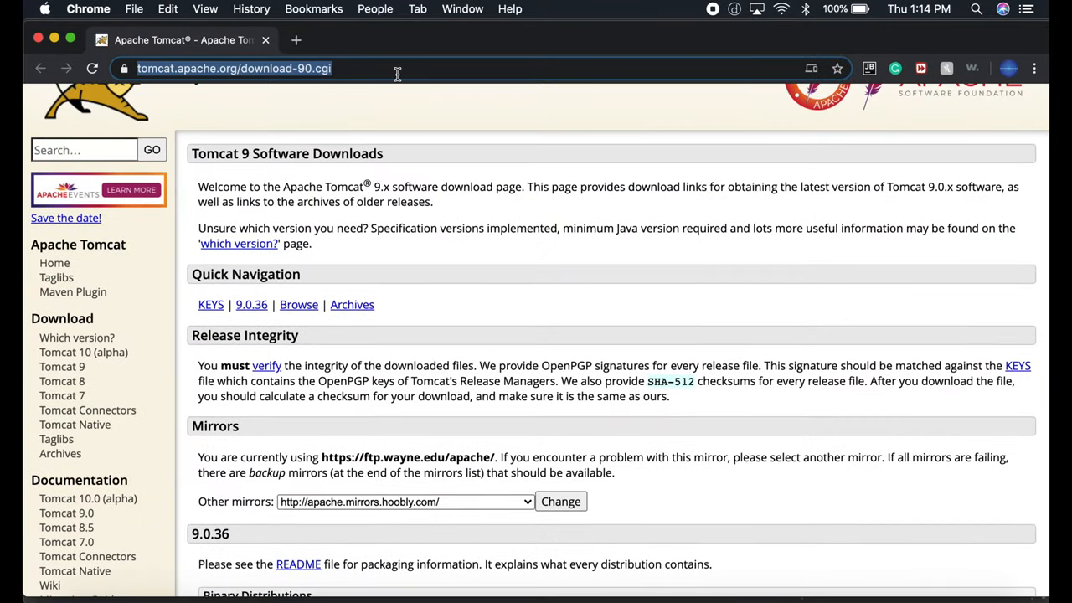
View the core tar.gz sha512 checksum, then download the Tomcat 9.0.36 core tar.gz
scroll(down, 3)
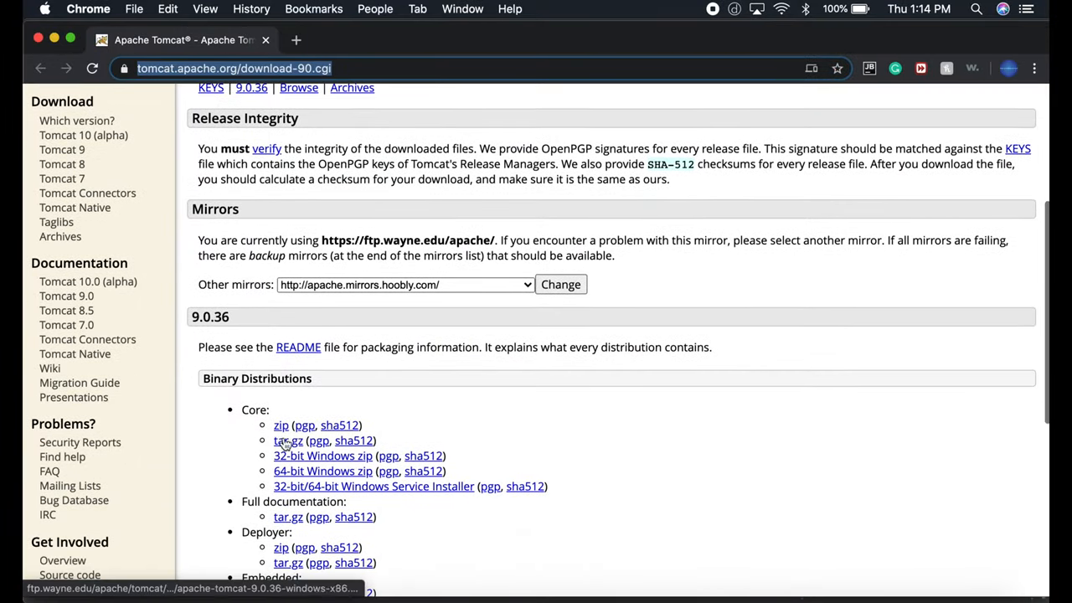
mouse_move(350, 446)
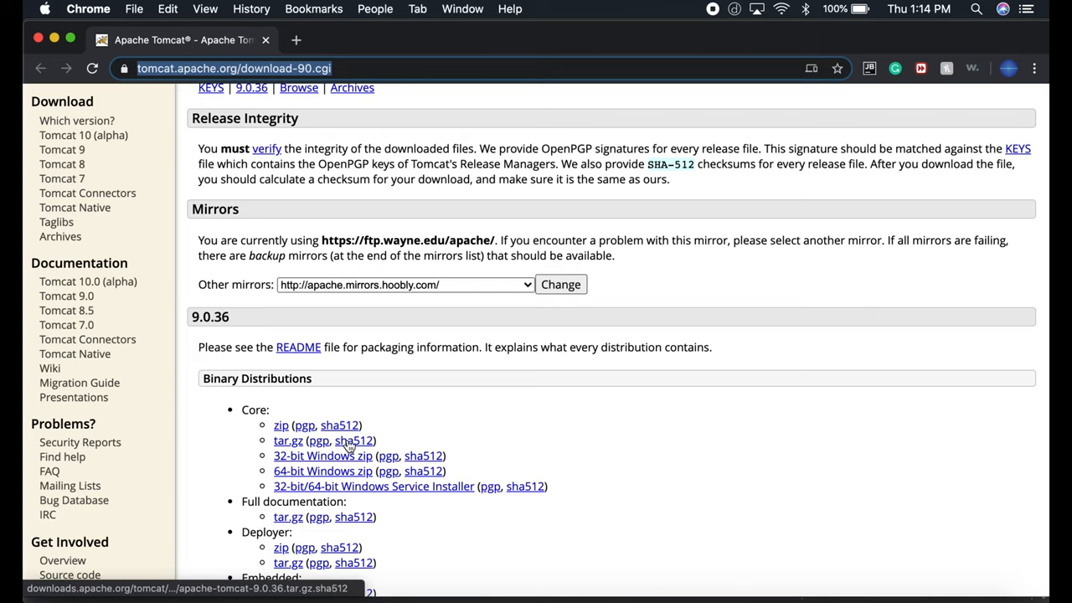
click(354, 441)
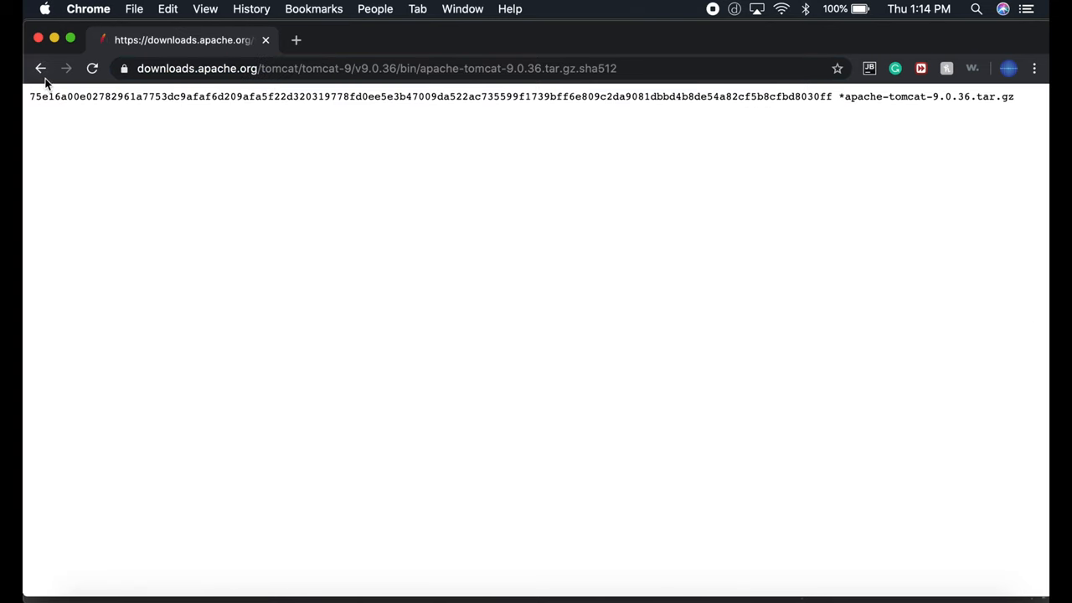
click(36, 68)
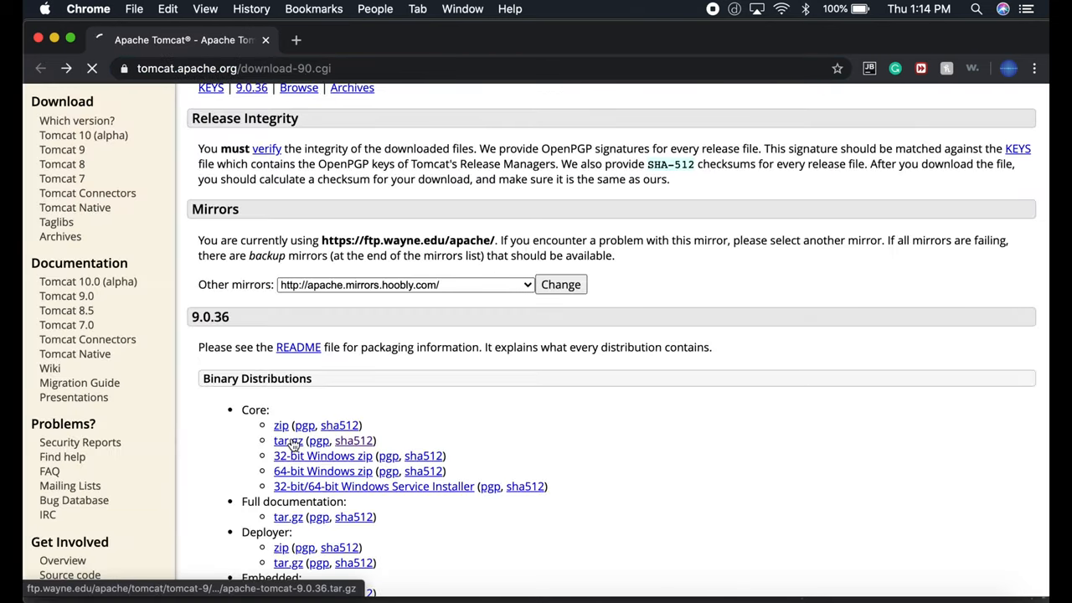
click(288, 440)
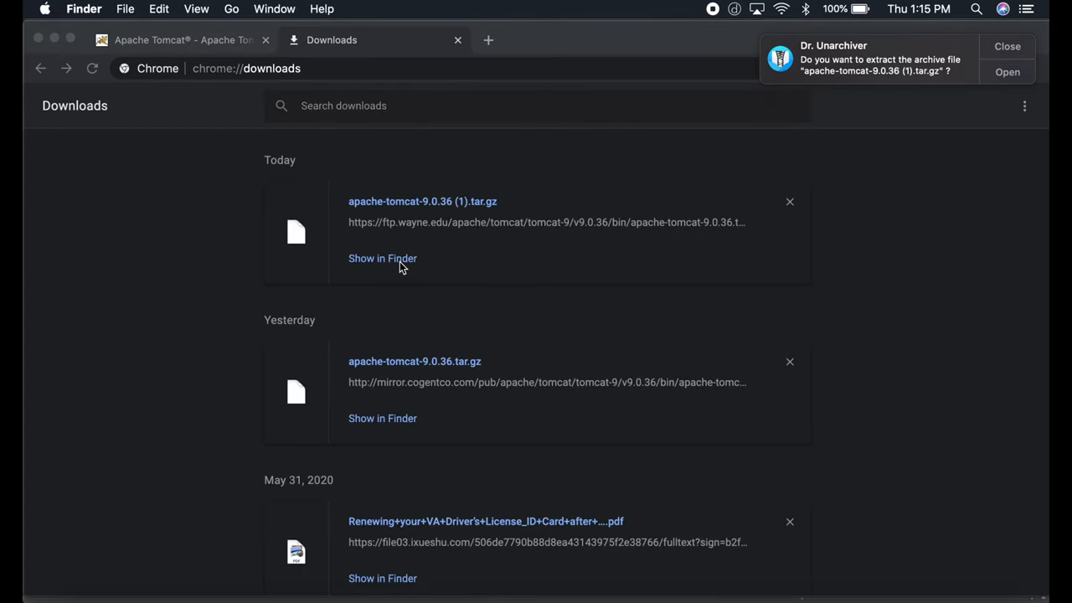
Reveal the downloaded Tomcat archive in Finder and browse Creative Cloud Files for apache-tomcat-9.0.36
click(382, 258)
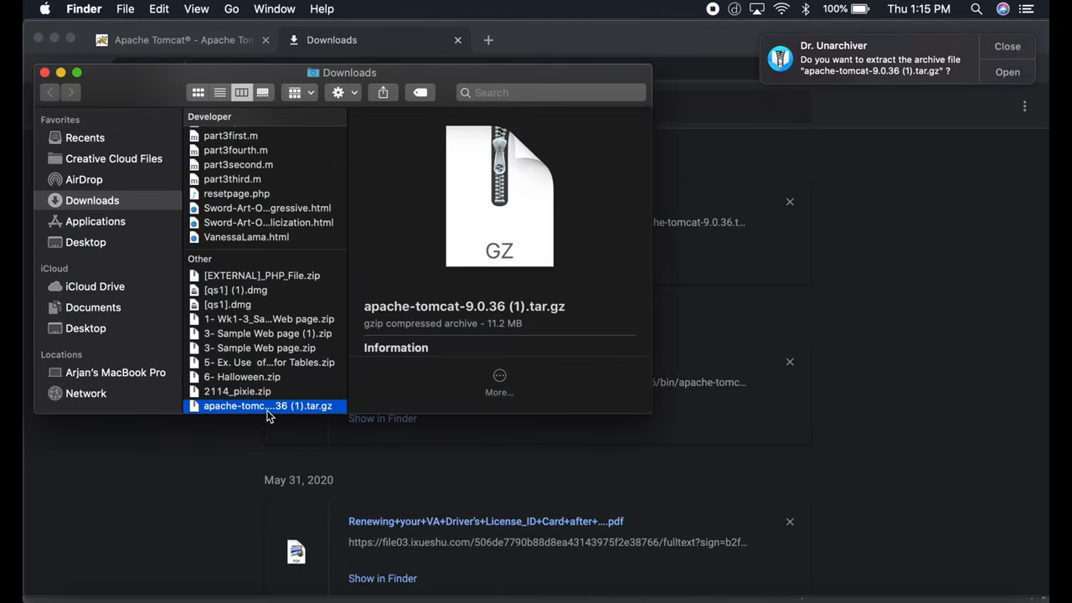
mouse_move(254, 221)
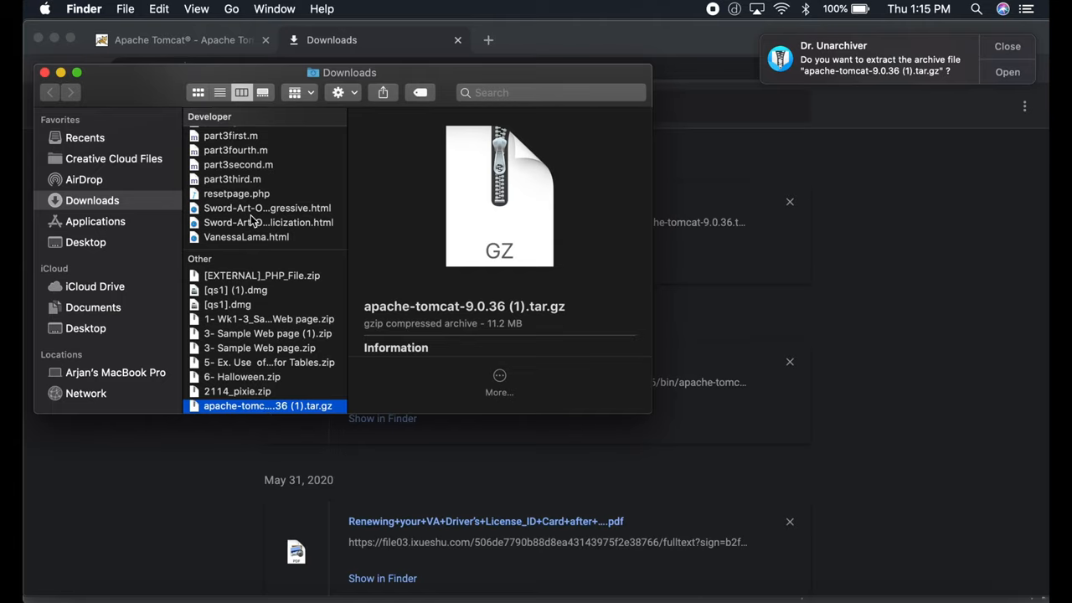
click(113, 159)
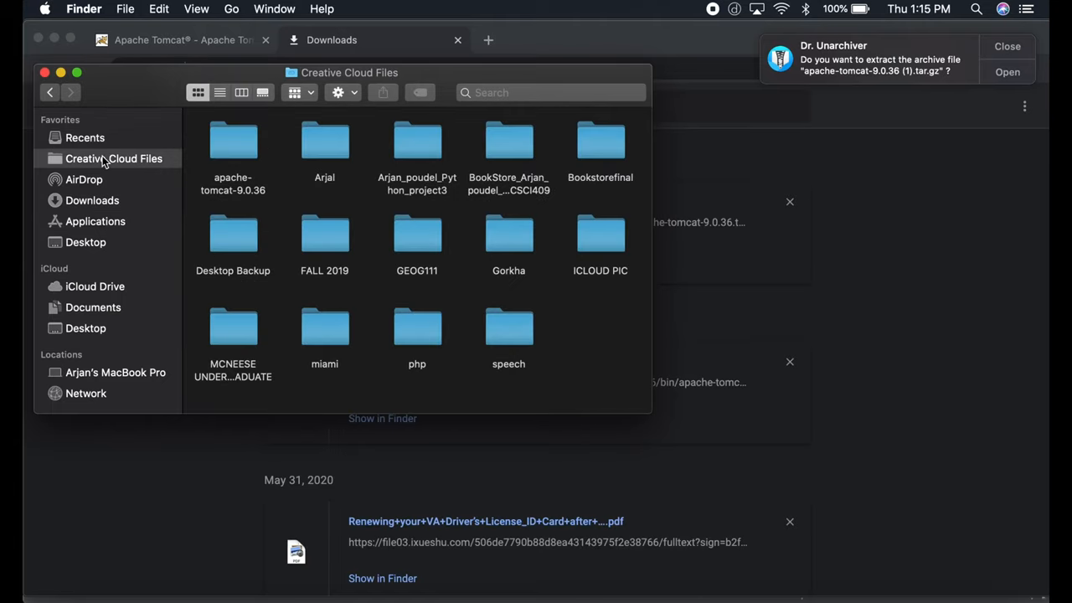
click(233, 140)
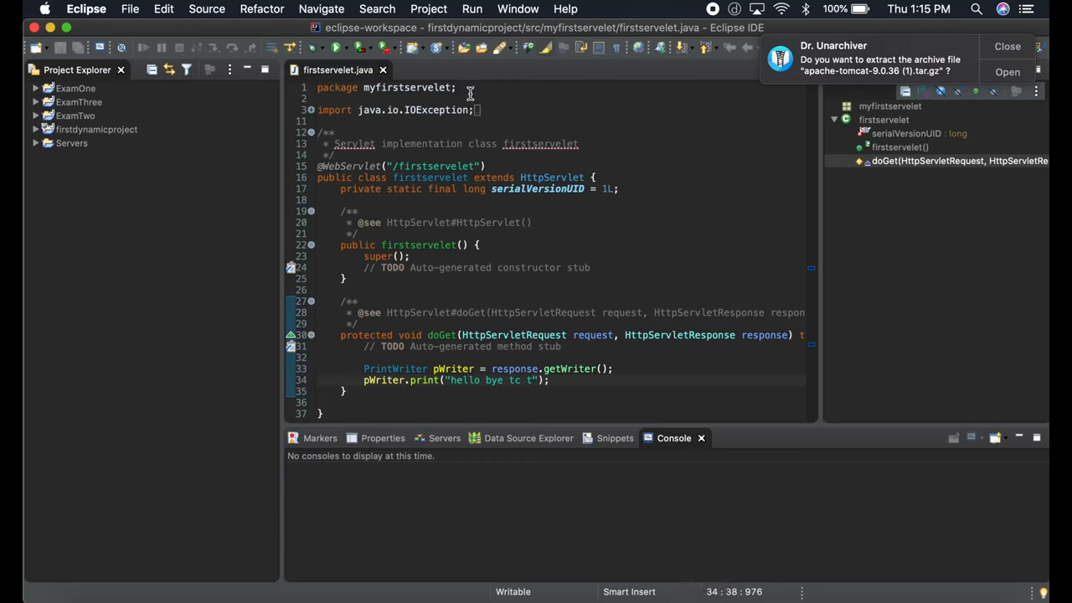
Open the Servers view from Show View, filtering the view list by 'ser'
click(517, 8)
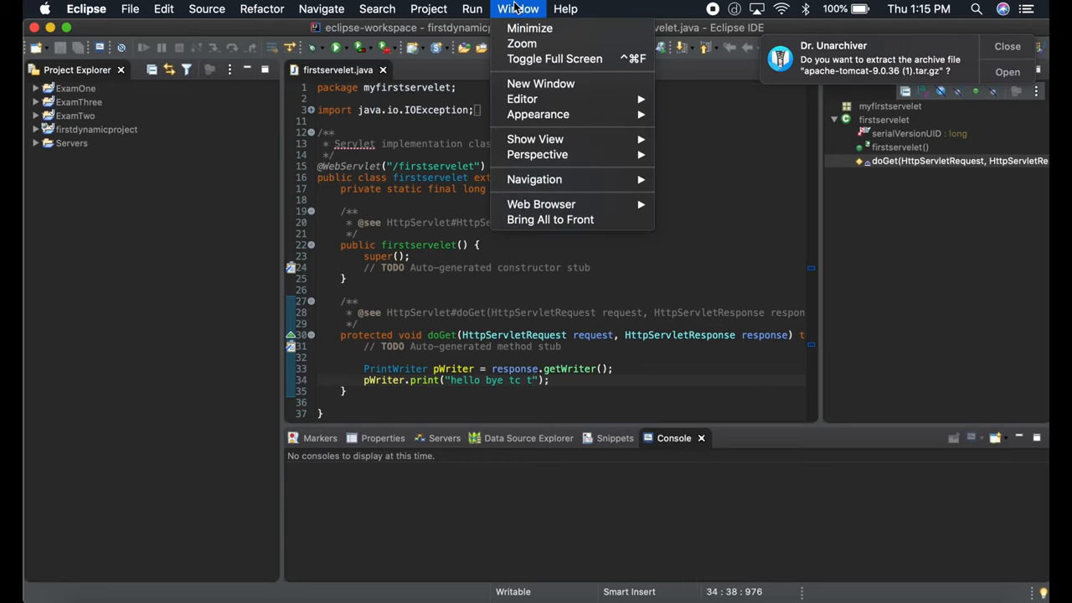
mouse_move(535, 139)
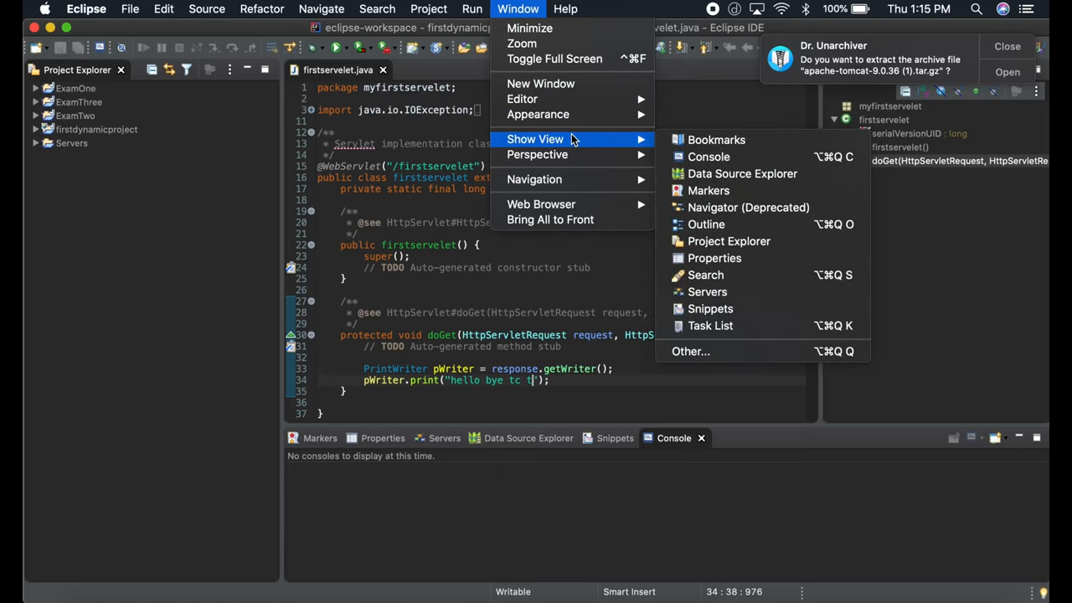
mouse_move(731, 346)
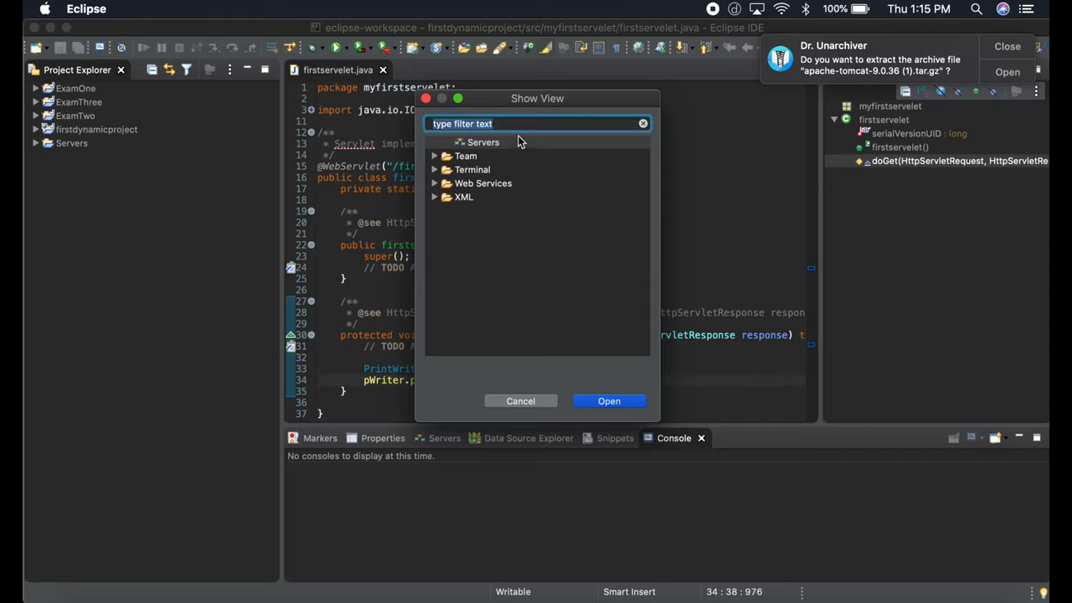
text(s)
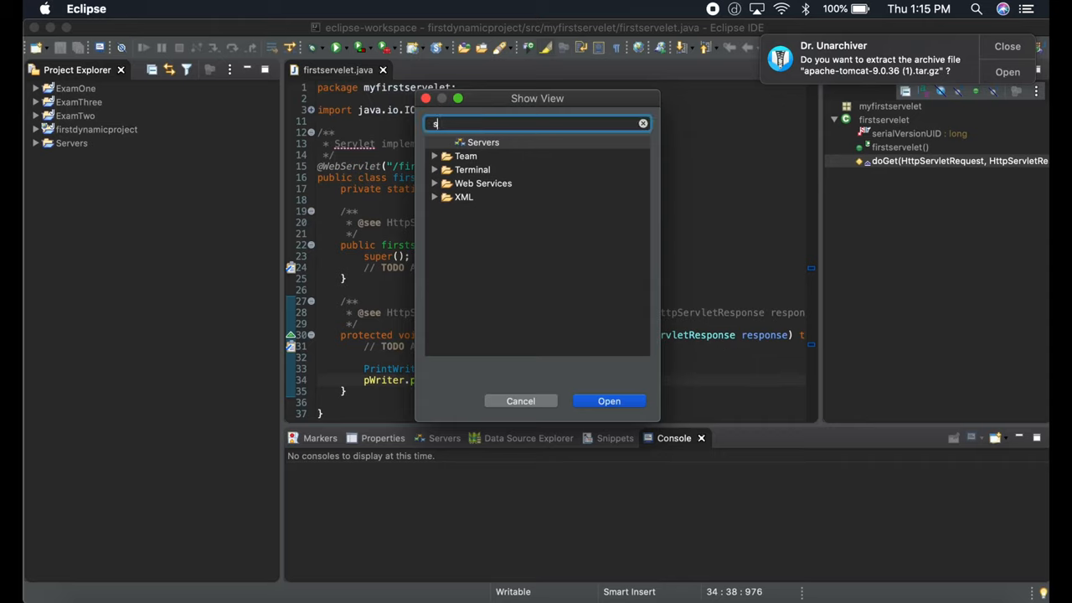
text(er)
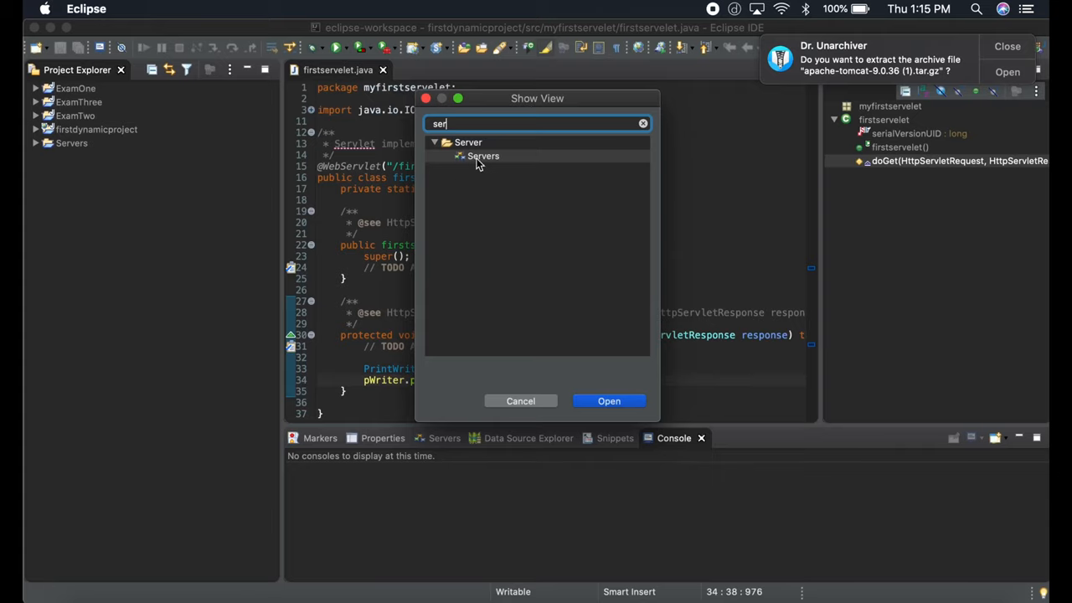
click(610, 400)
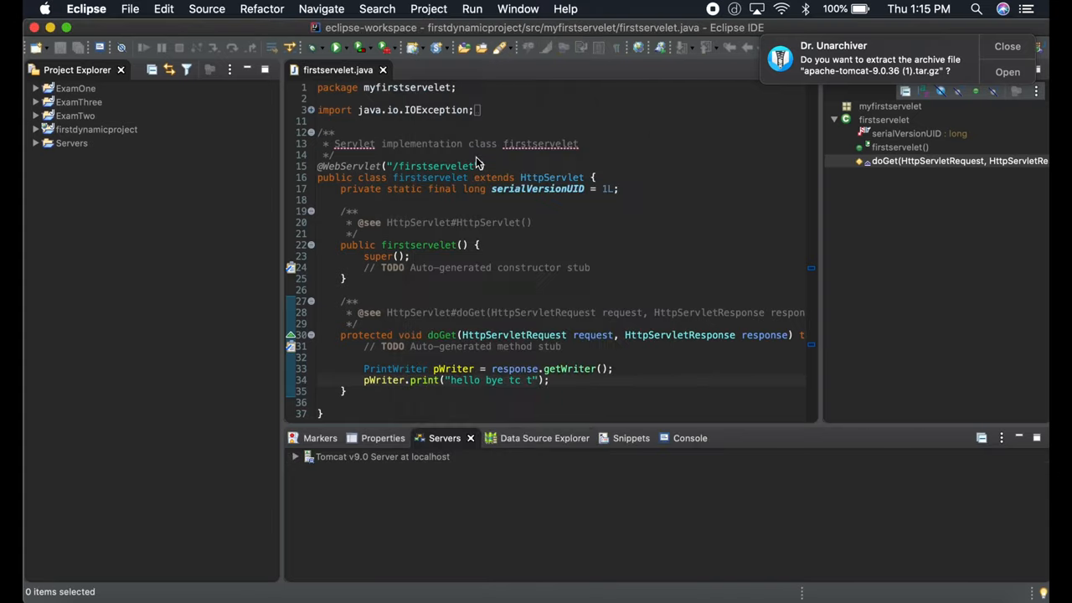
Select the stopped Tomcat v9.0 server and bring up its actions menu
click(378, 457)
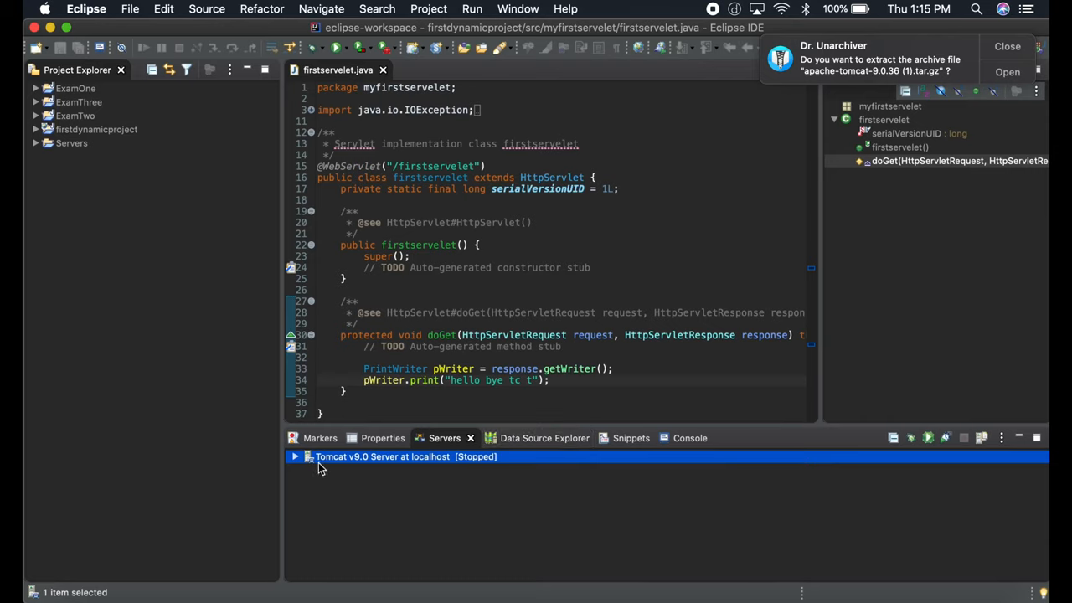
mouse_move(380, 465)
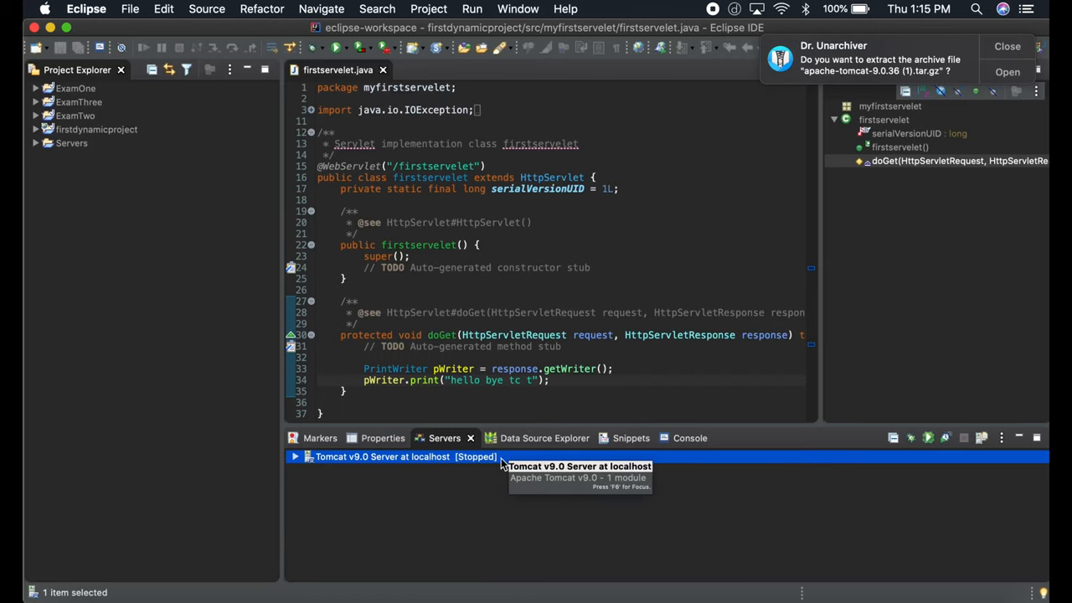
right_click(389, 456)
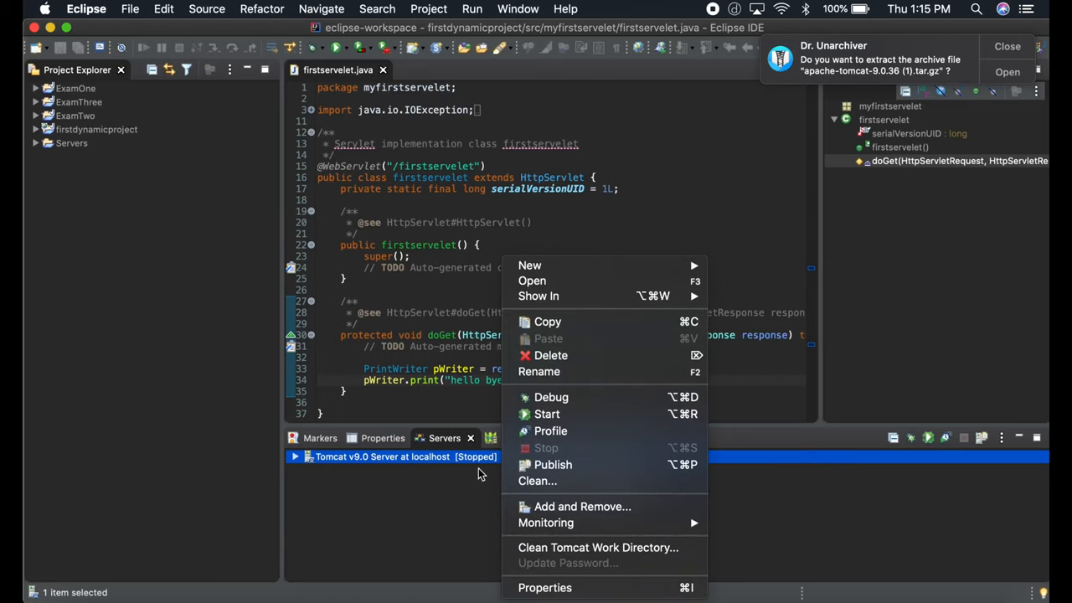
mouse_move(580, 266)
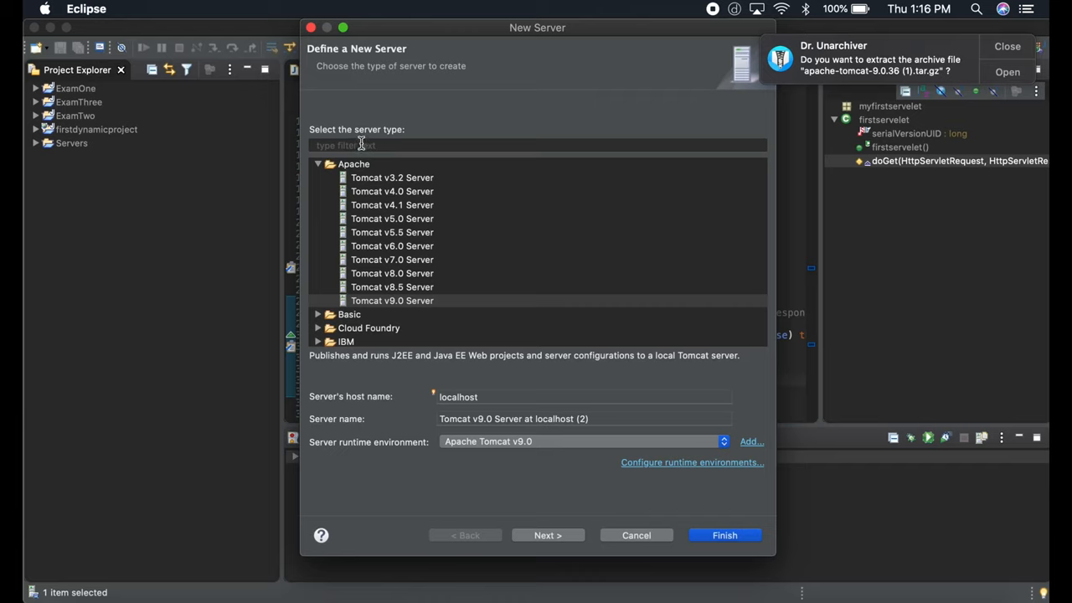
Filter server types by 'Apache' and select Tomcat v9.0 Server
text(Apa)
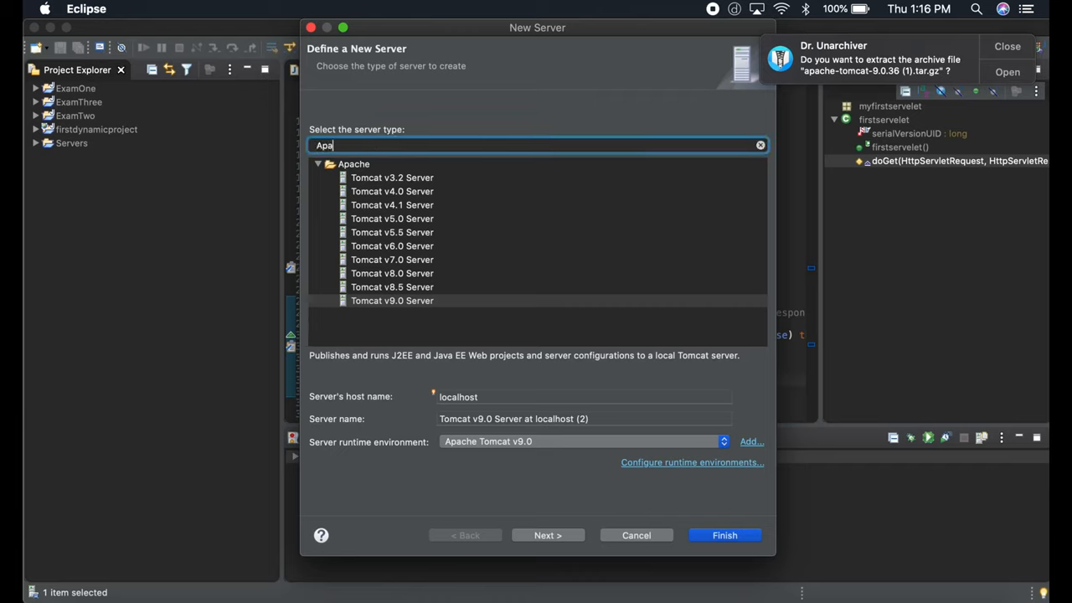
text(che)
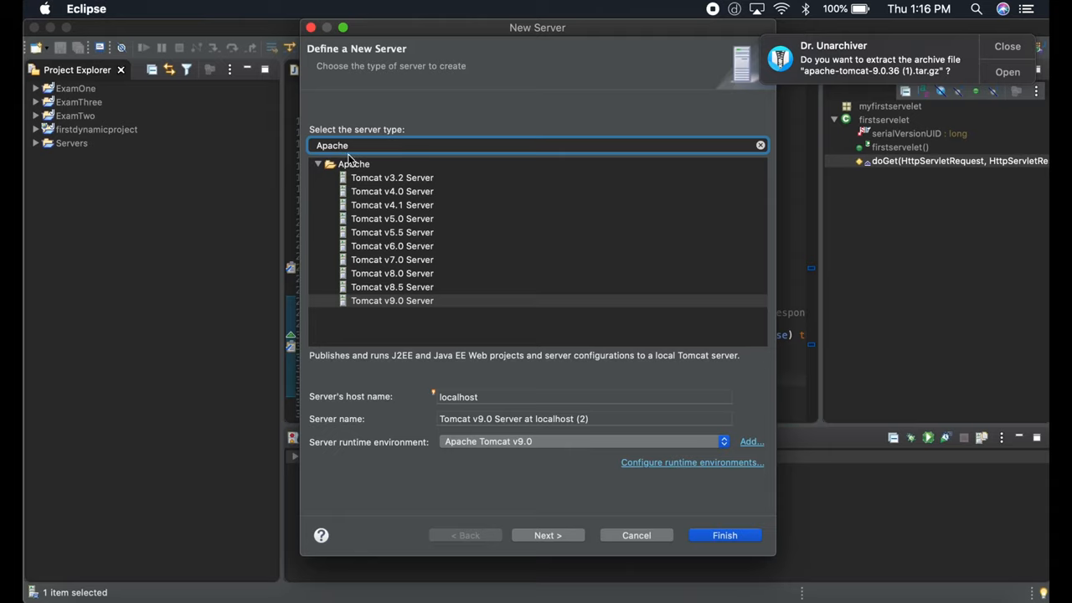
mouse_move(379, 205)
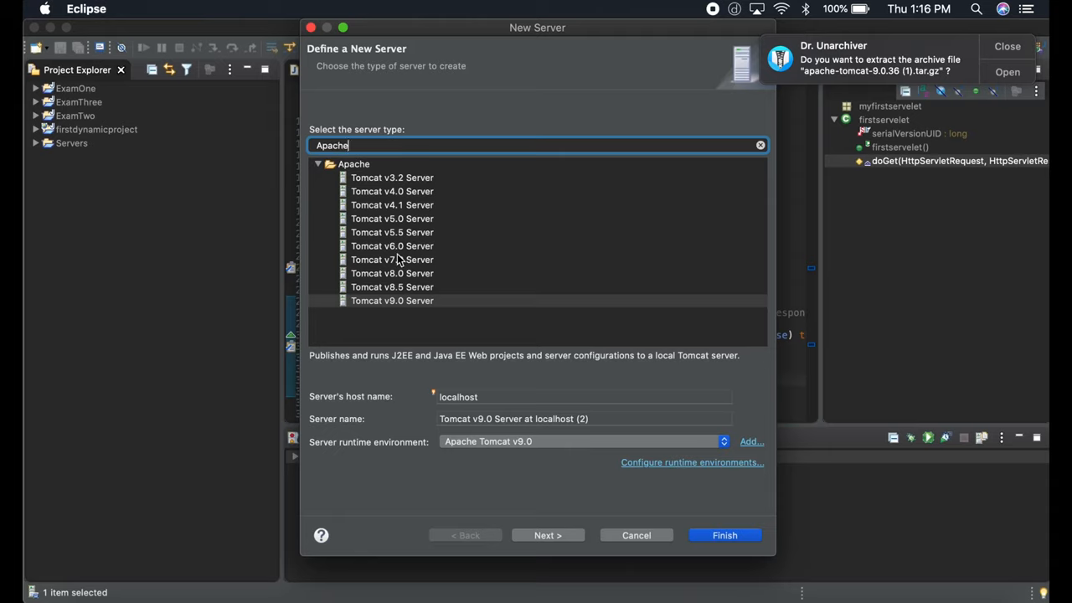
click(392, 300)
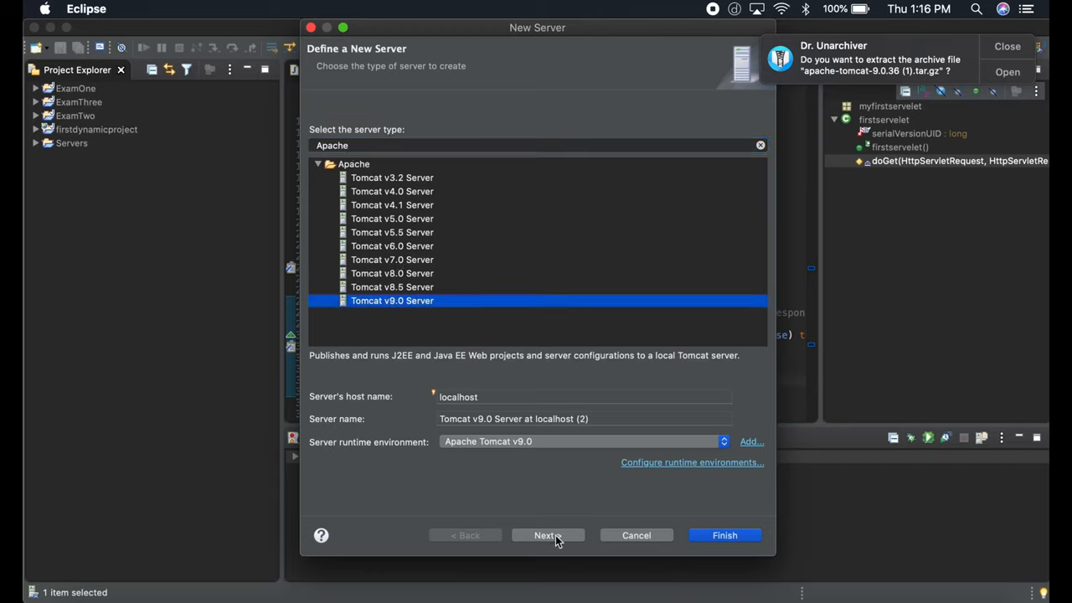
mouse_move(326, 405)
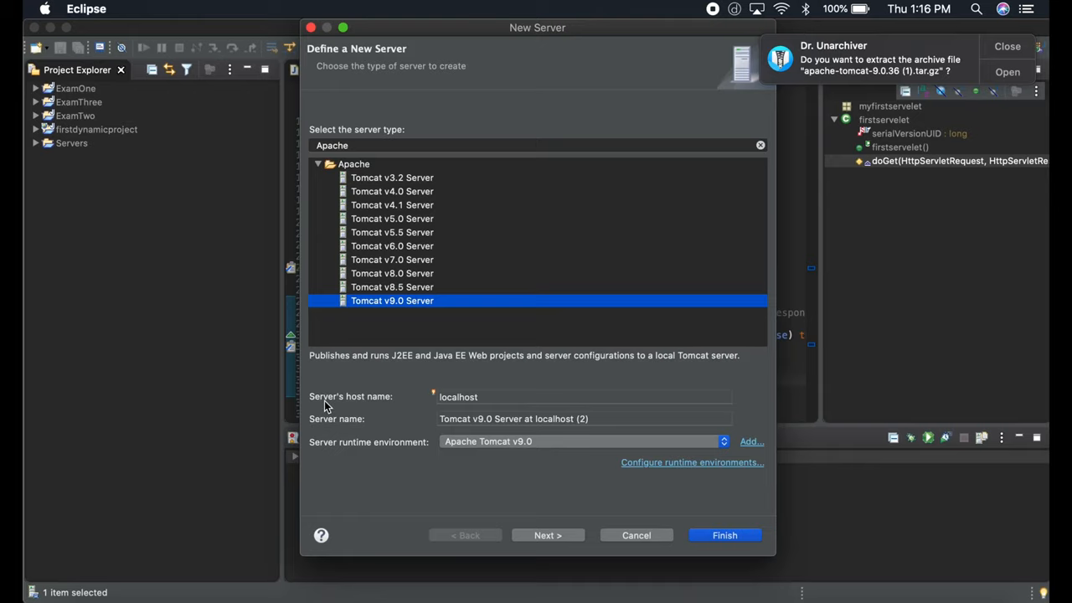
mouse_move(572, 535)
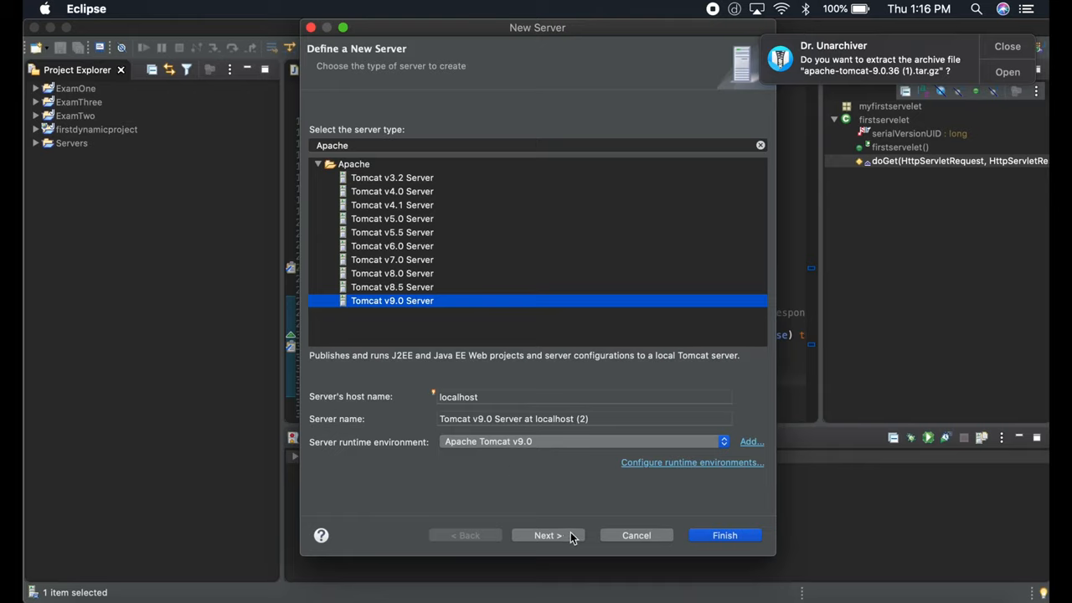
Advance to the resources page, add firstdynamicproject to the server, then remove it again
click(546, 535)
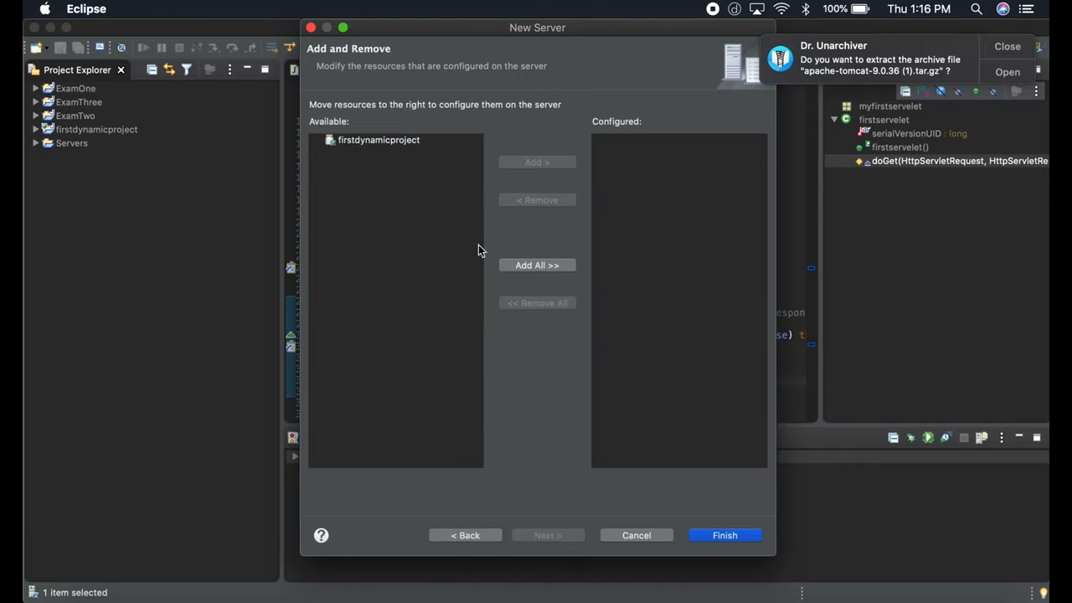
mouse_move(387, 155)
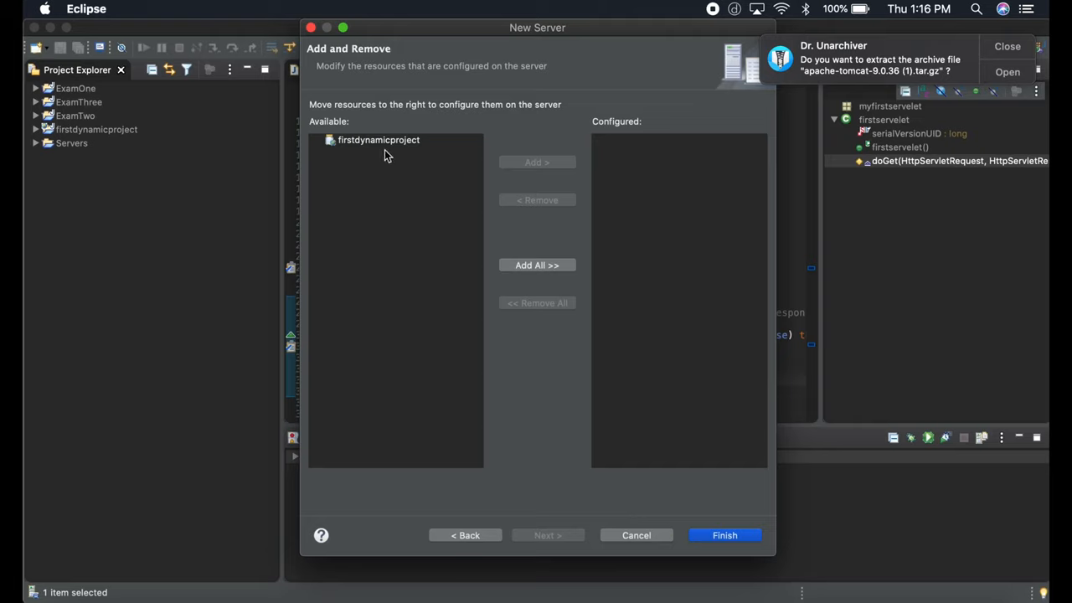
click(378, 140)
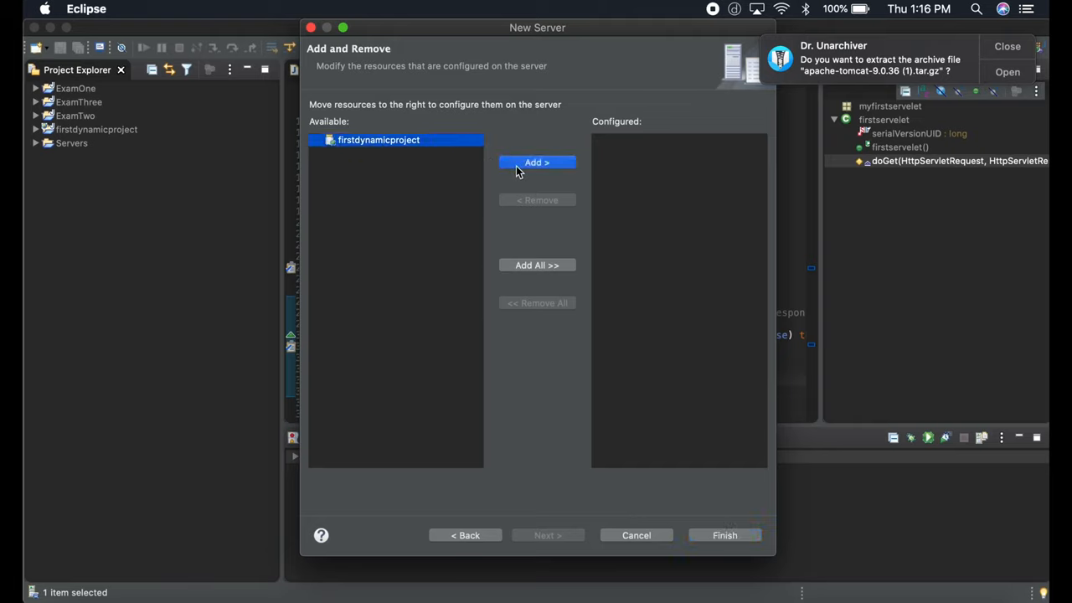
click(537, 162)
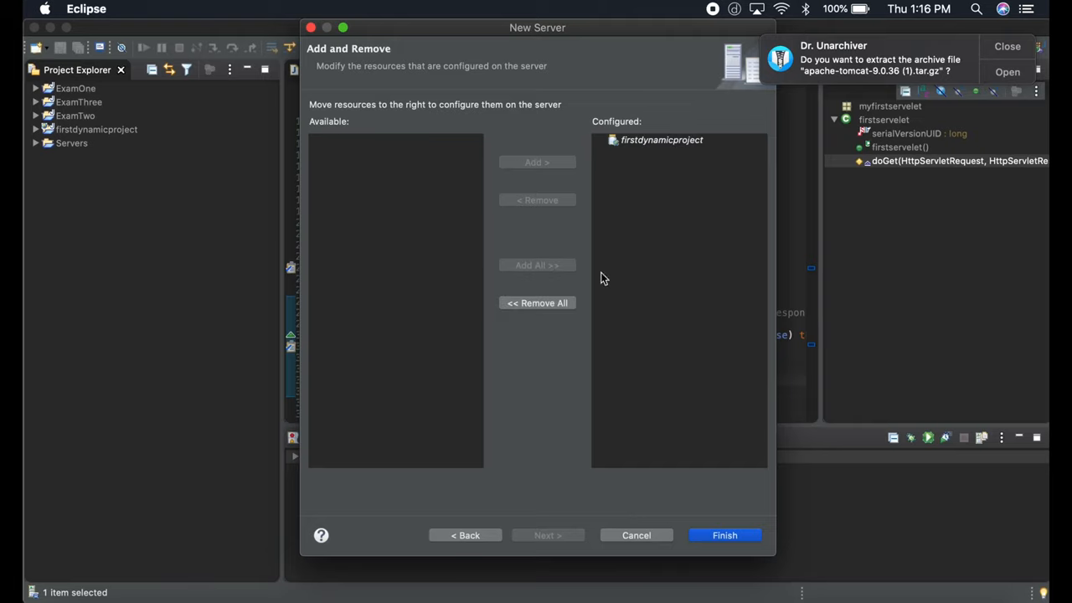
click(660, 139)
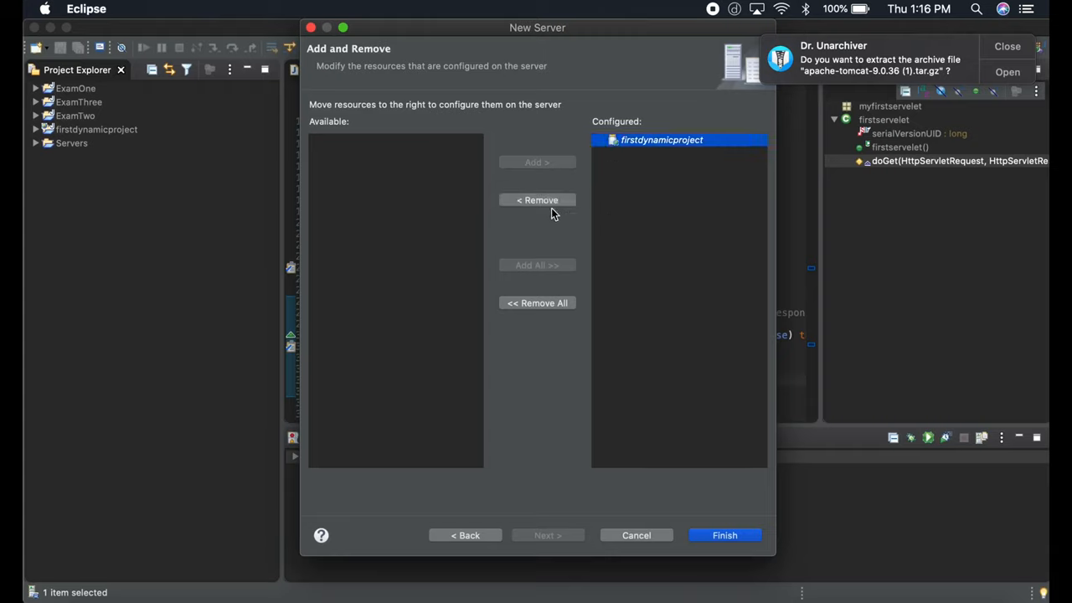
click(537, 199)
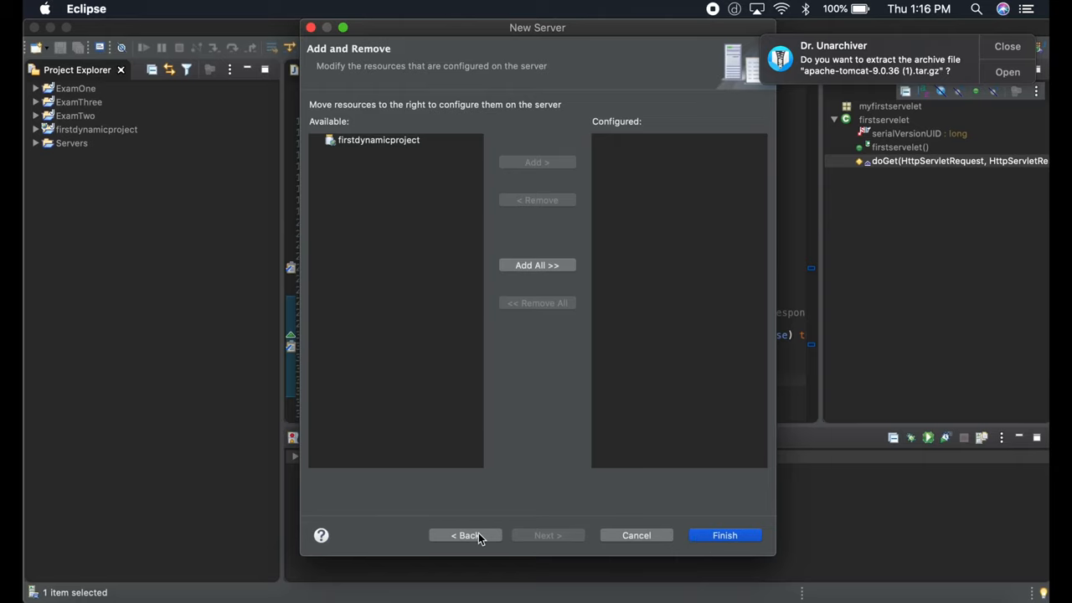
Return to server types and, after toggling between v8.5 and v9.0, select Tomcat v8.5
click(465, 535)
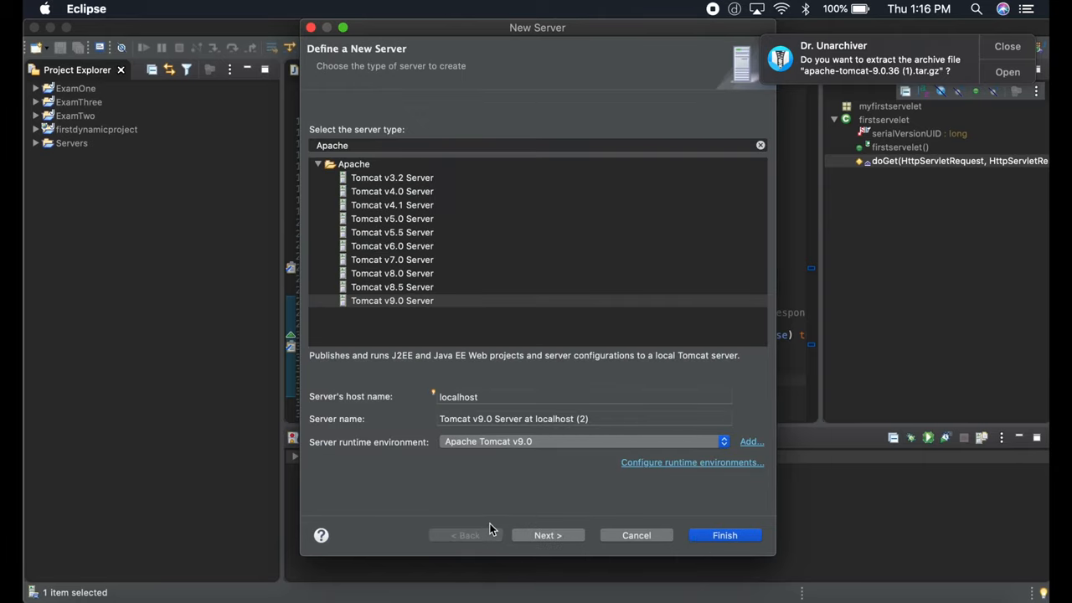
click(692, 462)
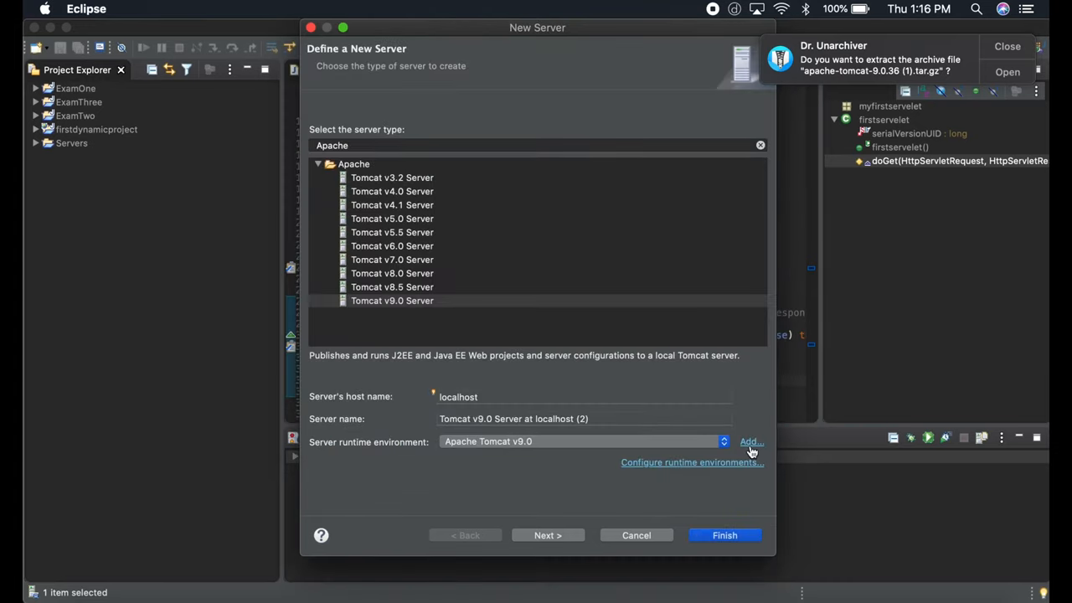
click(393, 287)
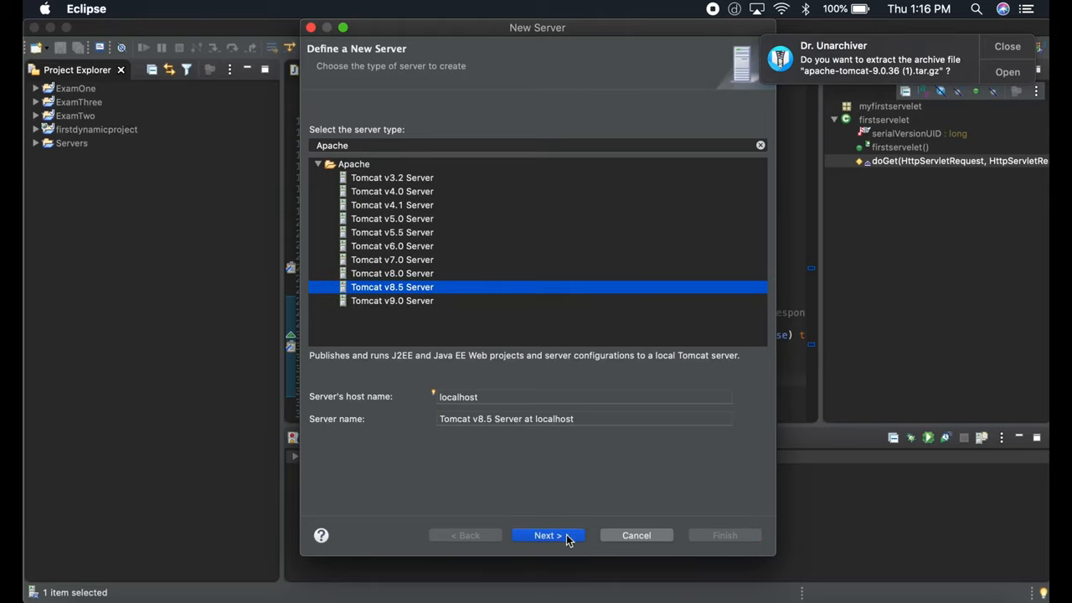
click(547, 535)
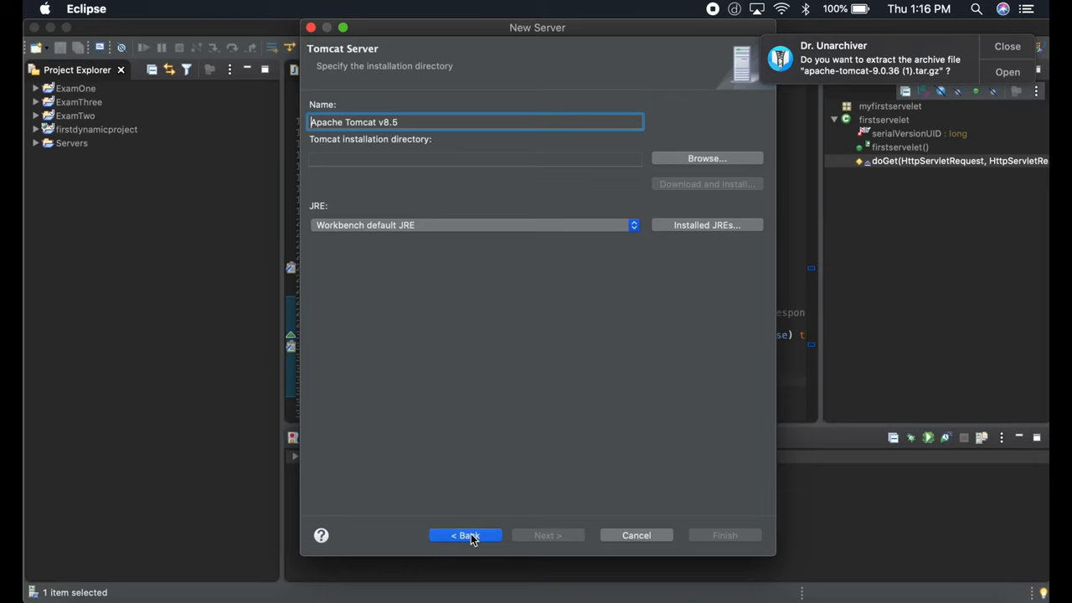
click(465, 535)
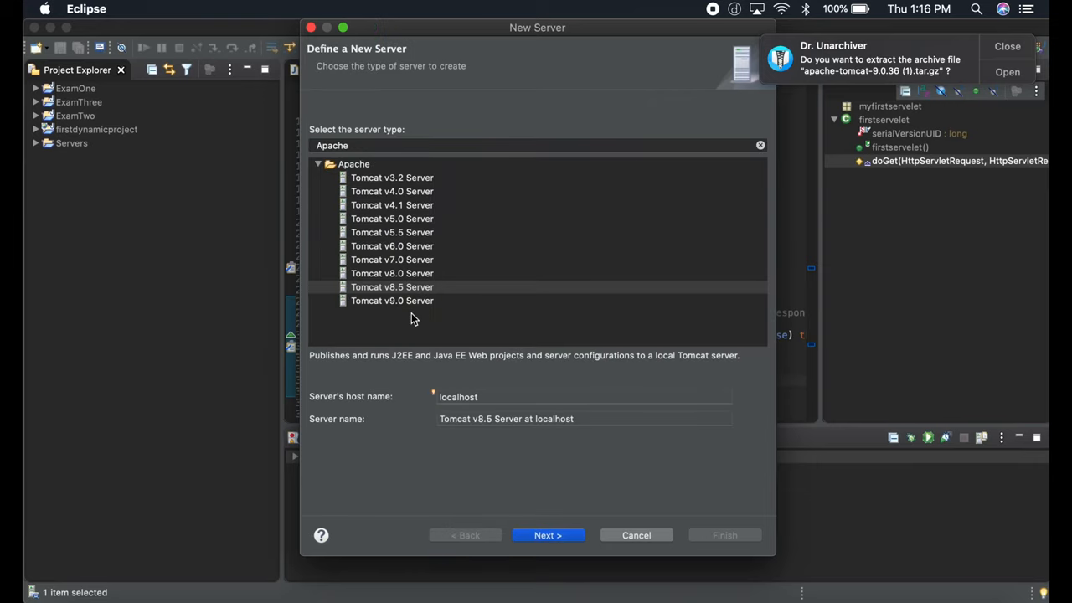
mouse_move(407, 278)
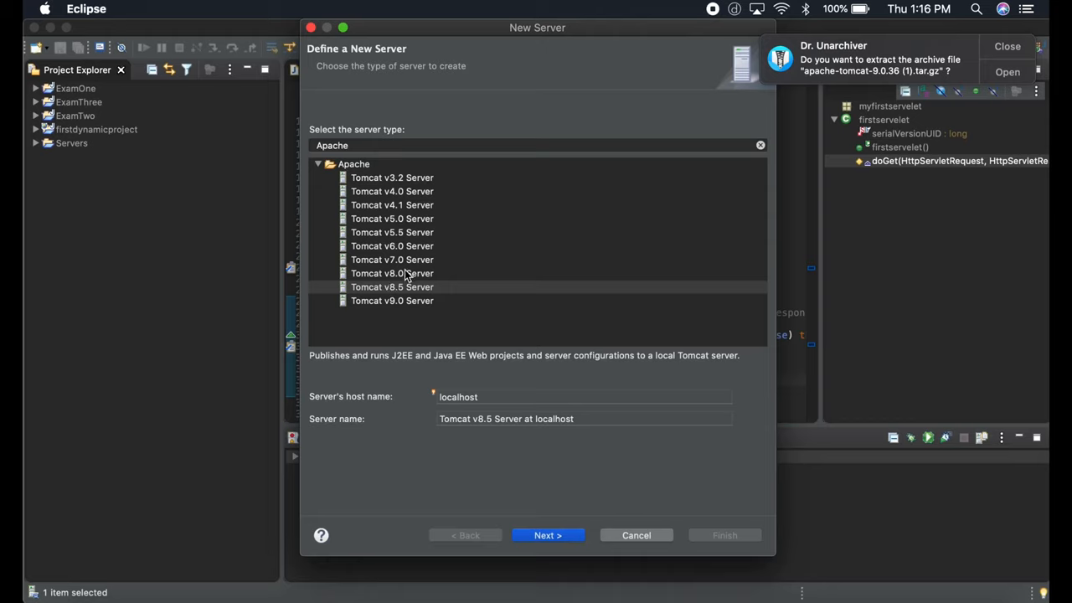
click(392, 287)
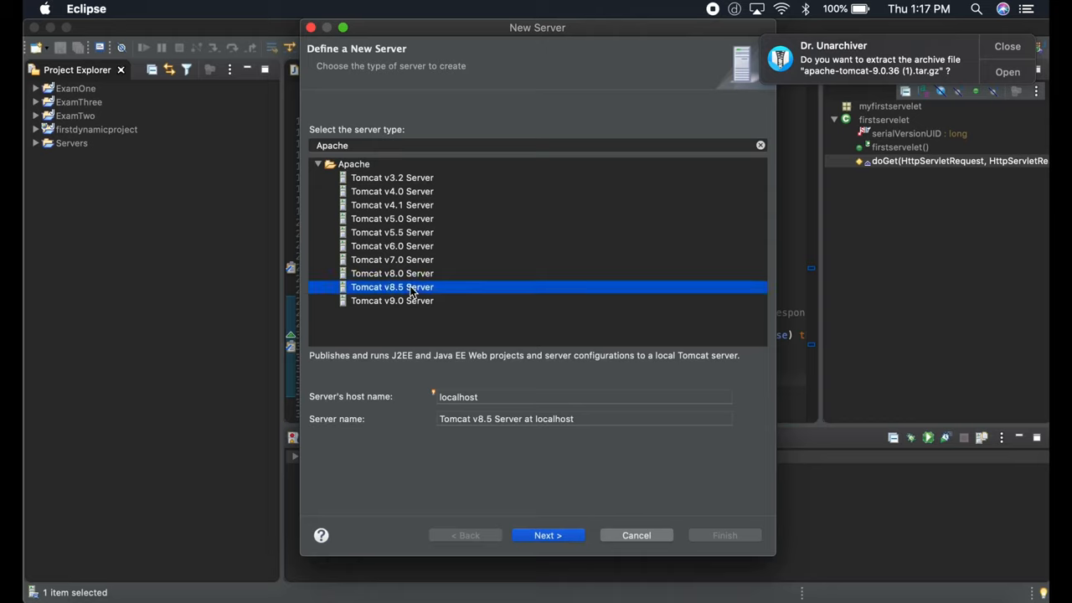
mouse_move(404, 310)
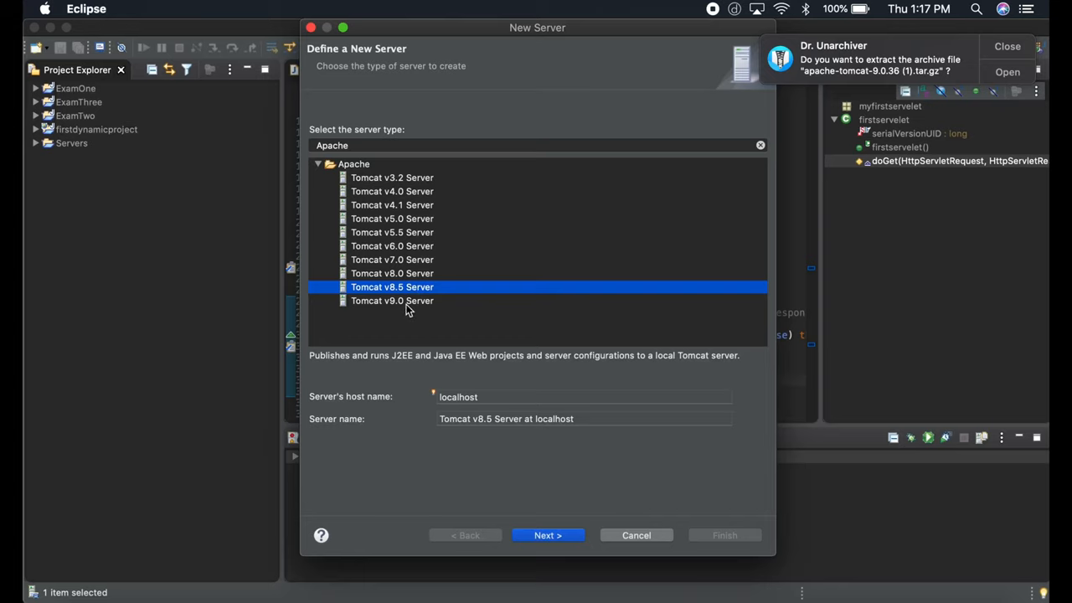
click(392, 300)
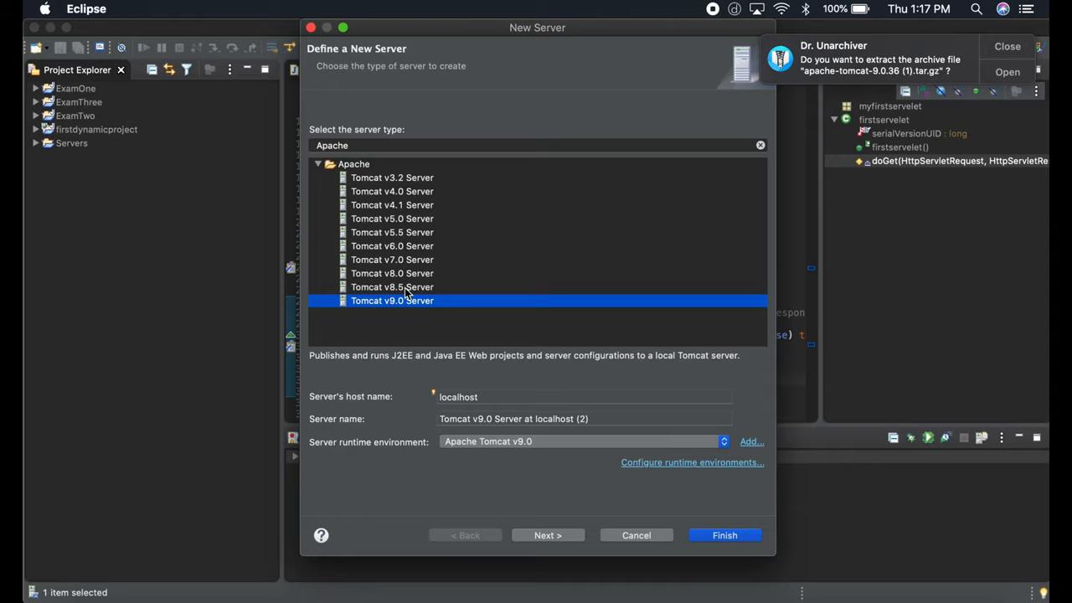
click(393, 286)
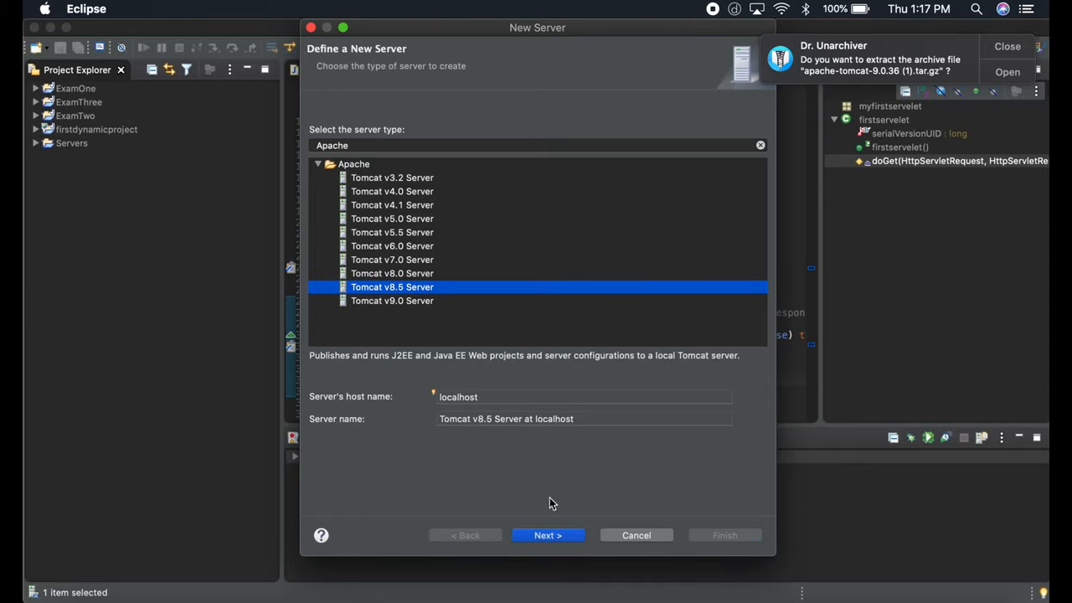
Try apache-tomcat-9.0.36 as the Tomcat 8.5 installation folder, then return to the resources page
click(548, 536)
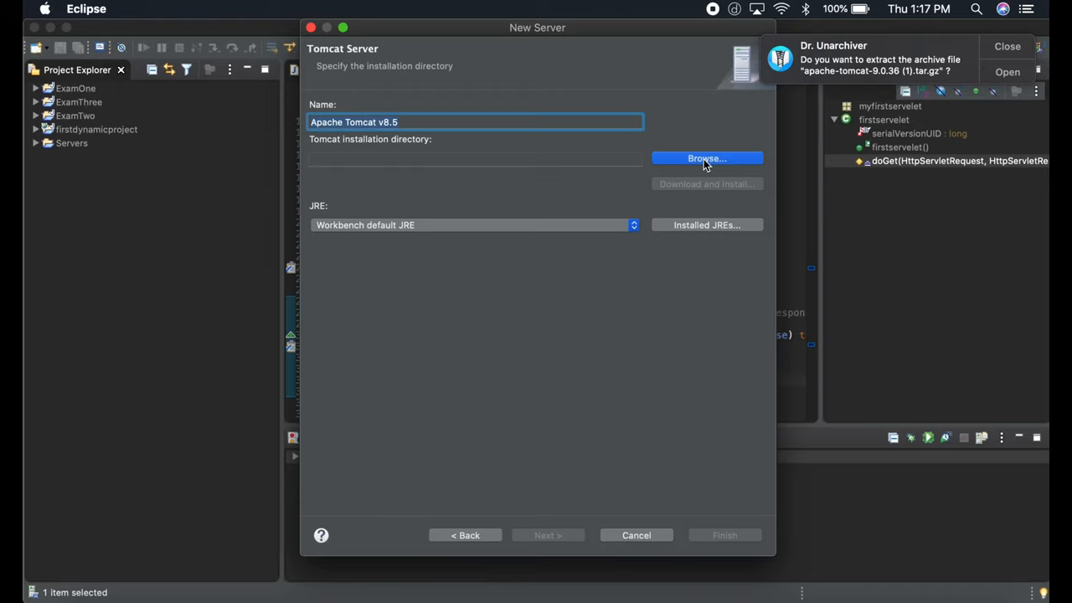
click(706, 158)
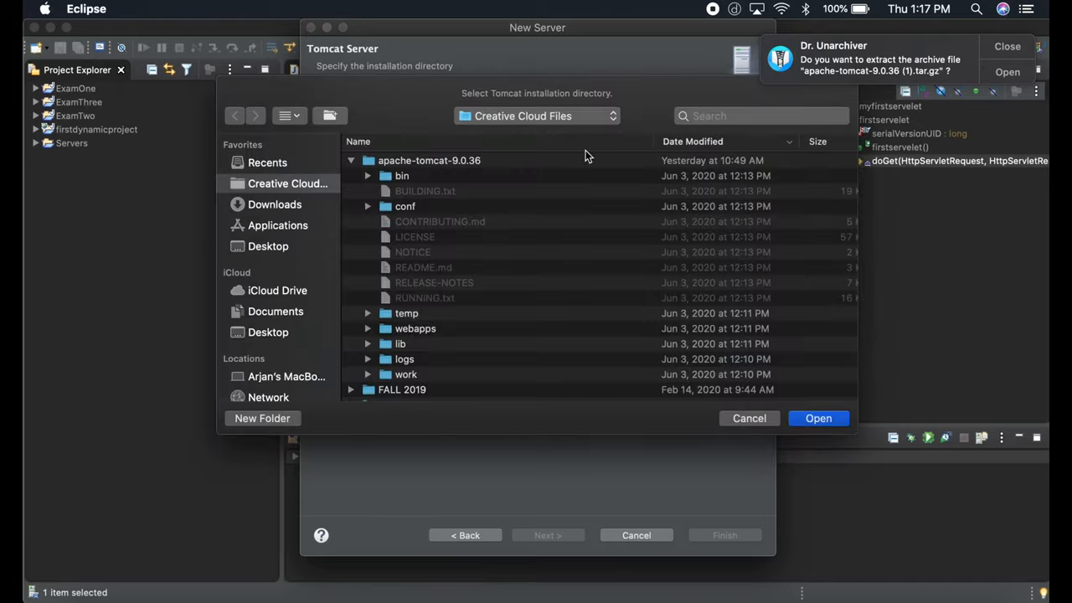
mouse_move(426, 165)
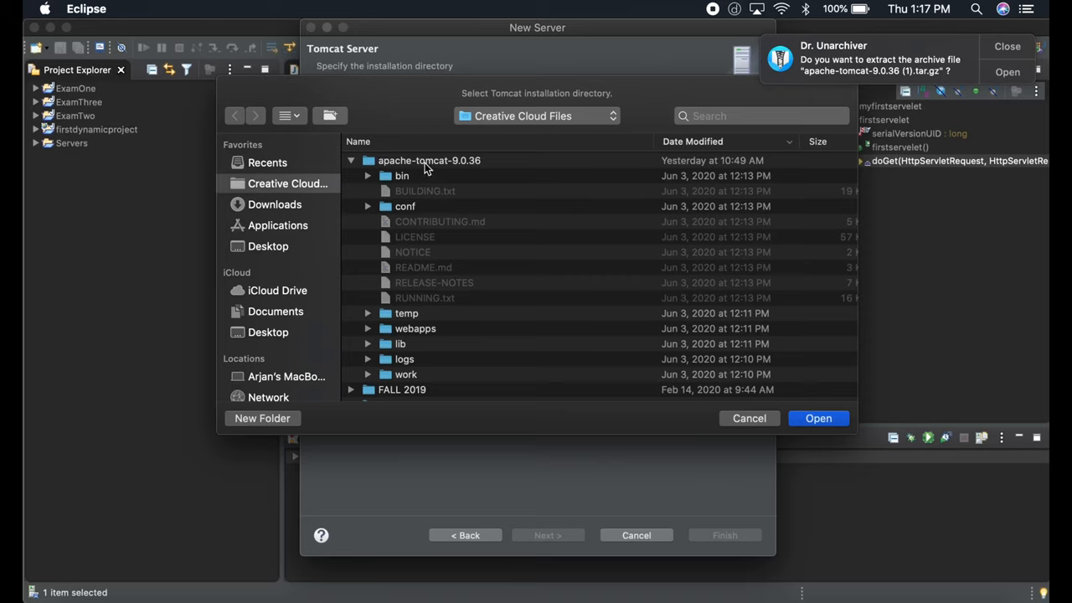
click(429, 160)
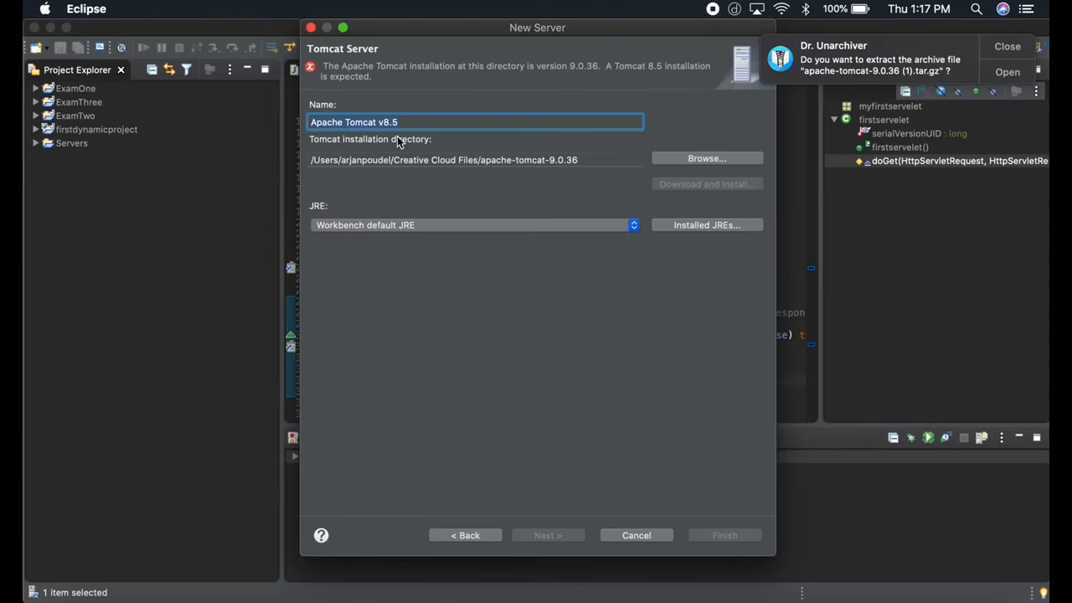
mouse_move(581, 177)
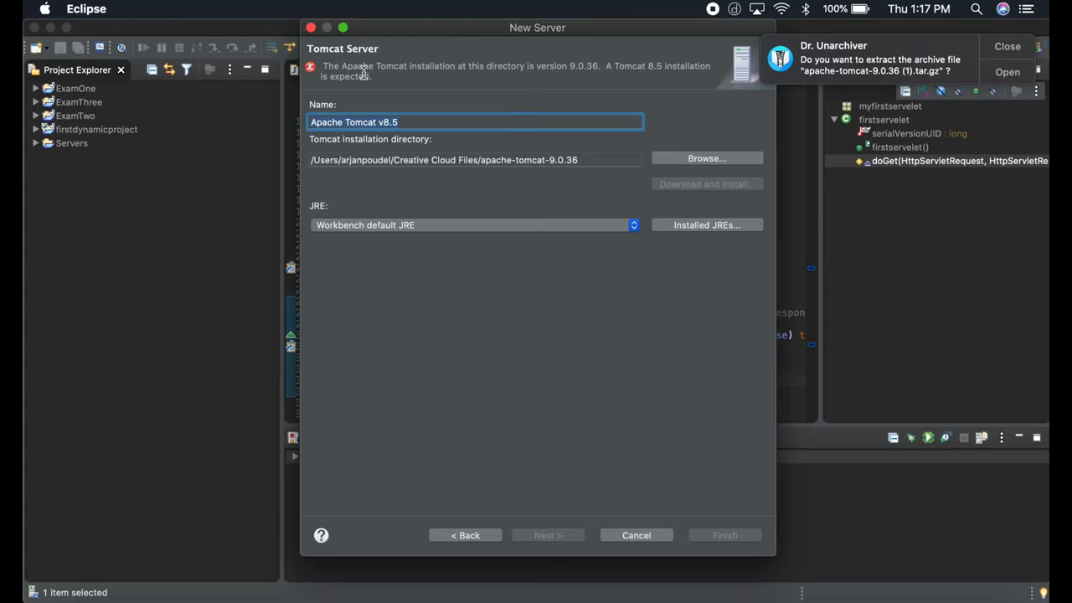
mouse_move(731, 521)
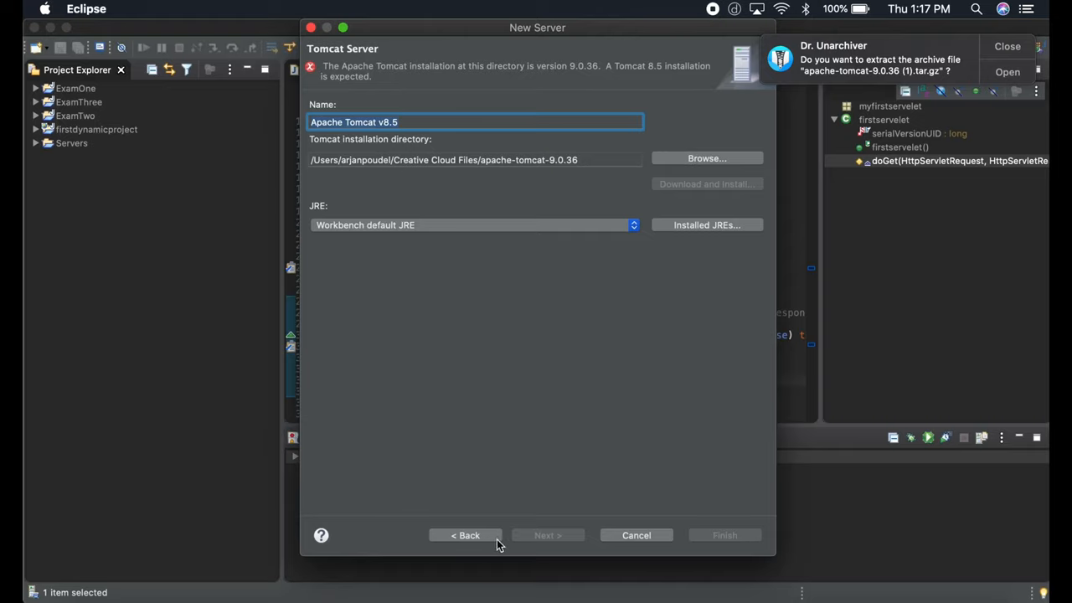
click(466, 535)
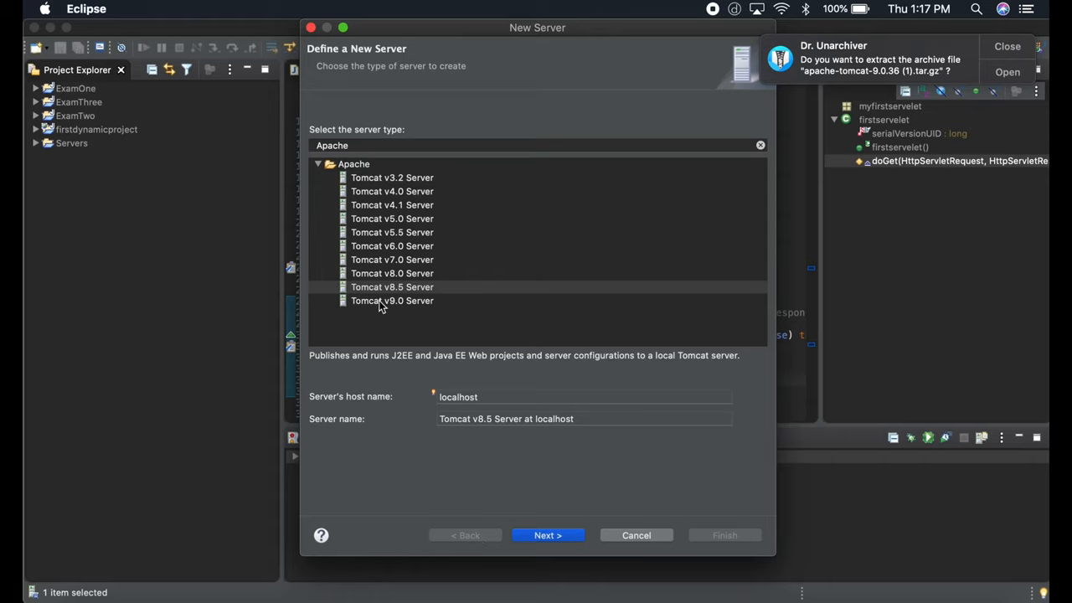
click(548, 535)
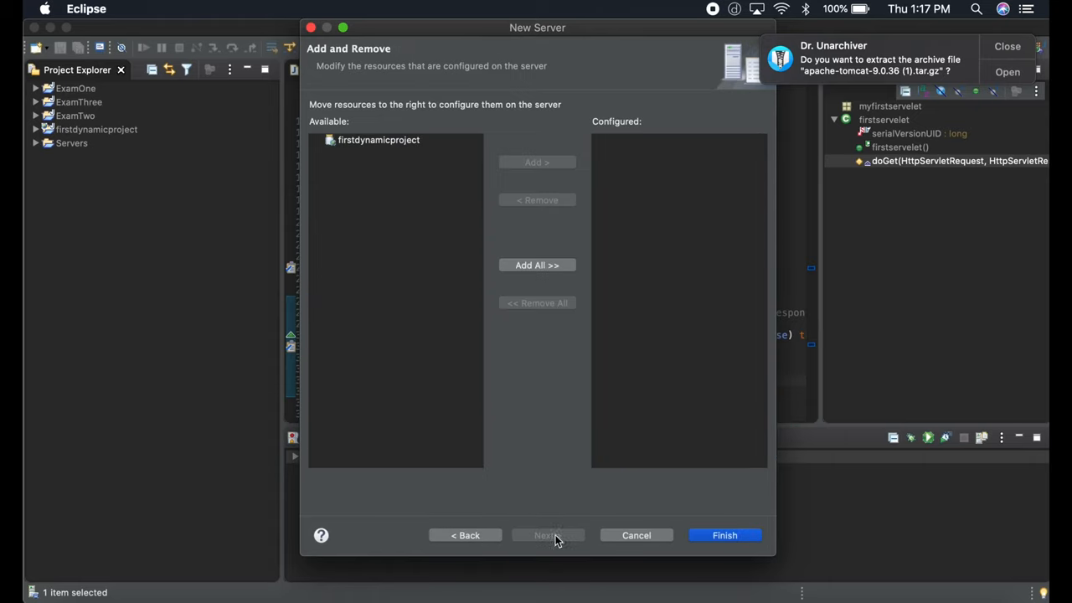
mouse_move(351, 163)
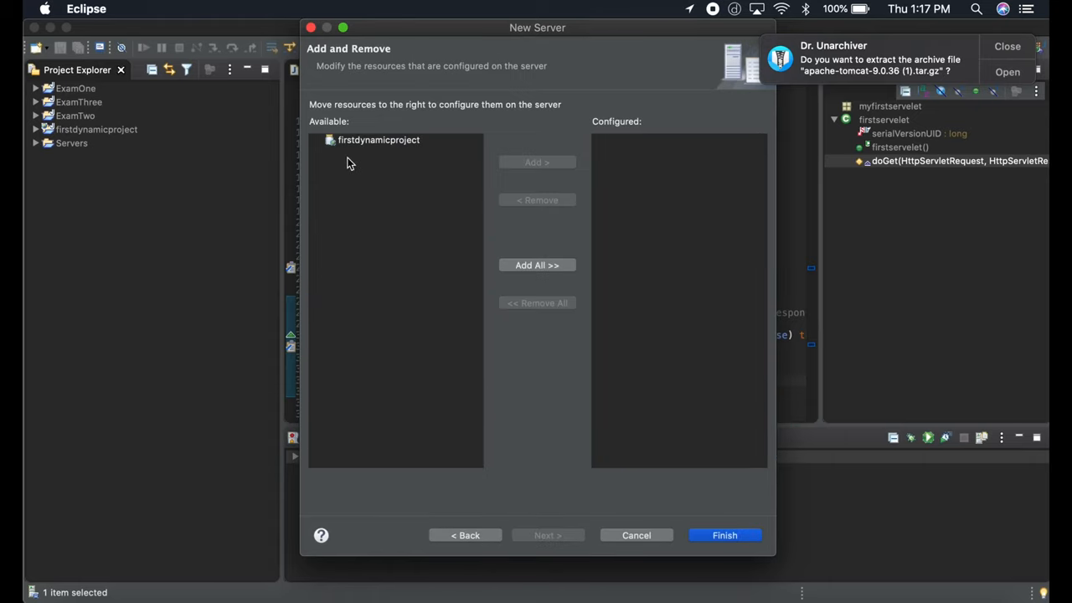
mouse_move(706, 234)
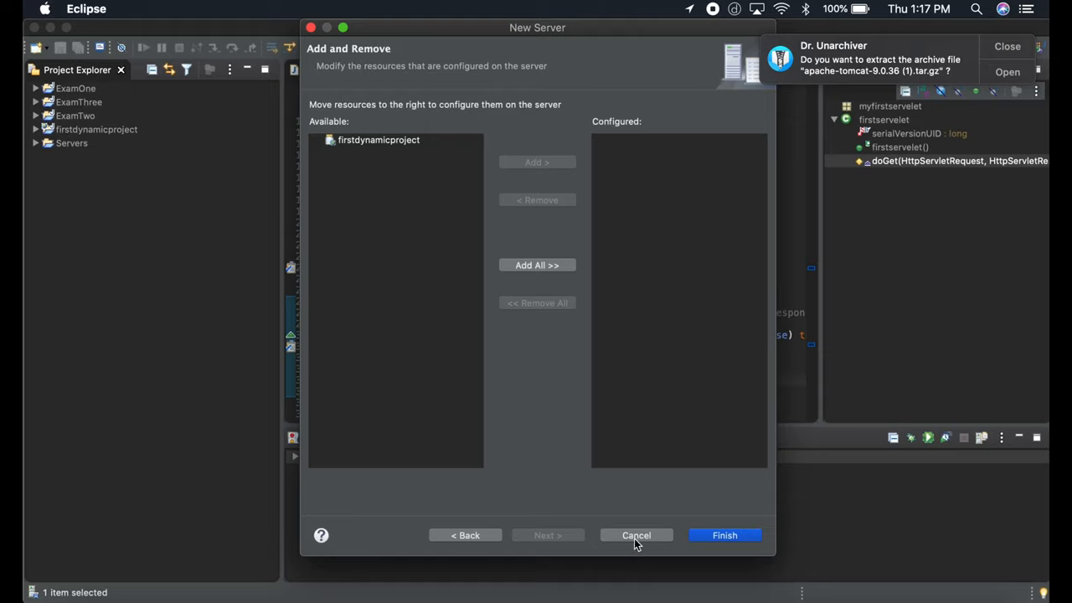
Cancel the New Server wizard, leaving only the stopped Tomcat v9.0 server, and open the File menu
click(635, 534)
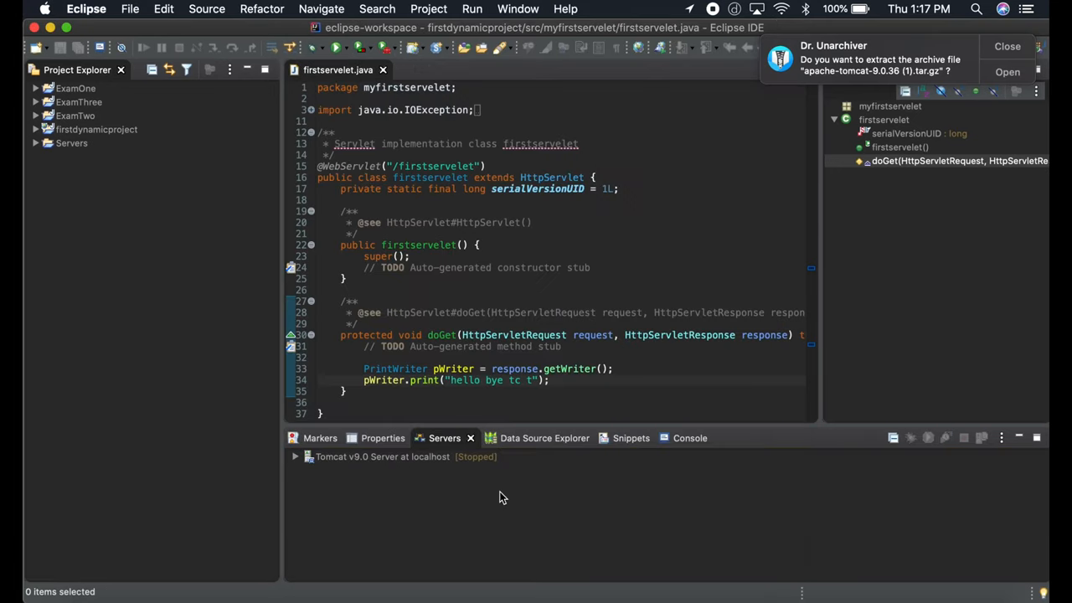
mouse_move(436, 456)
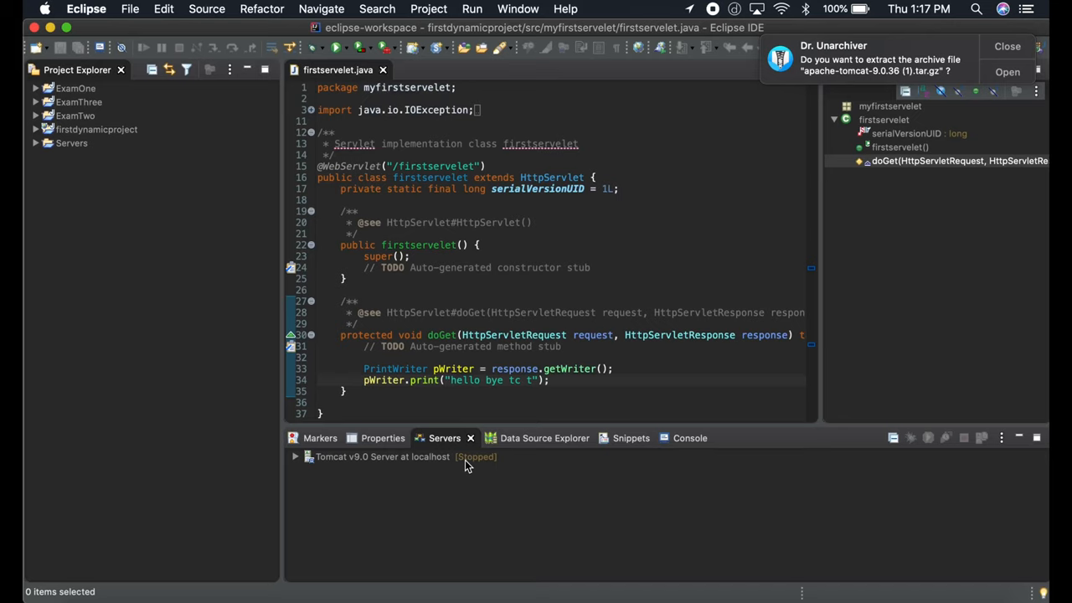
mouse_move(466, 463)
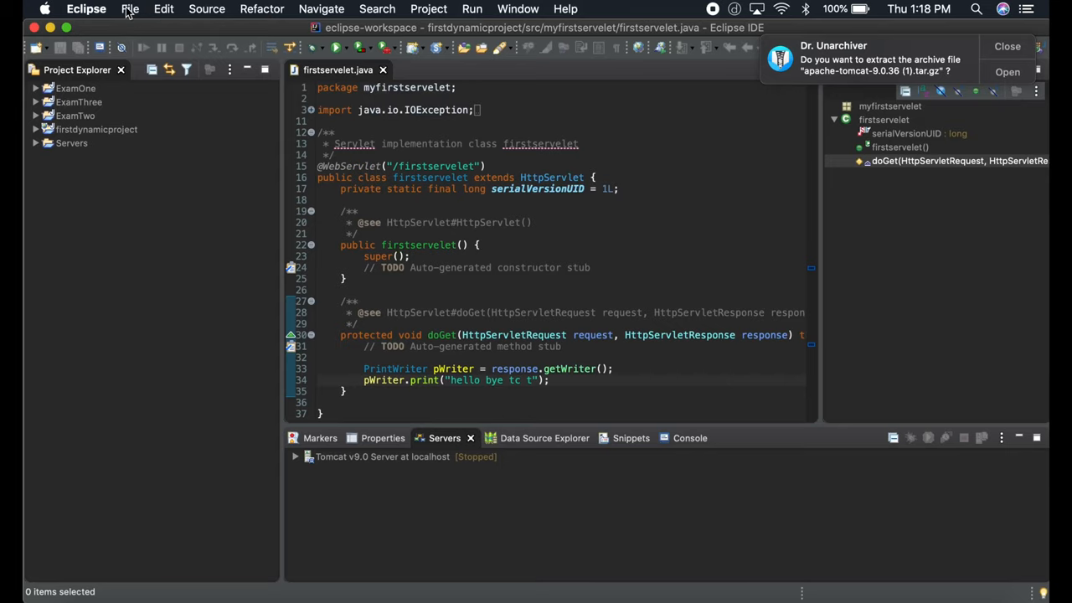
click(130, 9)
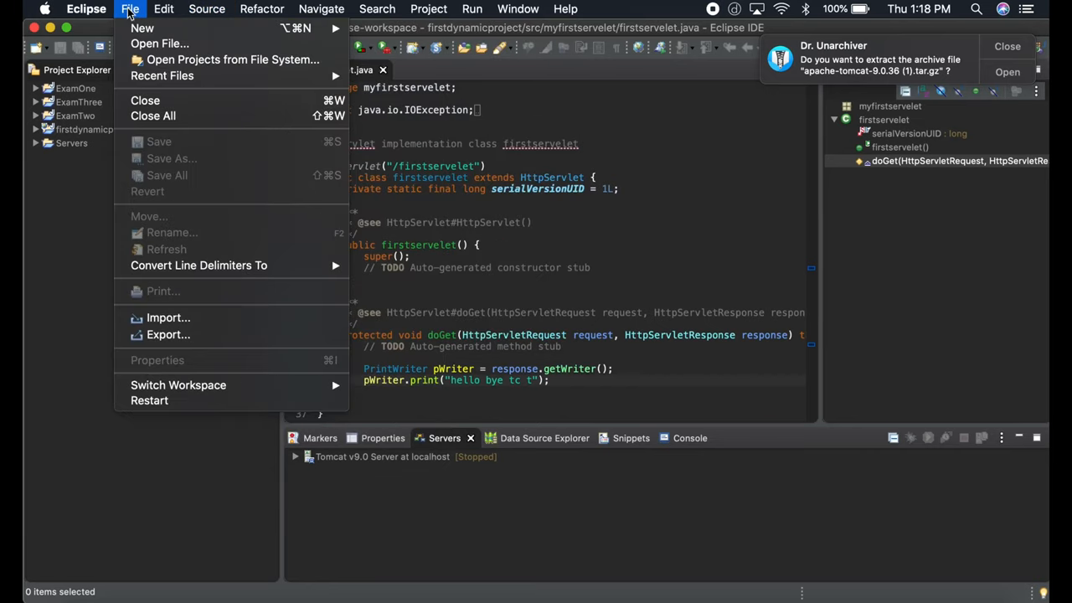
mouse_move(143, 28)
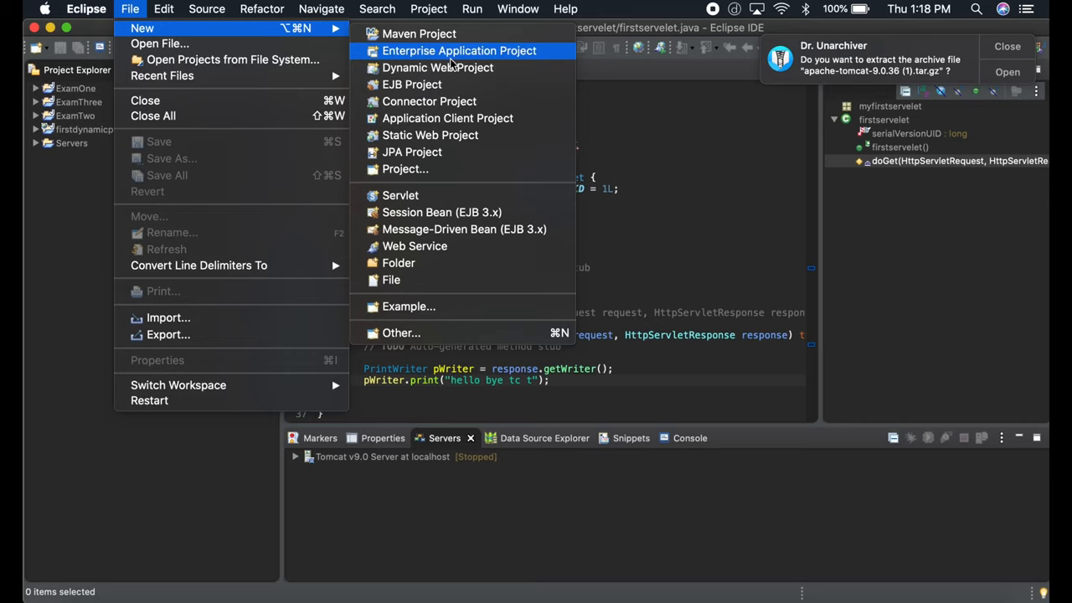
mouse_move(463, 68)
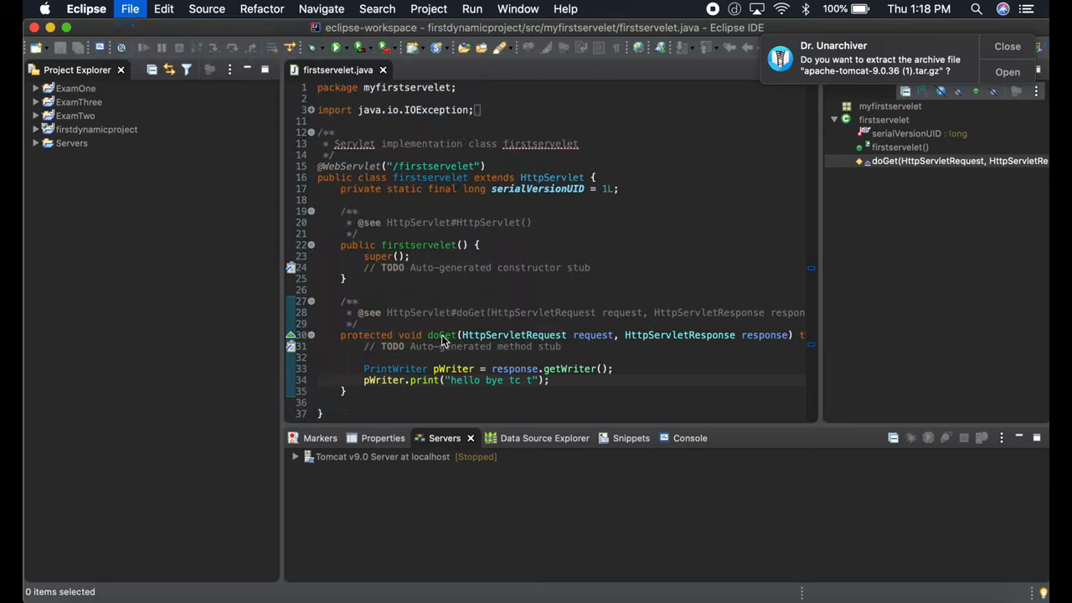
Start a Dynamic Web Project (filtered by 'dyna') and name the project 'Second'
click(130, 9)
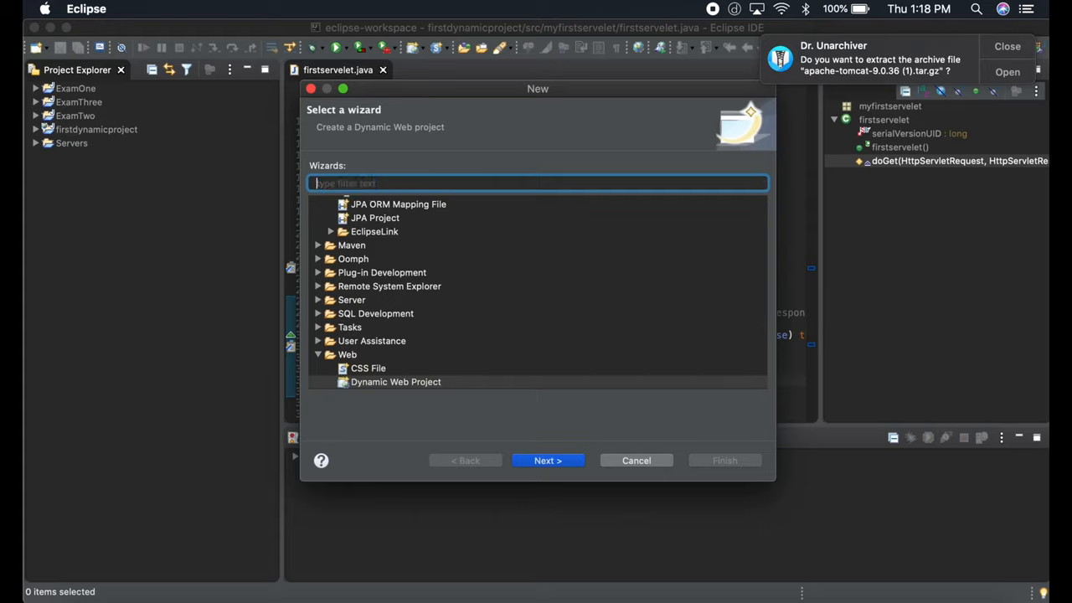
text(dyna)
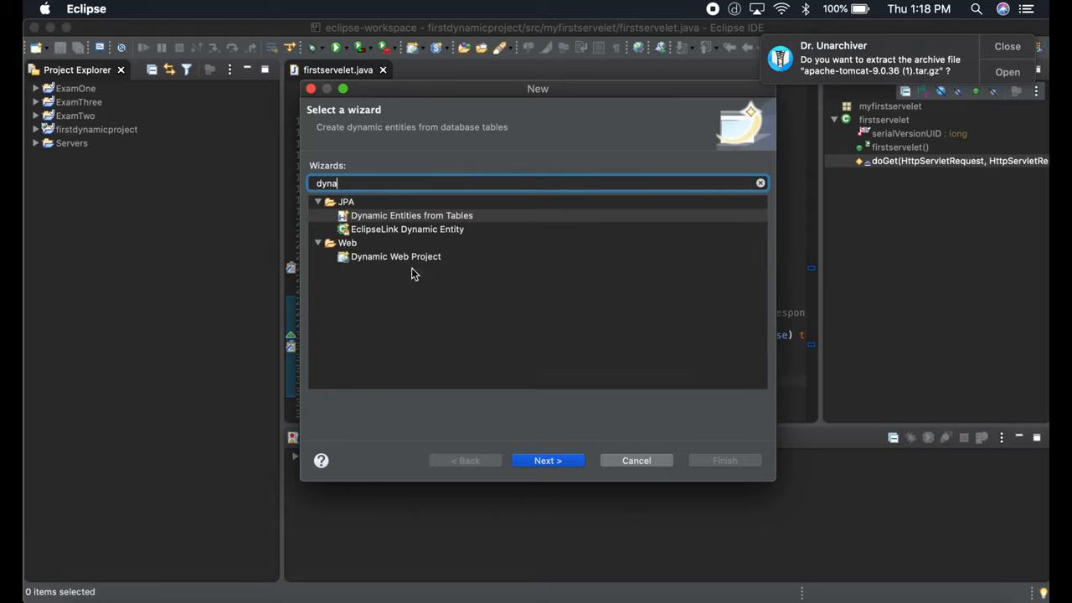
click(395, 257)
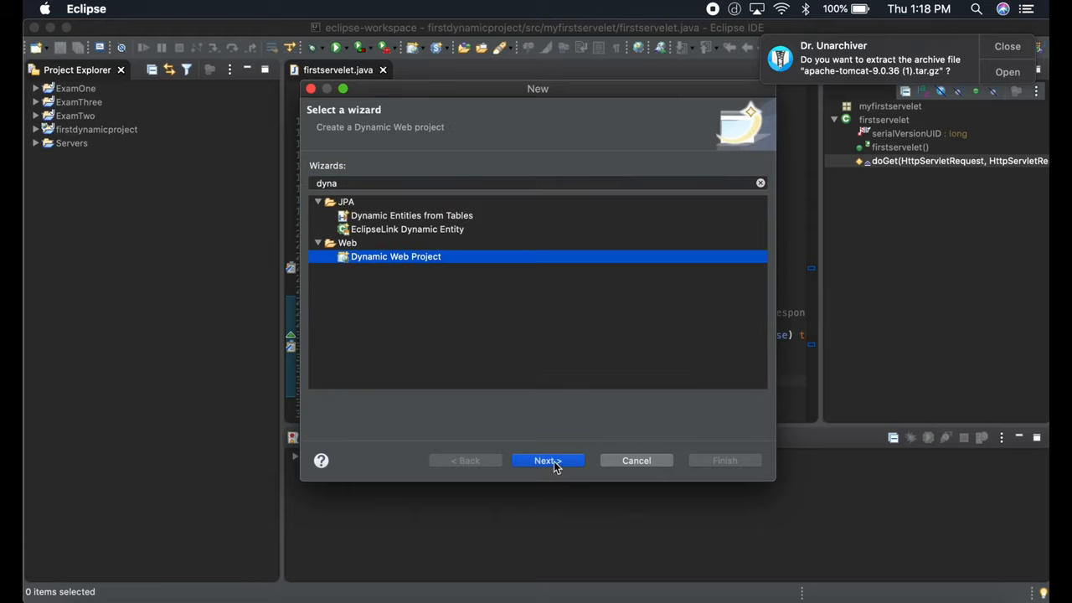
click(547, 460)
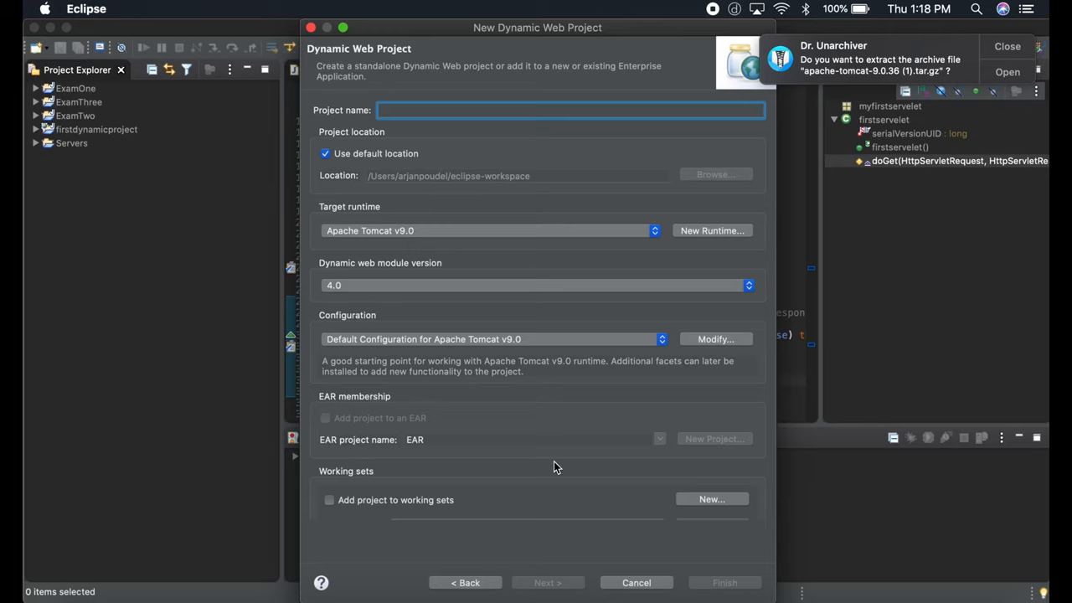
text(Second)
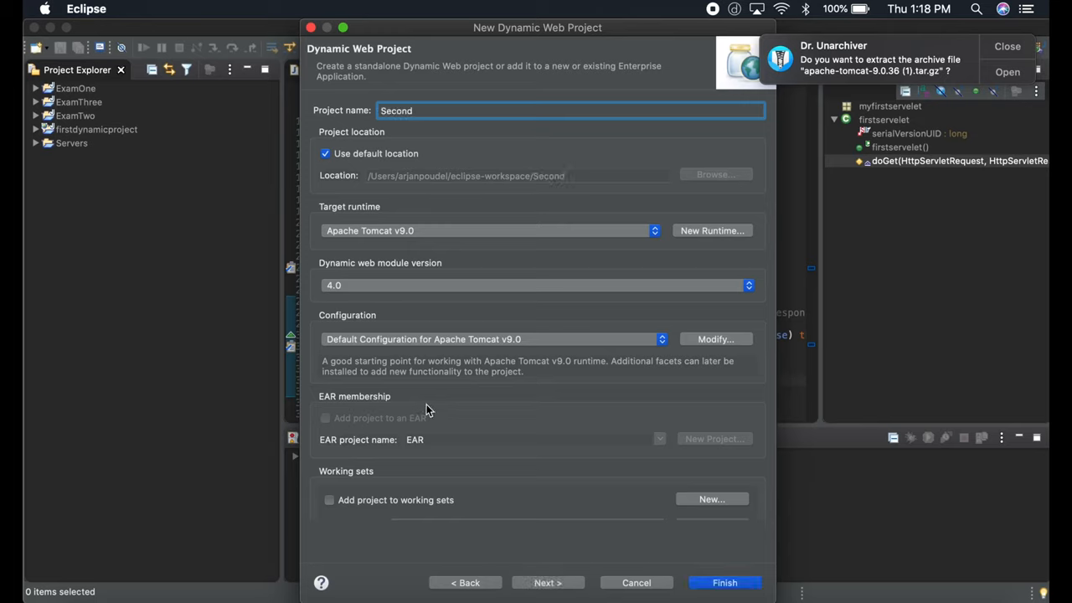
mouse_move(299, 246)
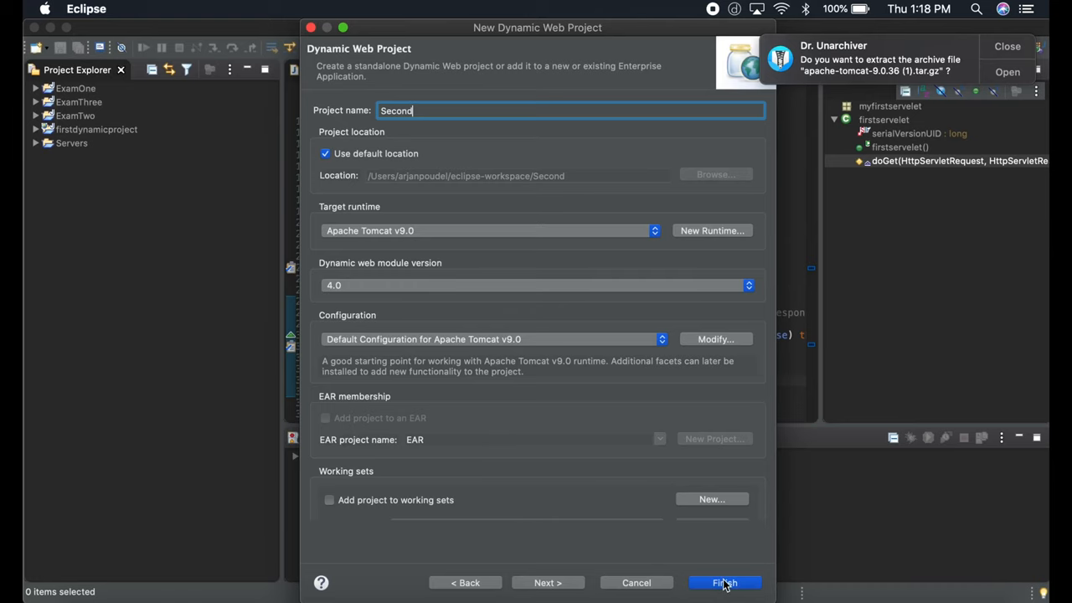
Finish creating the Second project, then select and expand it in the explorer
click(725, 582)
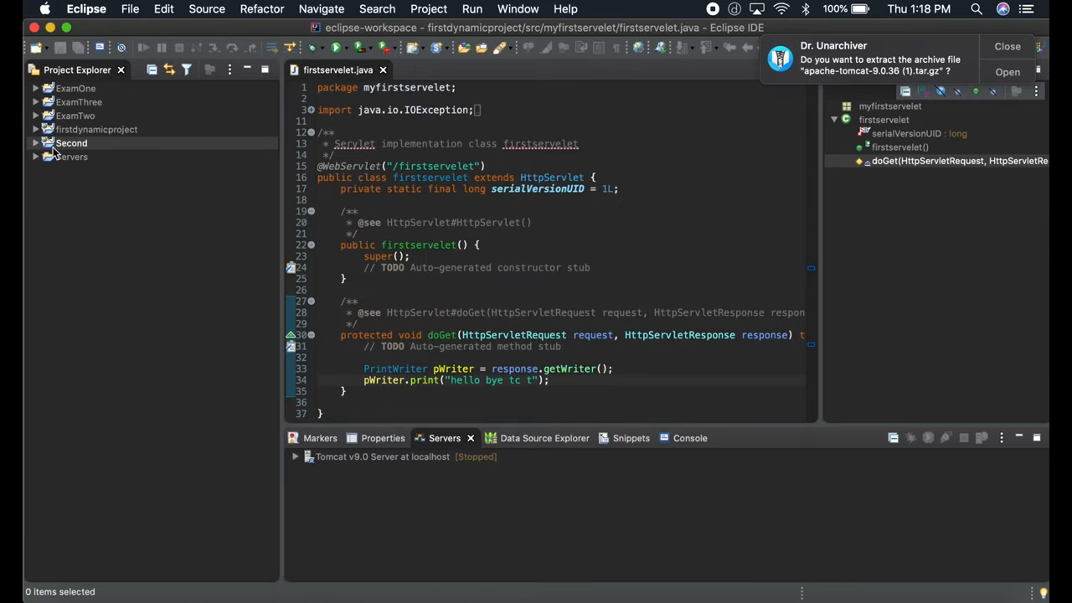
click(70, 142)
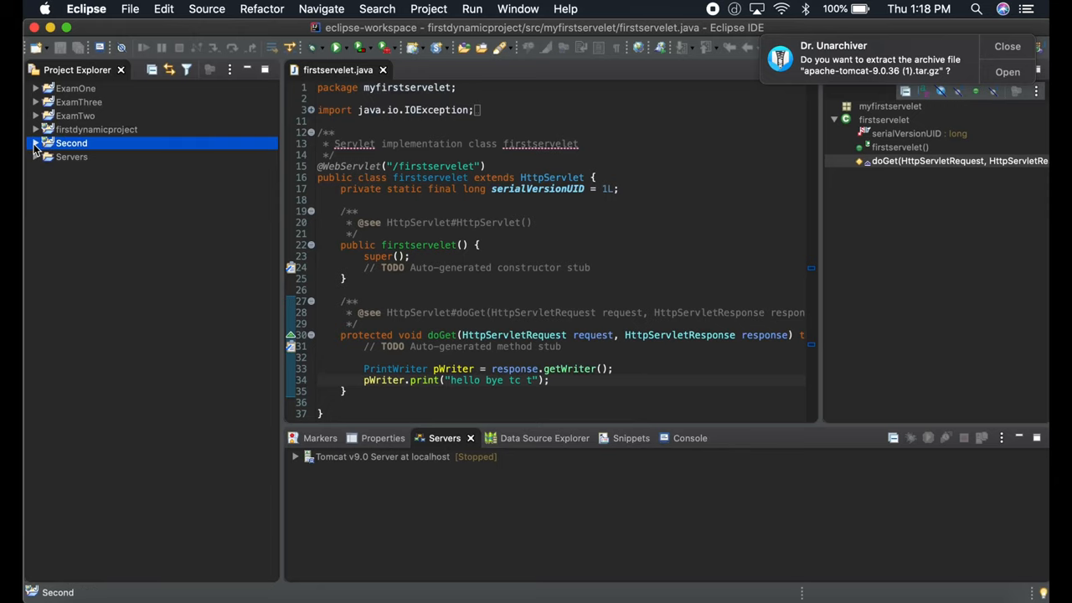
click(36, 143)
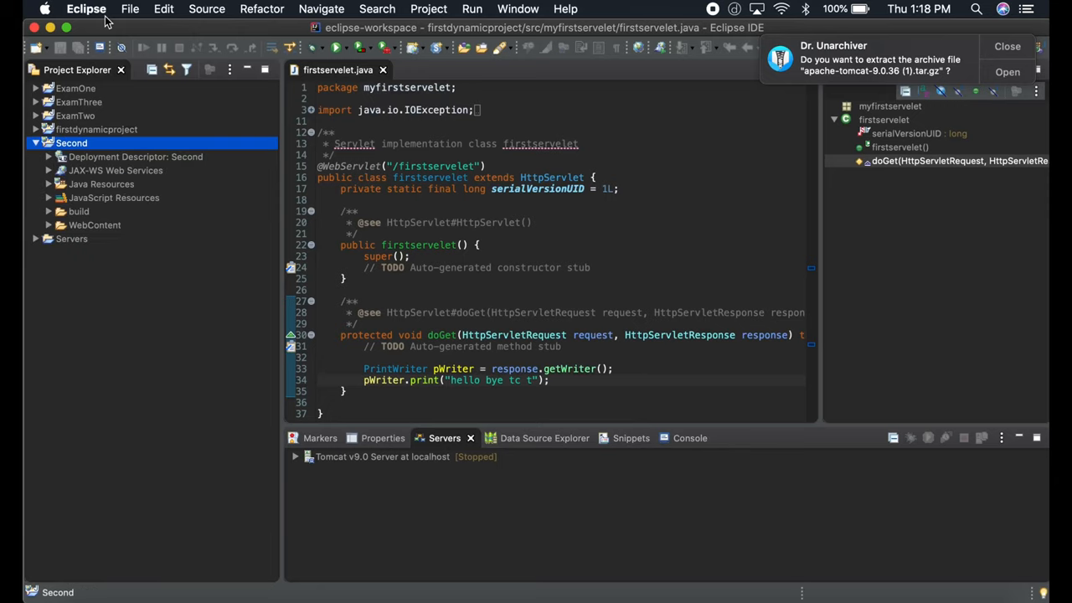
Create servlet Mysecond in package secondservelet with a generated doGet stub
click(261, 9)
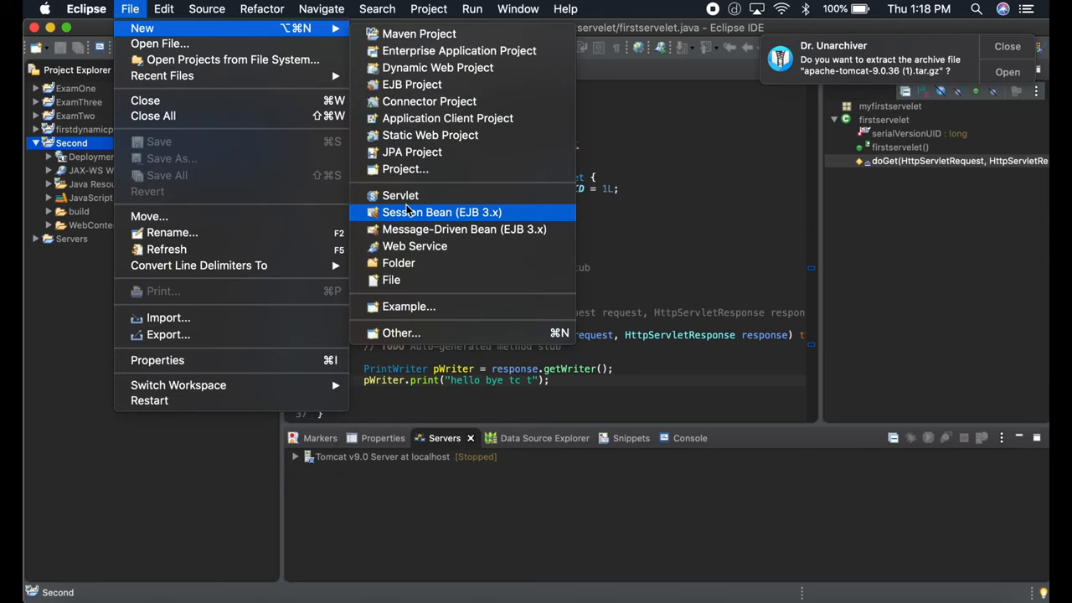
click(402, 195)
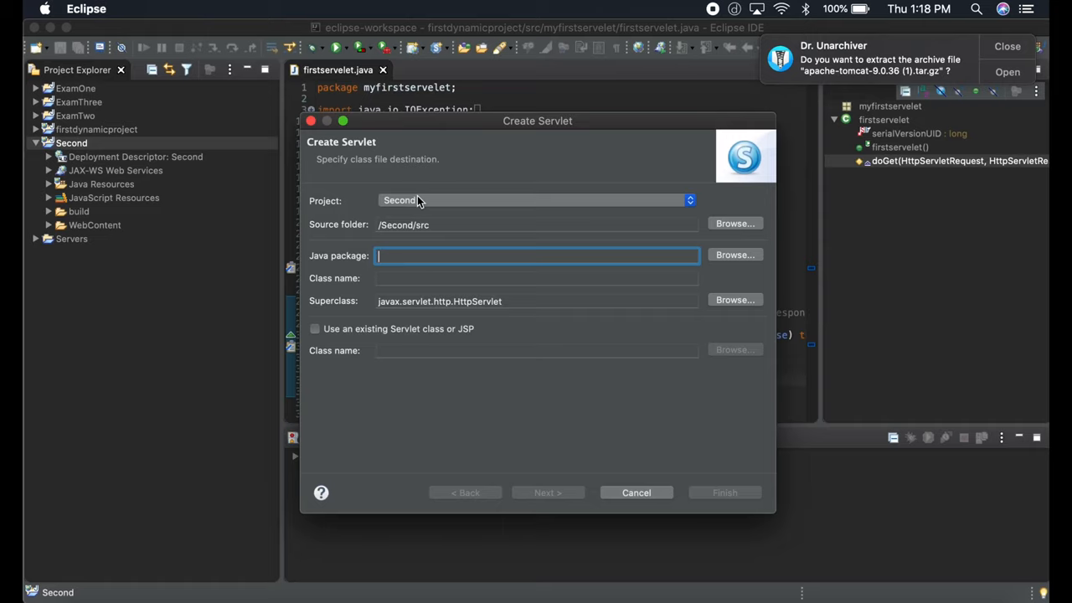
text(com.)
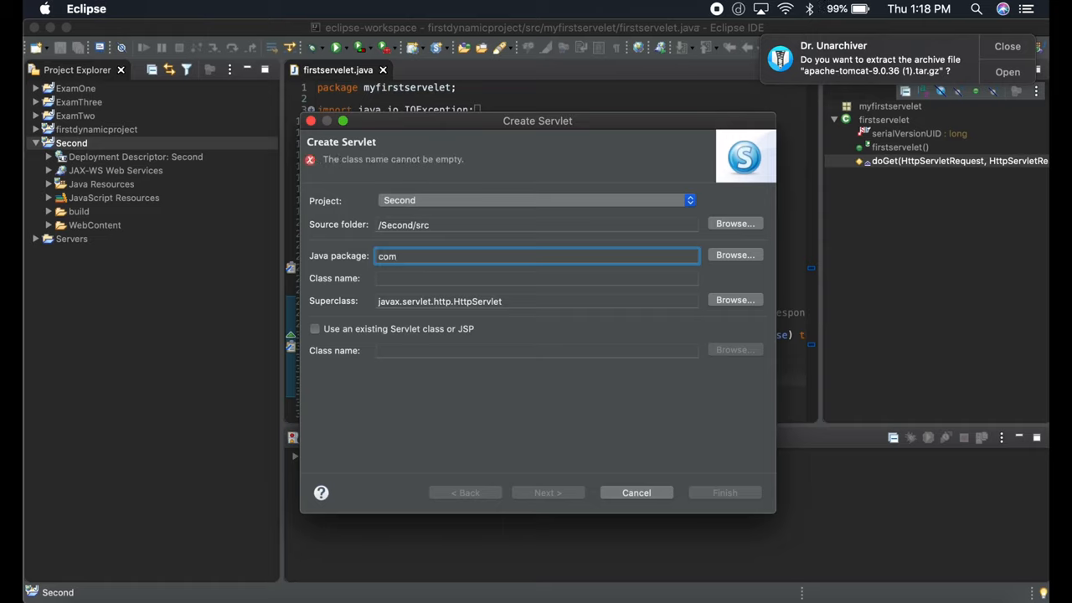
text(secondservelet)
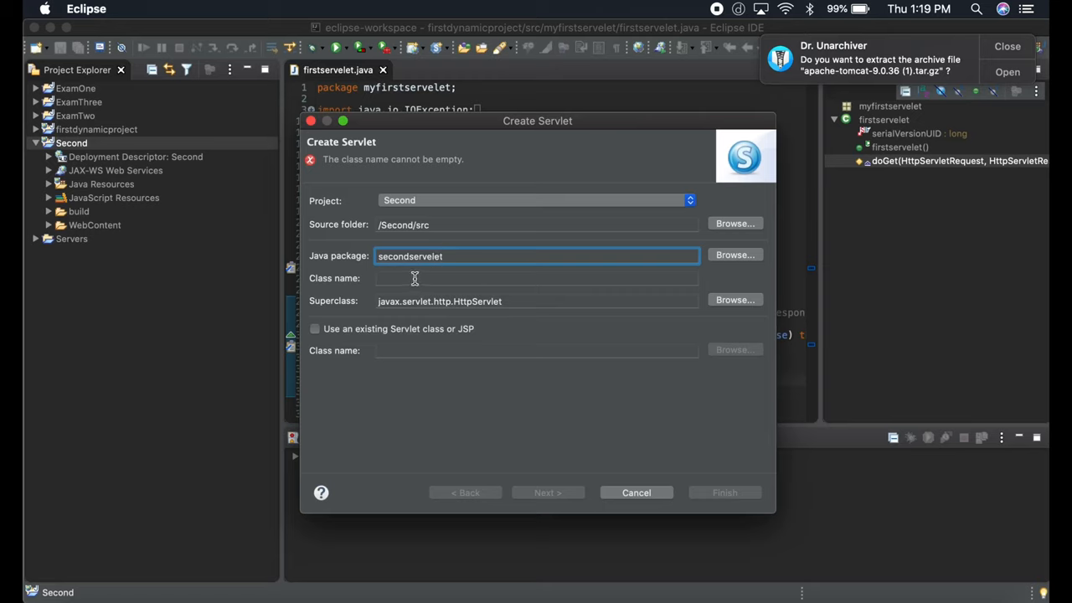
text(seco)
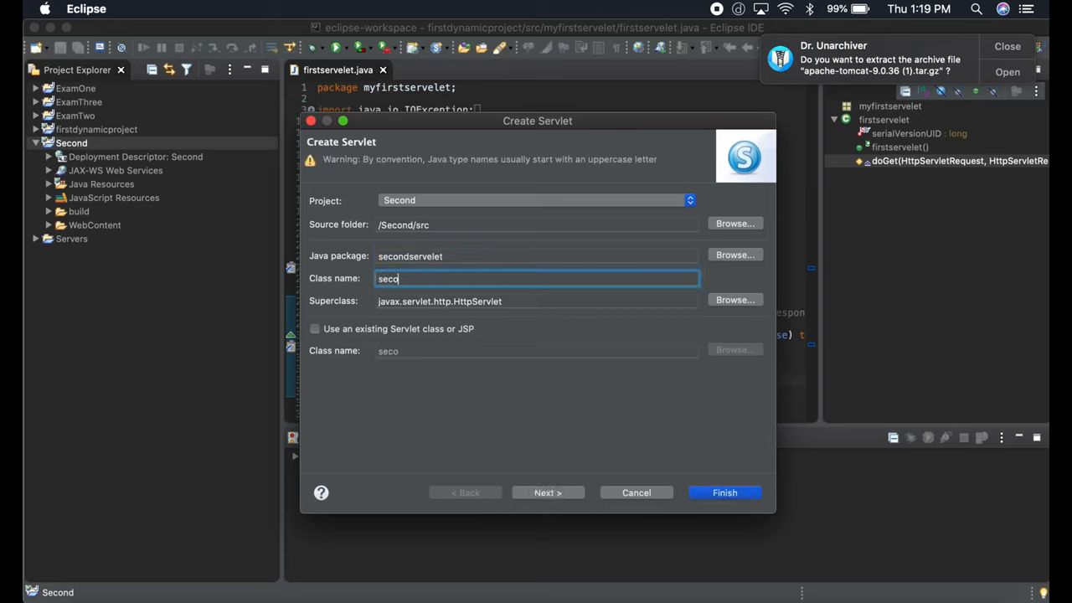
text(n)
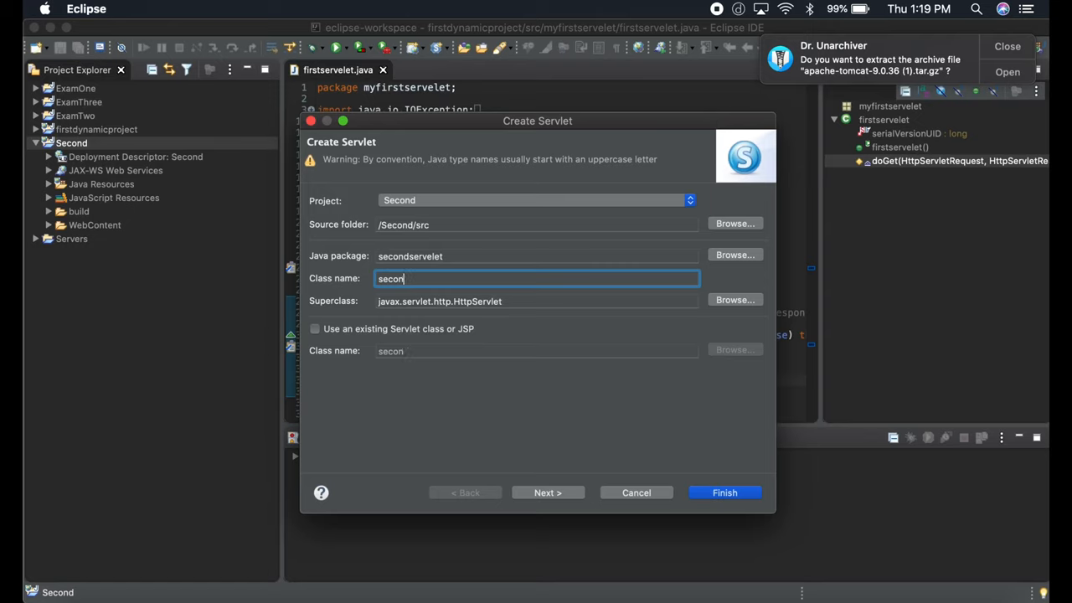
text(mysec)
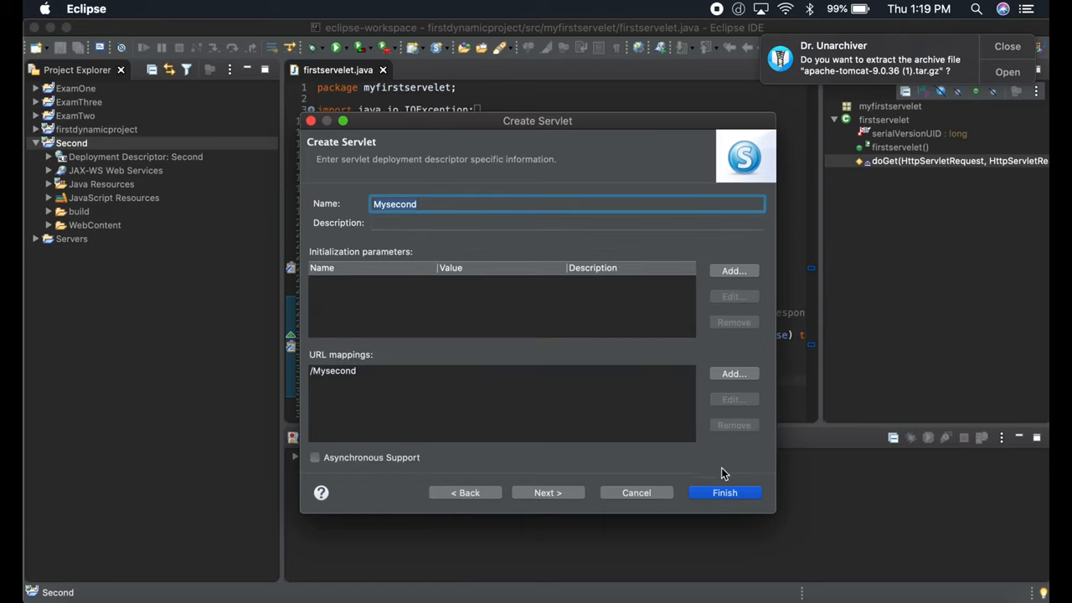
click(548, 492)
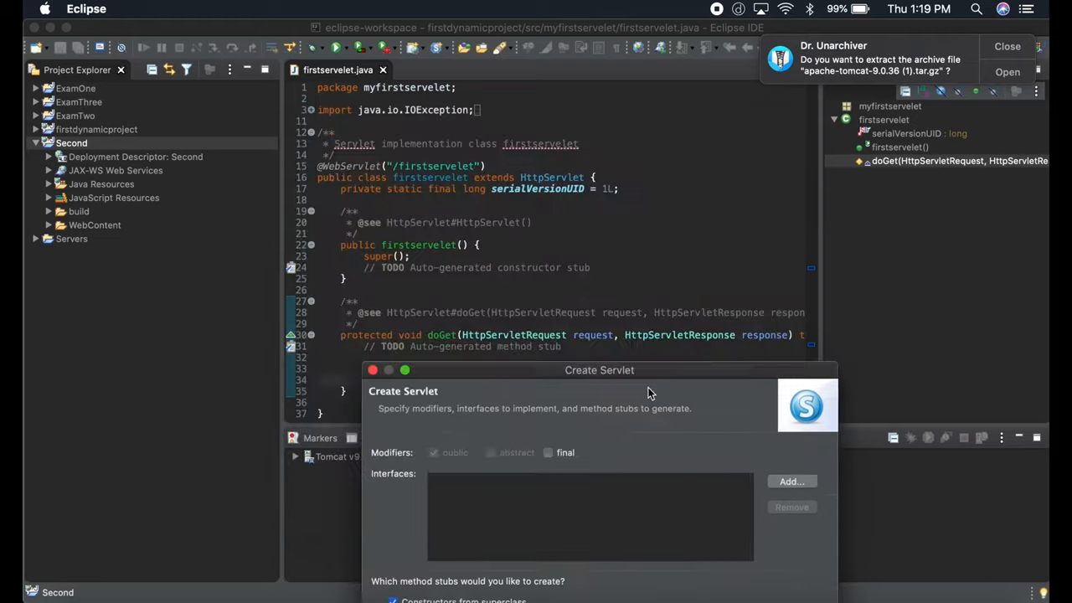
click(522, 505)
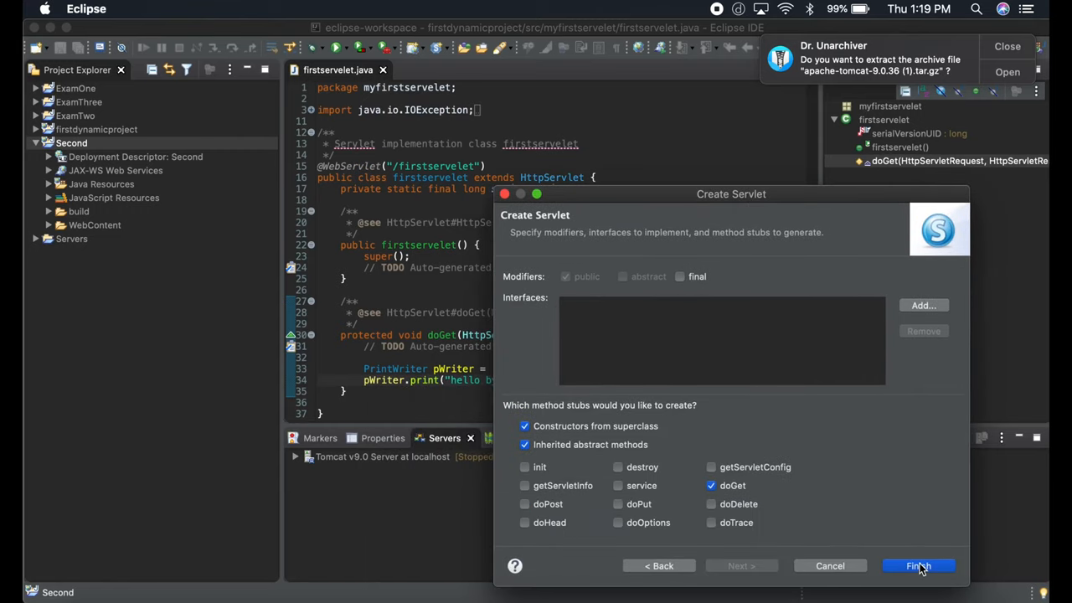
click(922, 566)
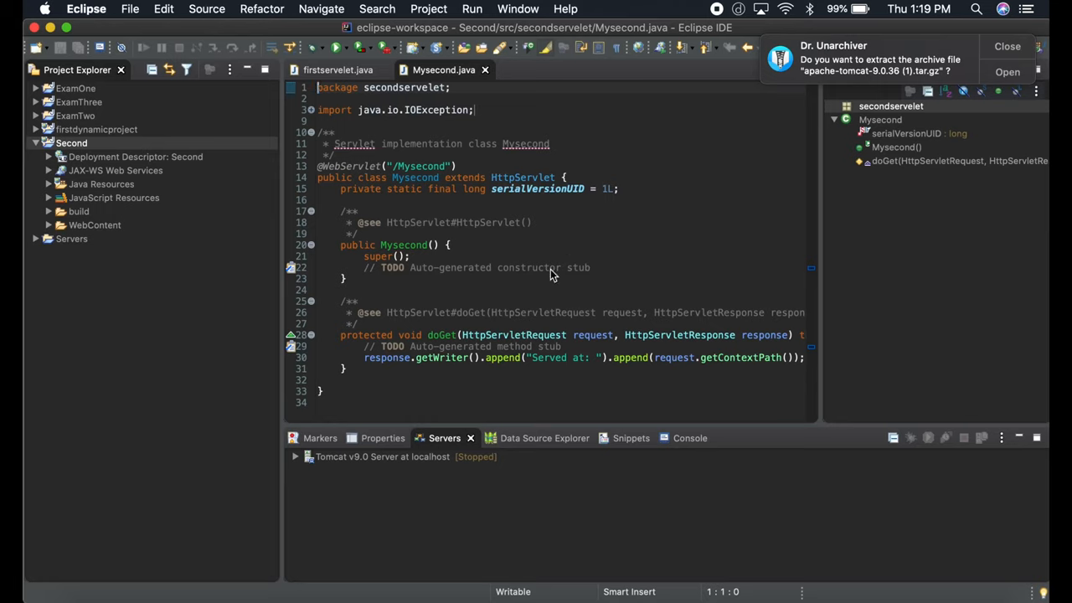
Run Mysecond.java on the Tomcat v9.0 server and view 'Served at: /Second' in the browser
right_click(552, 275)
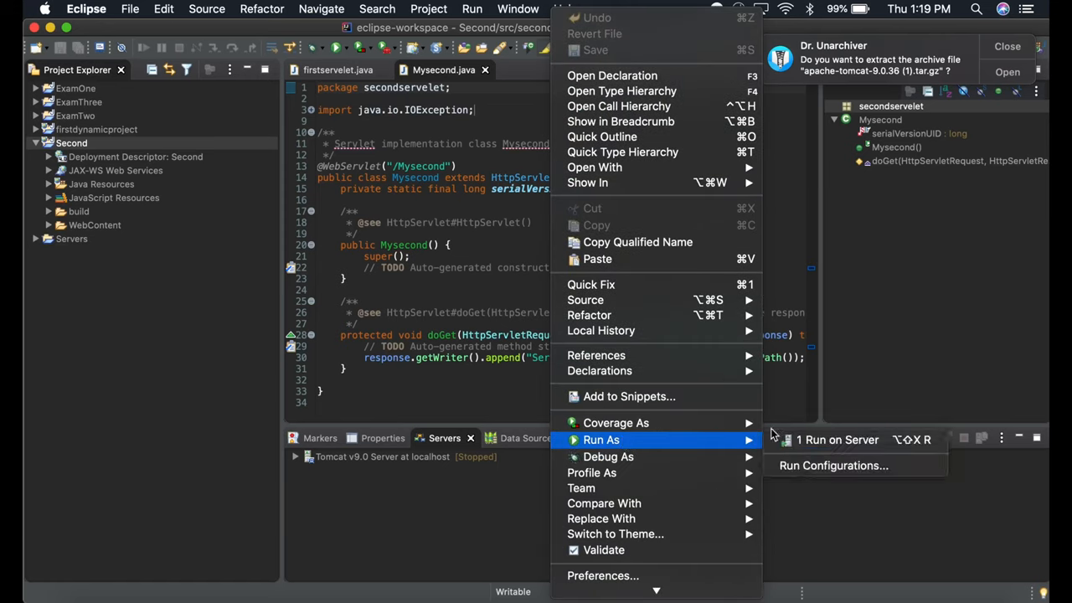
click(839, 440)
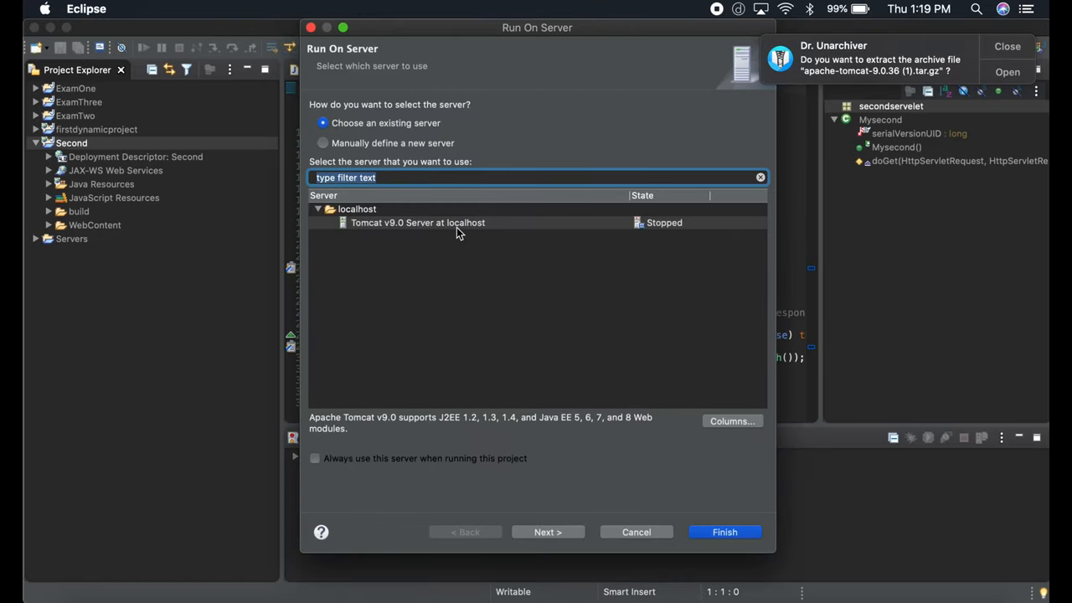
click(724, 532)
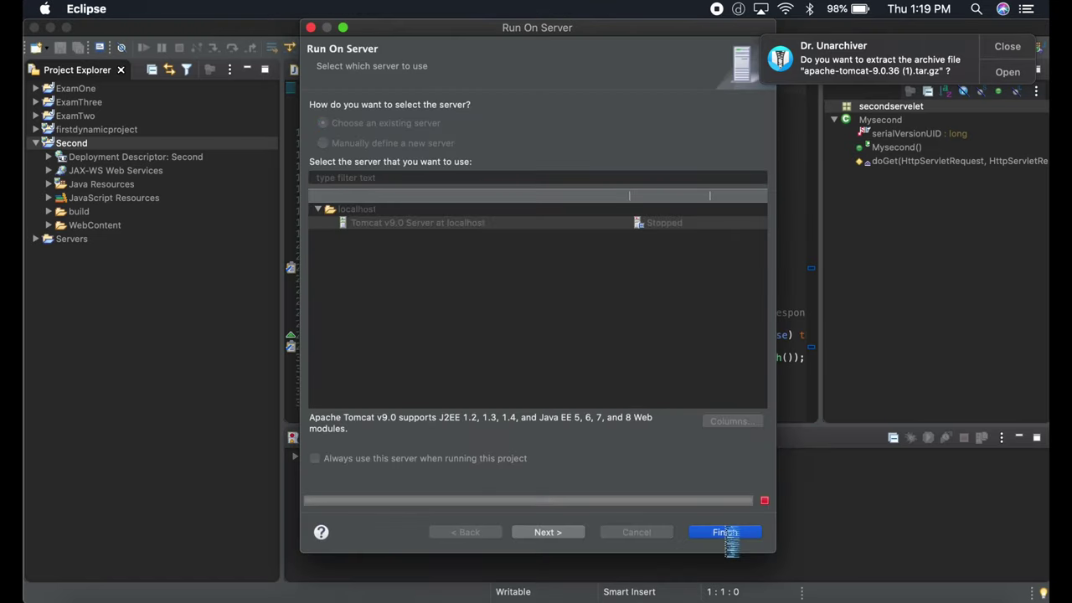
click(725, 532)
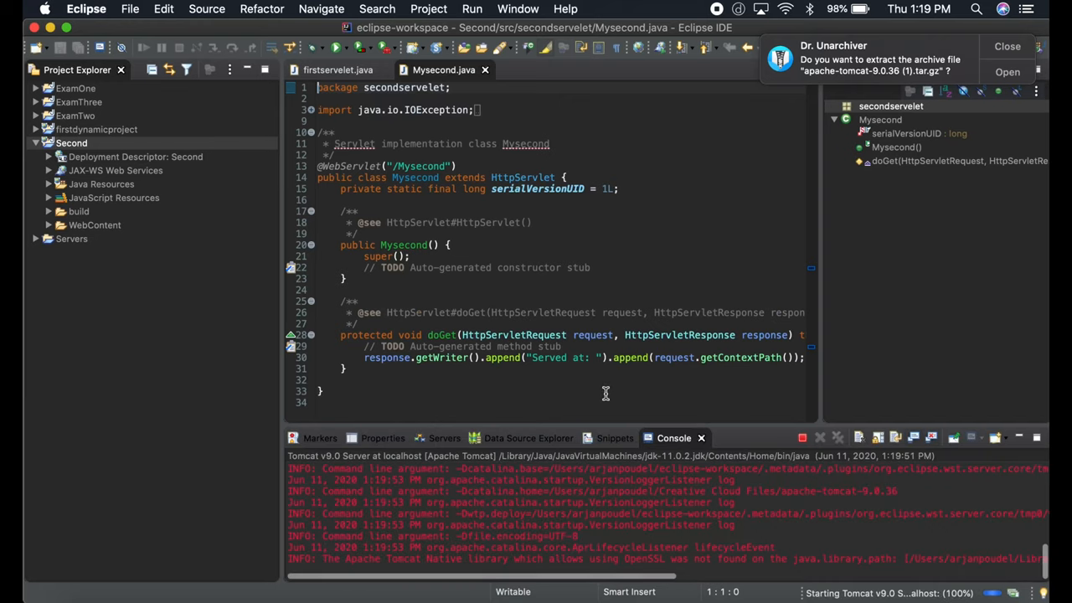
click(443, 438)
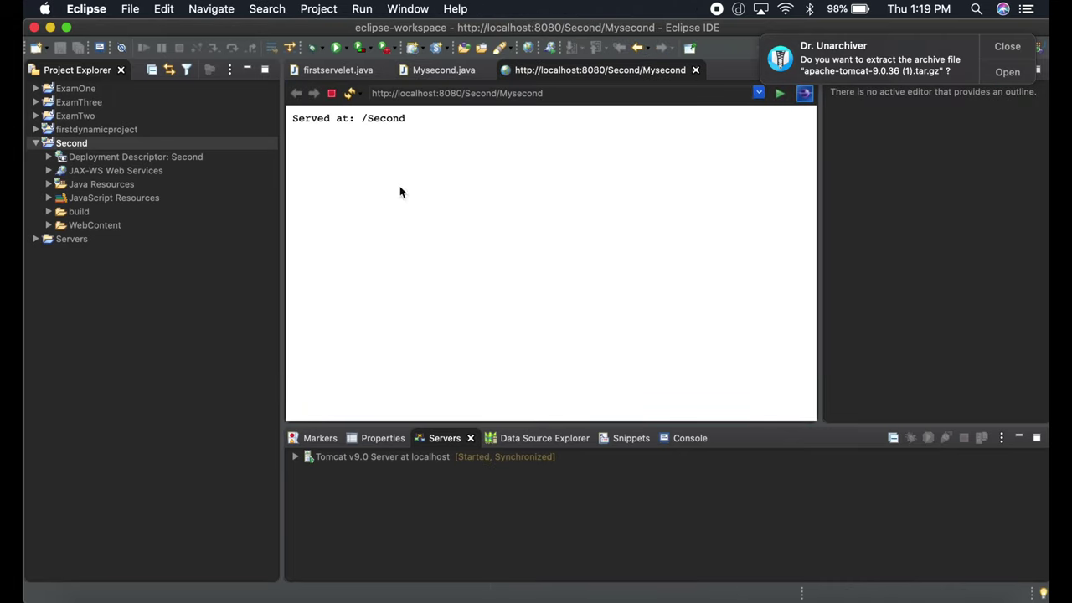
mouse_move(435, 118)
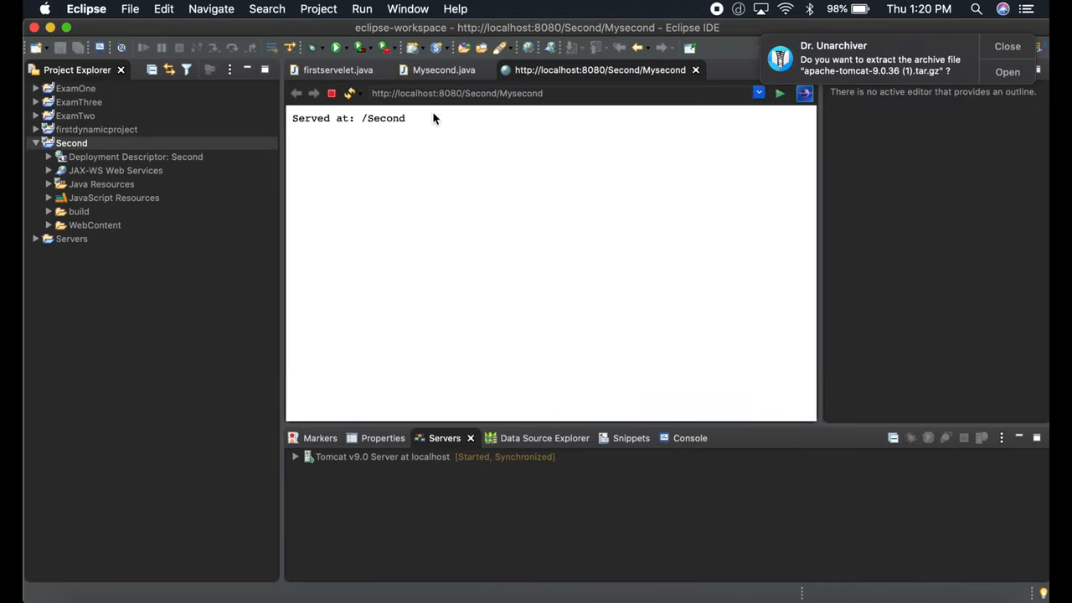
click(550, 93)
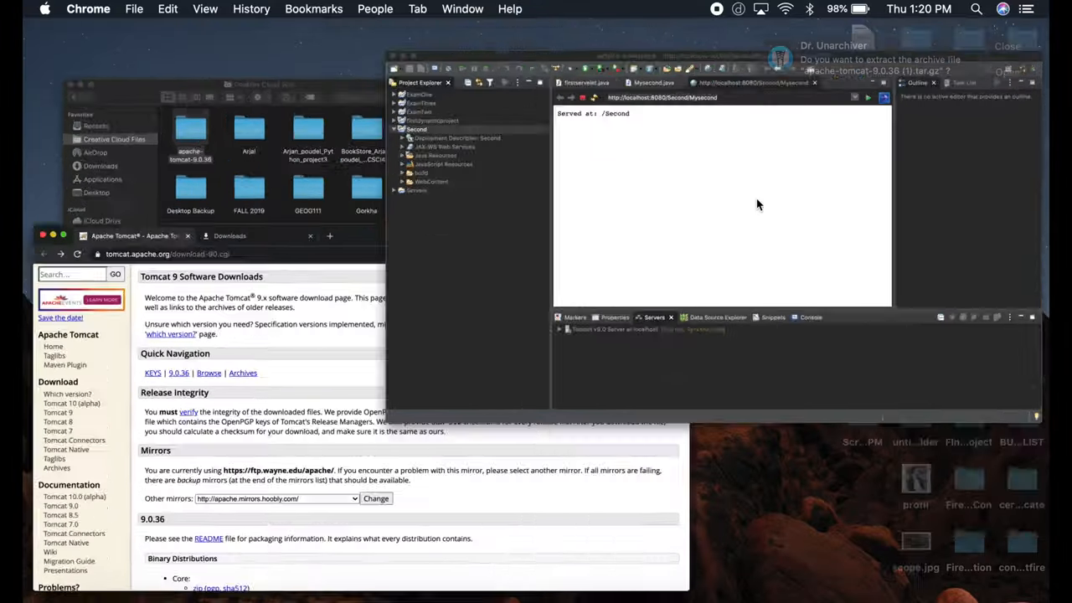
Reopen the Servers view via Show View (filter 'ser') and select Tomcat v9.0 Server at localhost
click(407, 9)
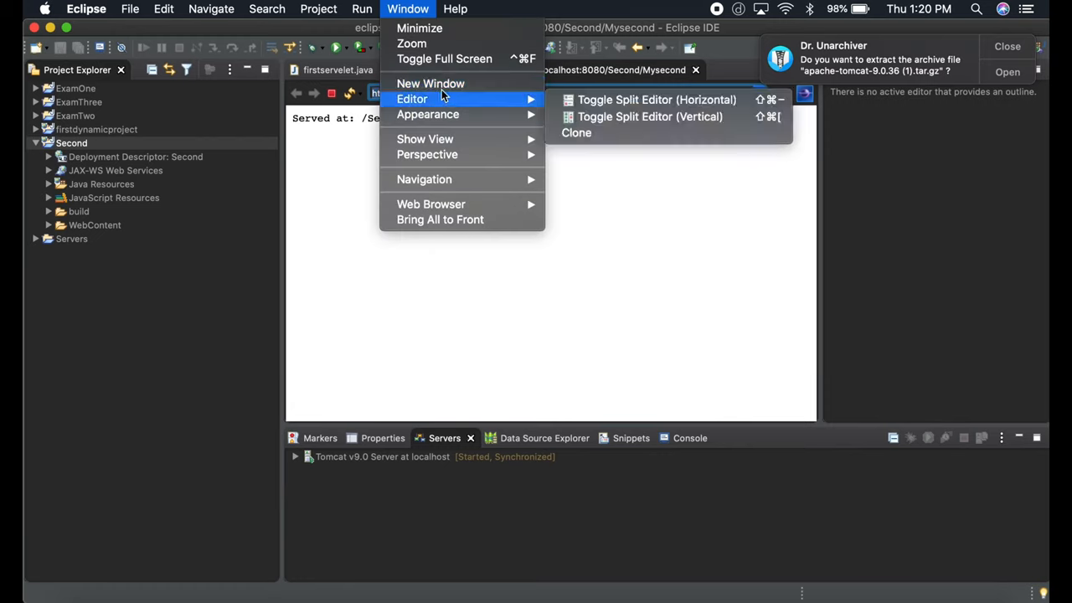
mouse_move(425, 139)
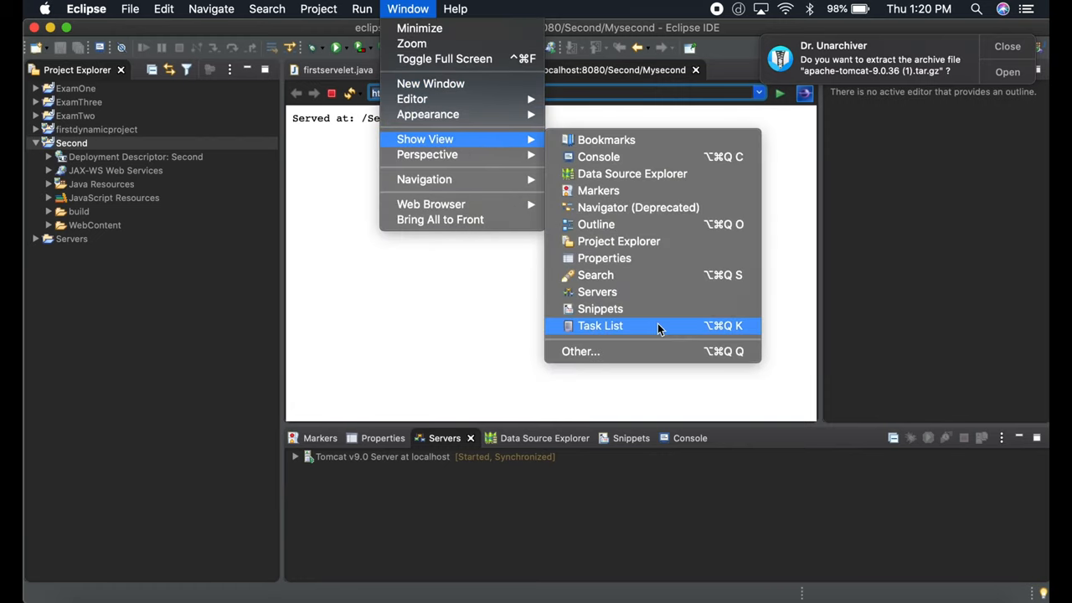
click(580, 351)
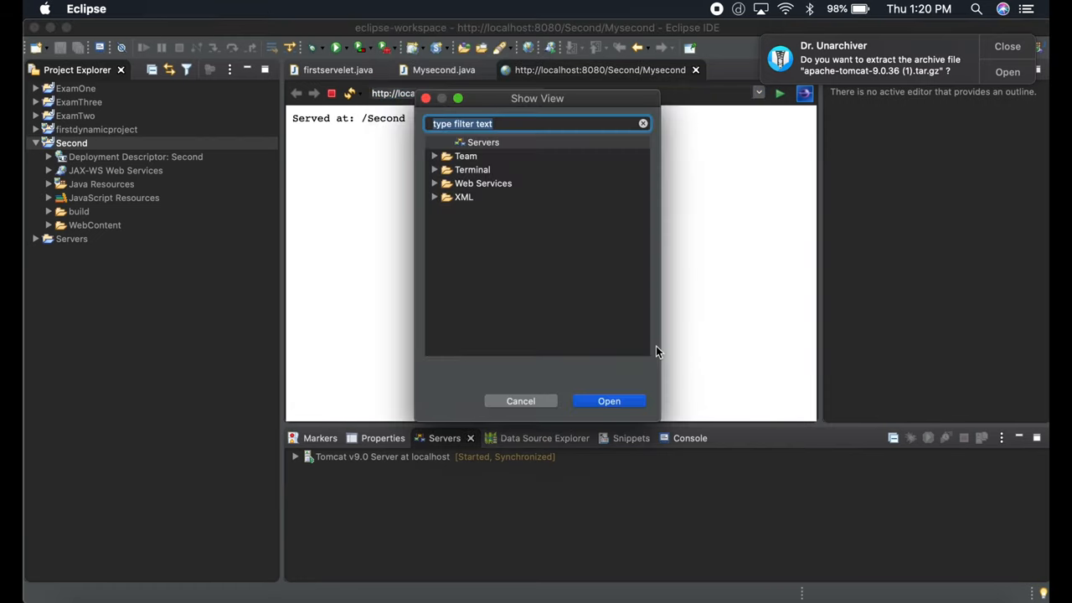
text(s)
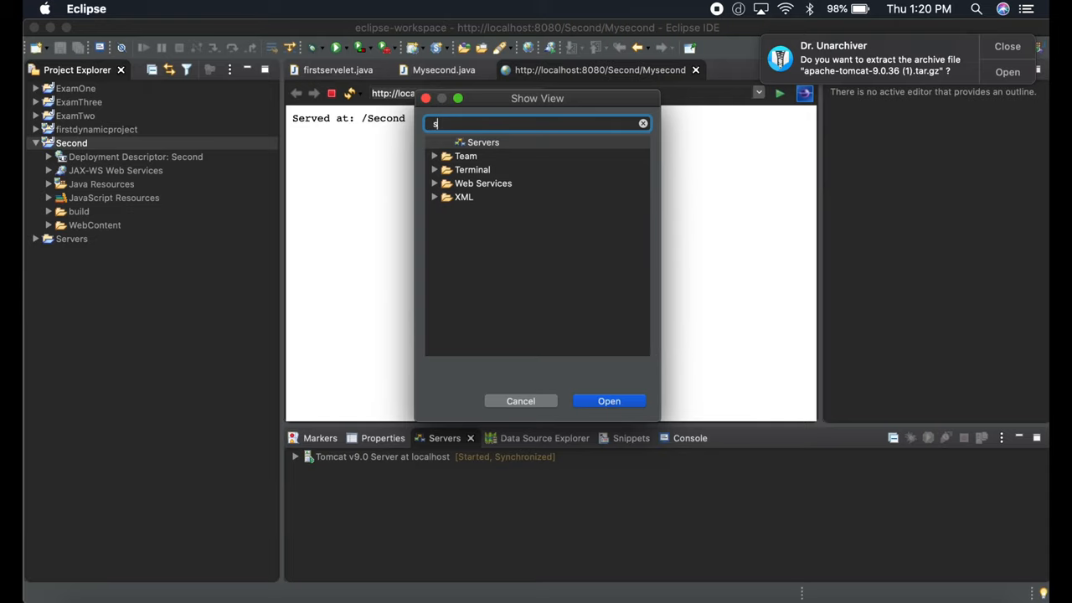
text(er)
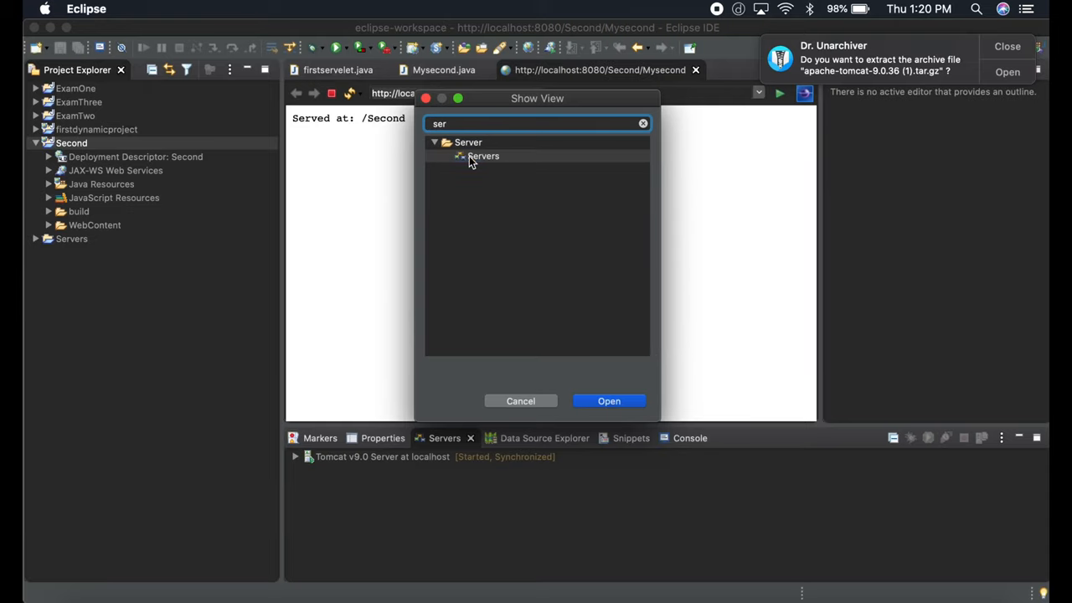
click(609, 400)
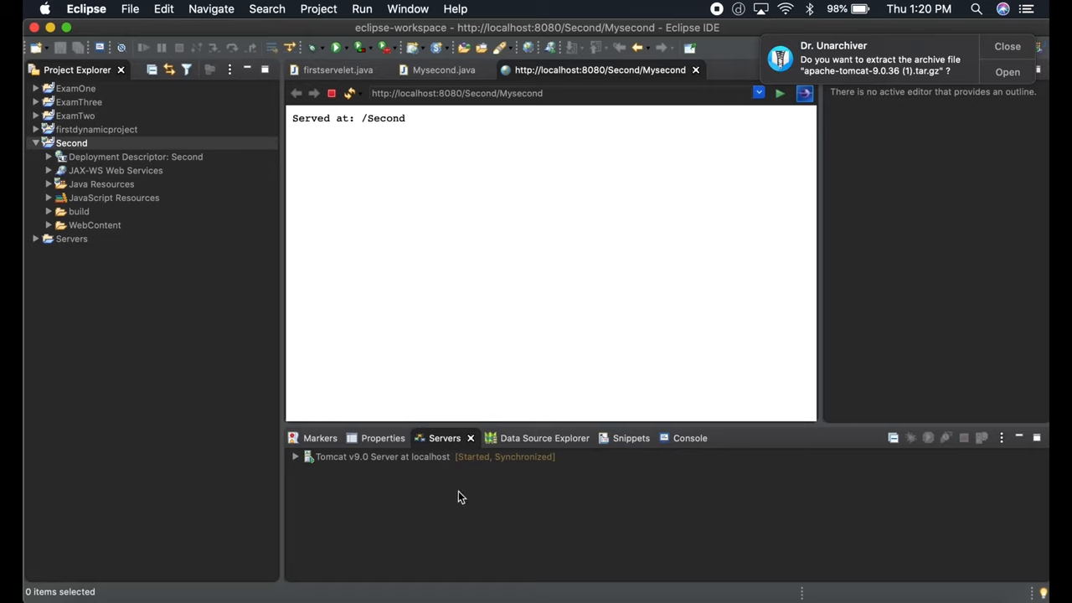
mouse_move(402, 459)
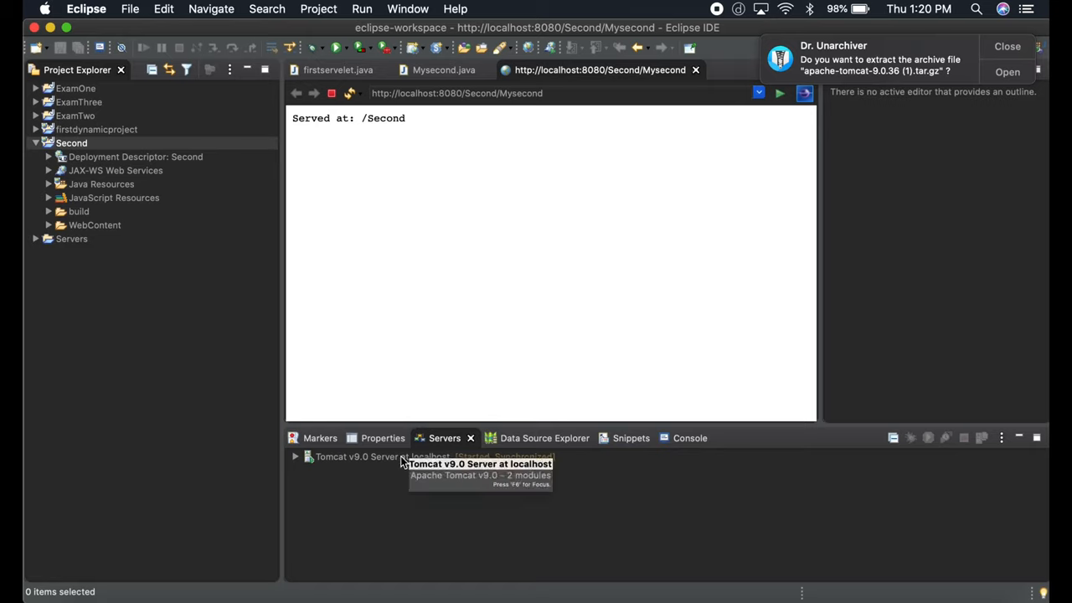
mouse_move(414, 460)
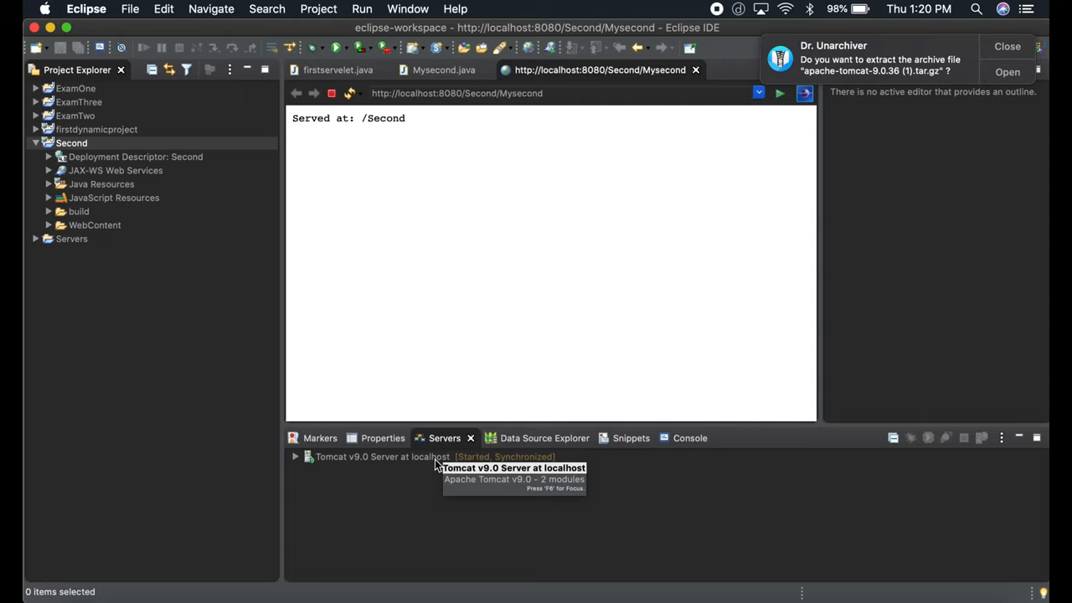
click(382, 457)
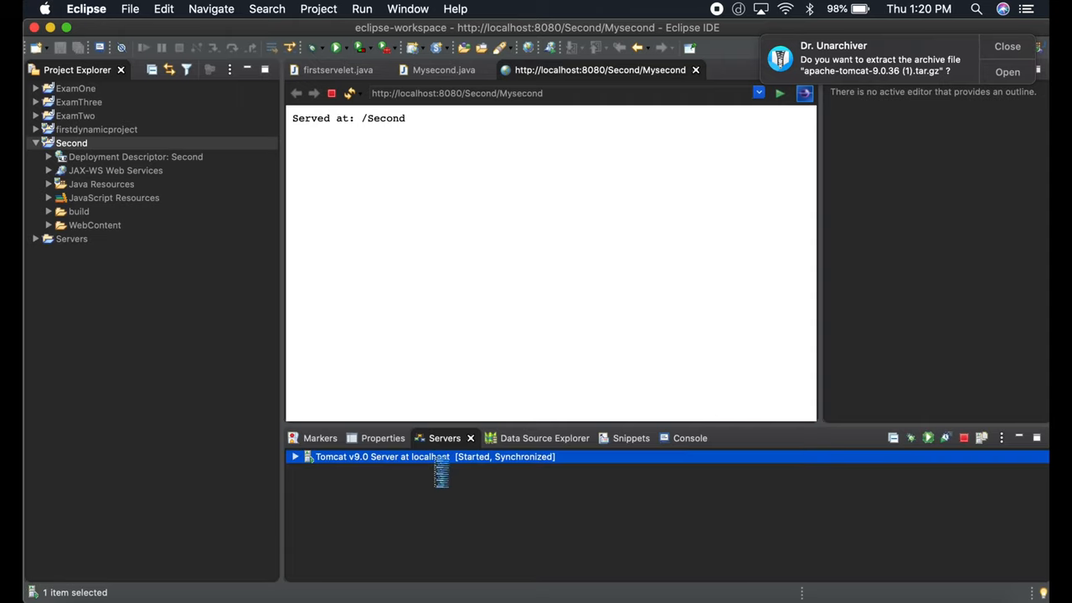
Open the Tomcat v9.0 server's overview settings and dismiss the Unarchiver notification
double_click(382, 457)
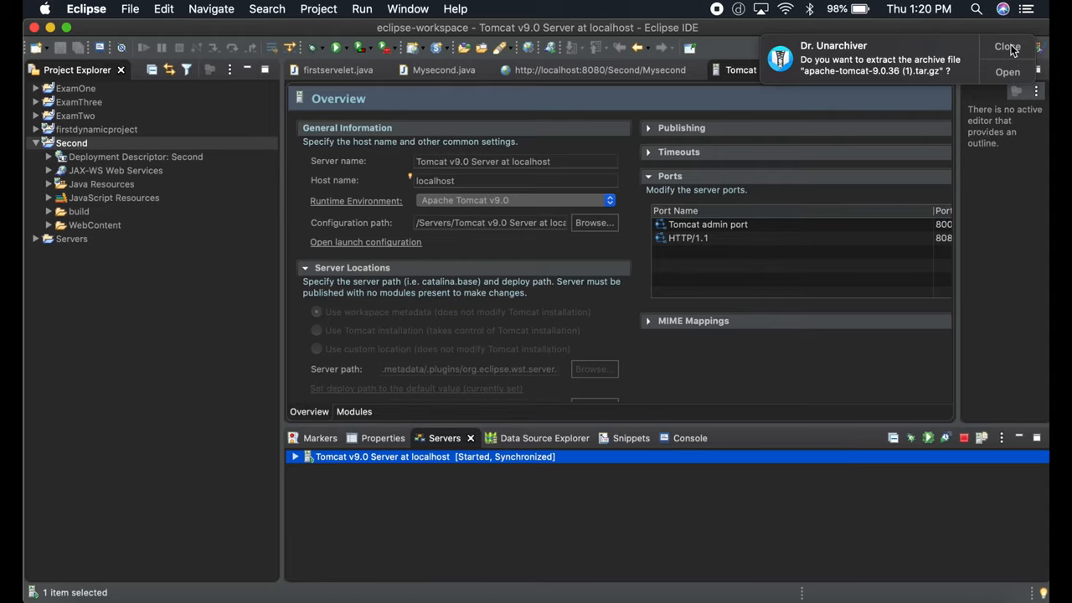
click(1005, 47)
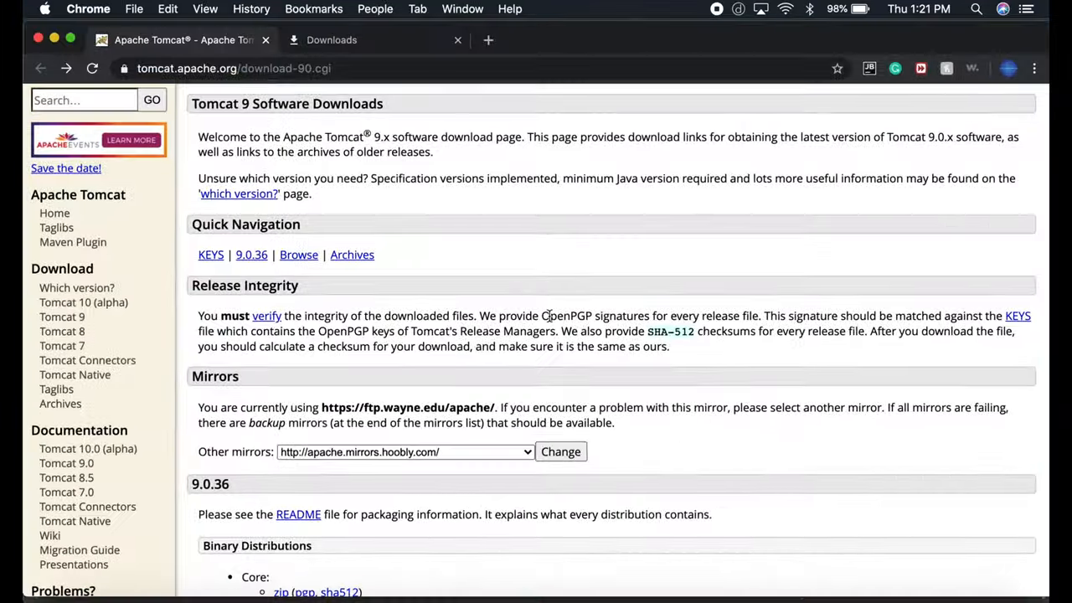
scroll(down, 3)
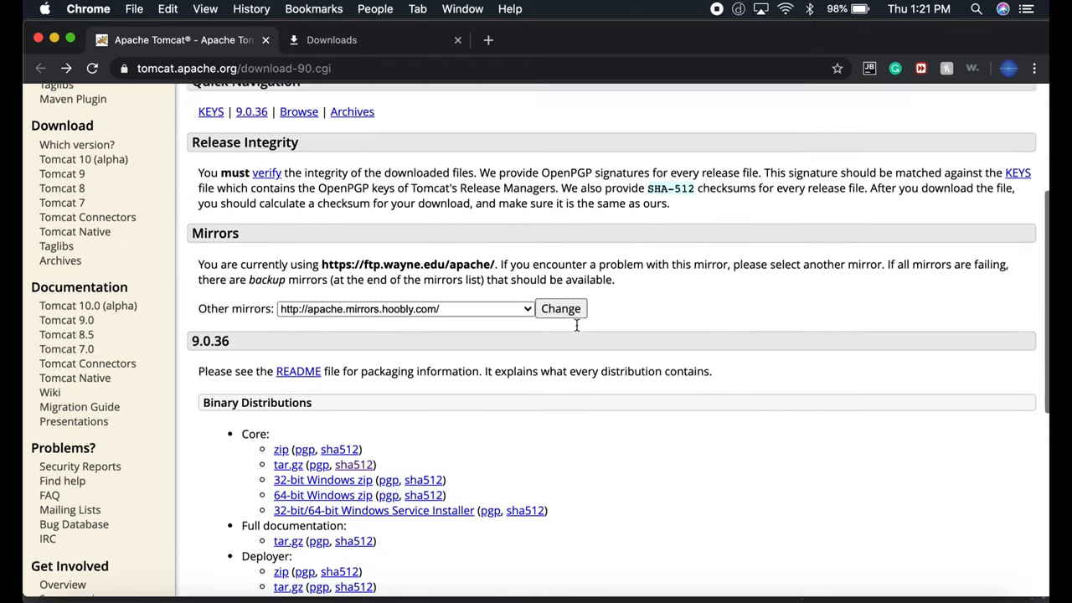
scroll(down, 3)
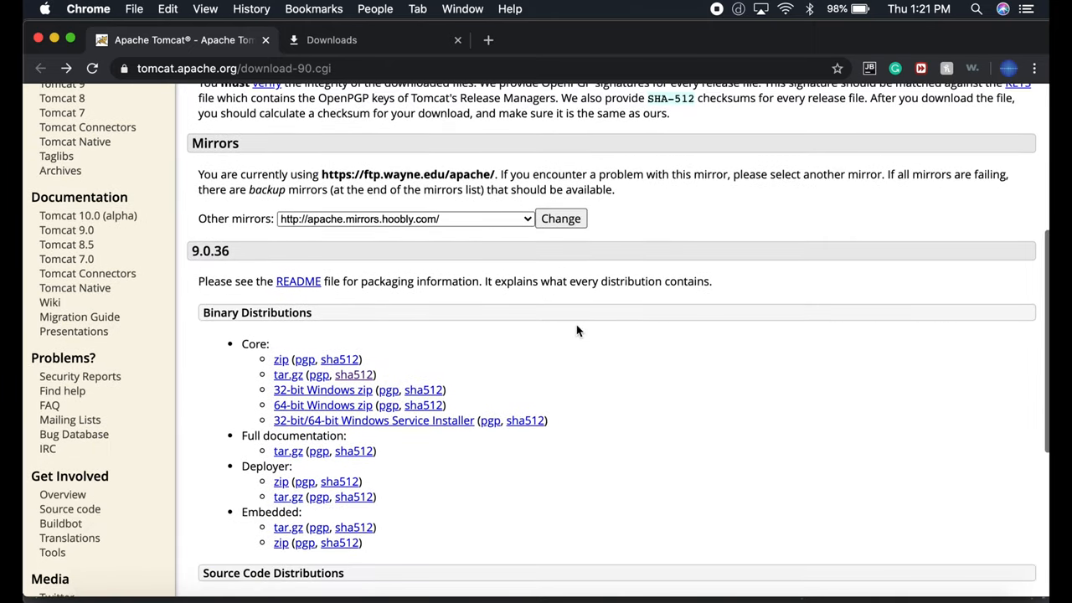
scroll(up, 3)
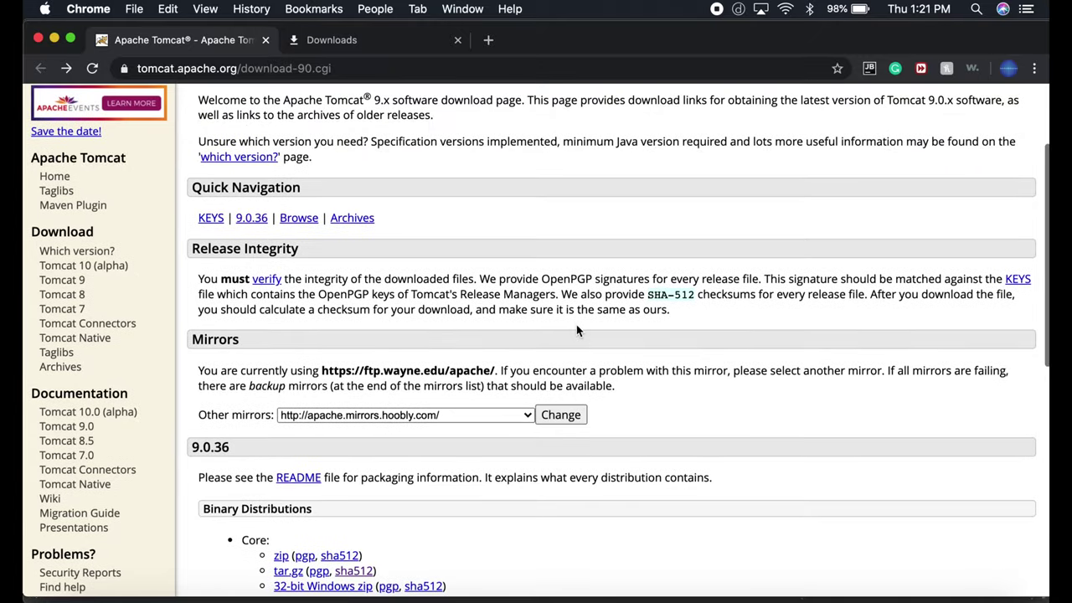
key(F3)
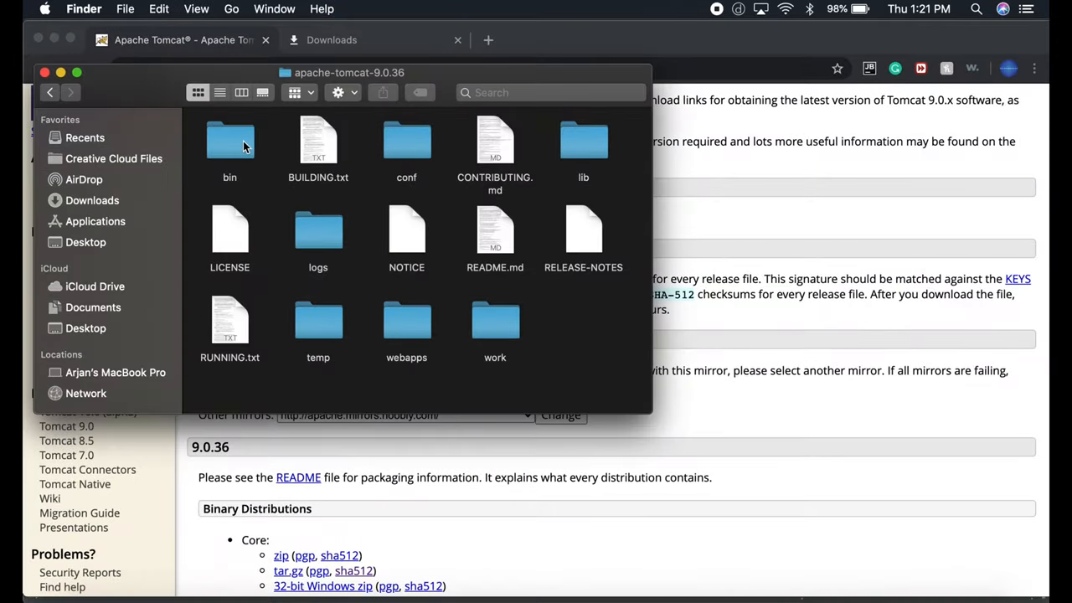
Open Tomcat's bin folder, select shutdown.sh, and launch a new Terminal window
double_click(230, 139)
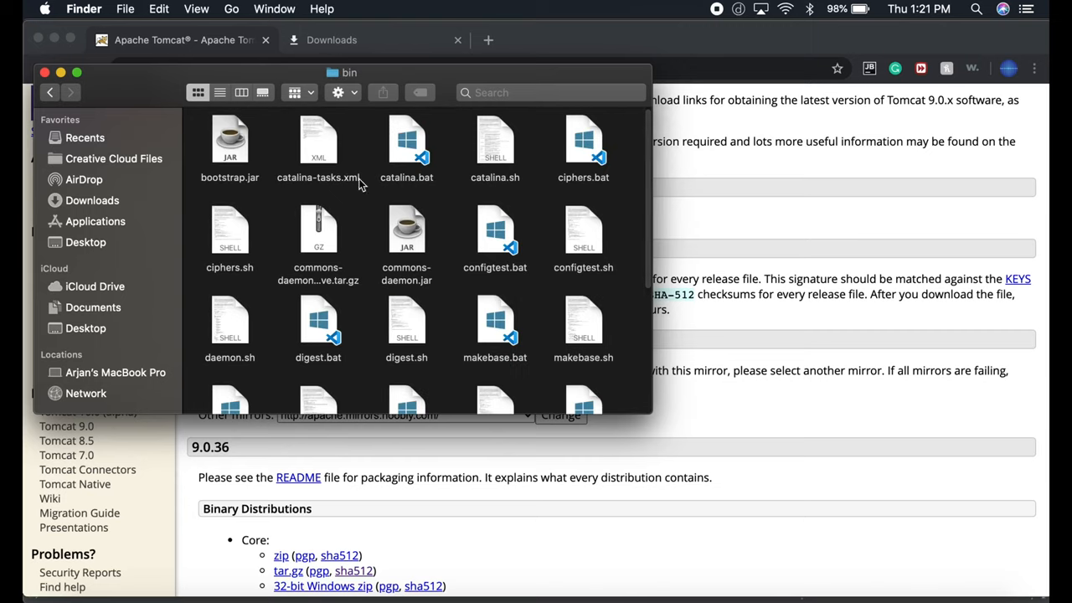
scroll(down, 3)
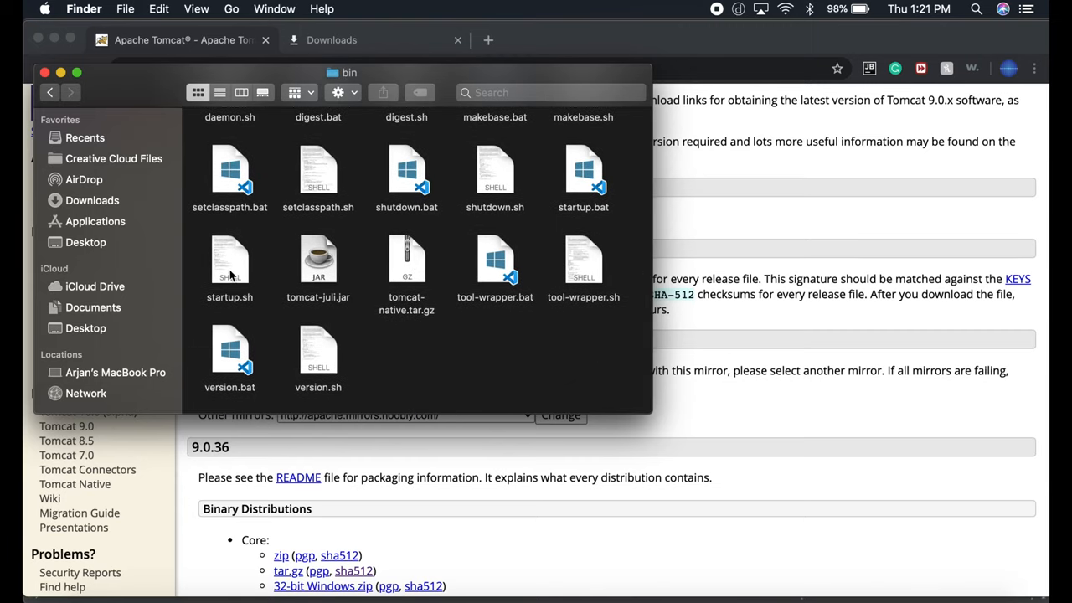
click(495, 167)
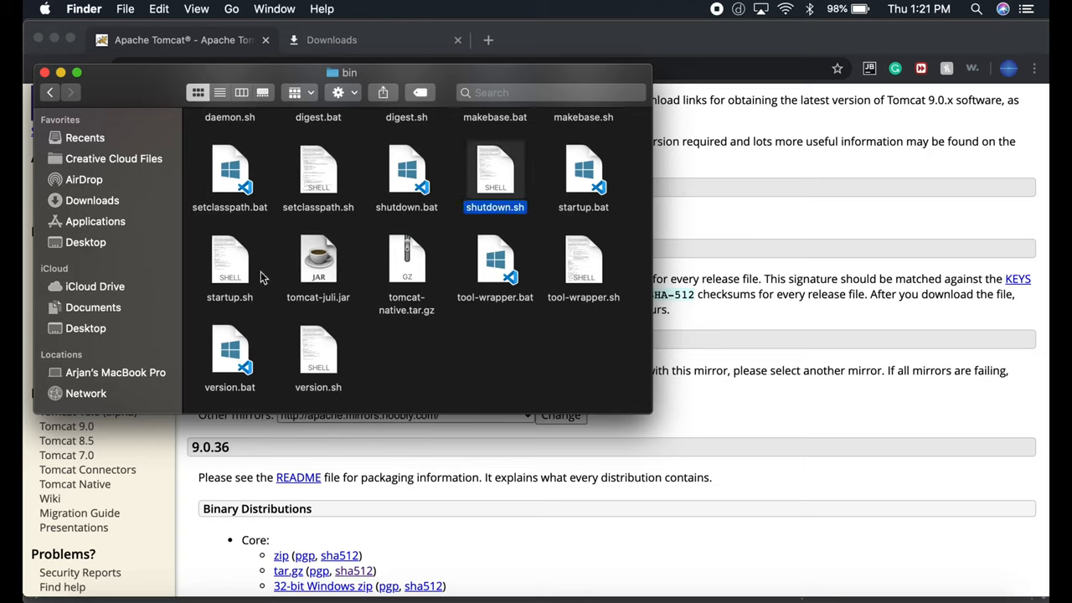
click(229, 259)
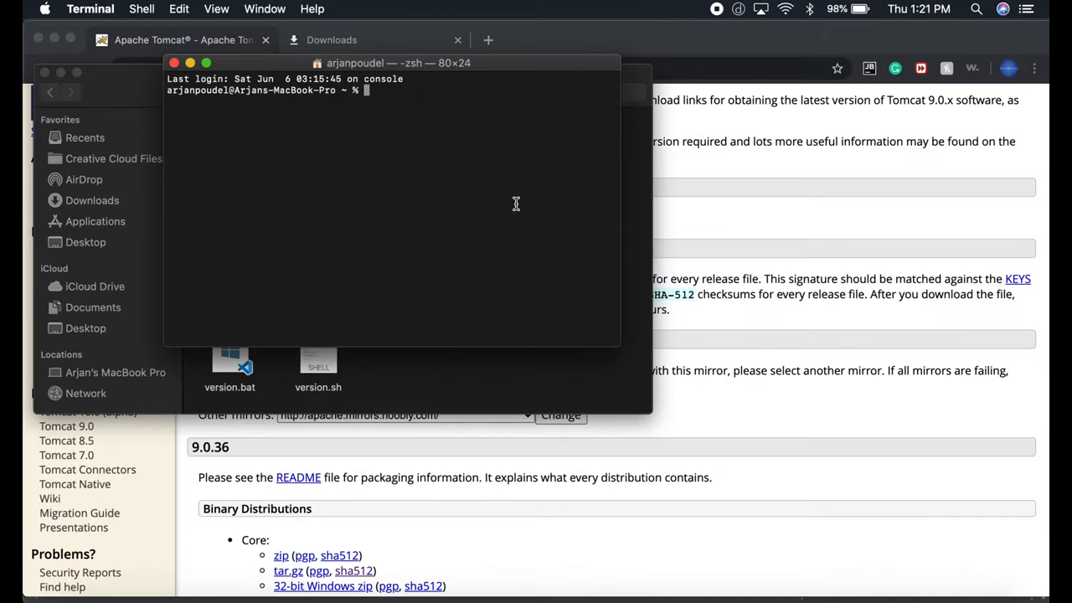
cd Terminal into the apache-tomcat-9.0.36 bin folder, then switch back to Eclipse's Mysecond.java tab
text(cd)
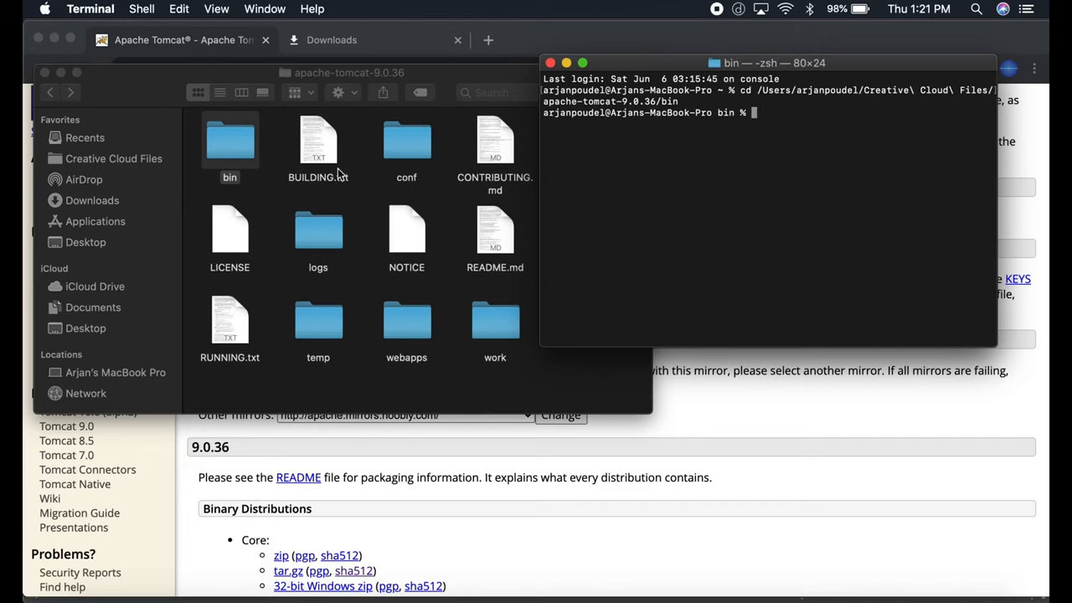
double_click(229, 140)
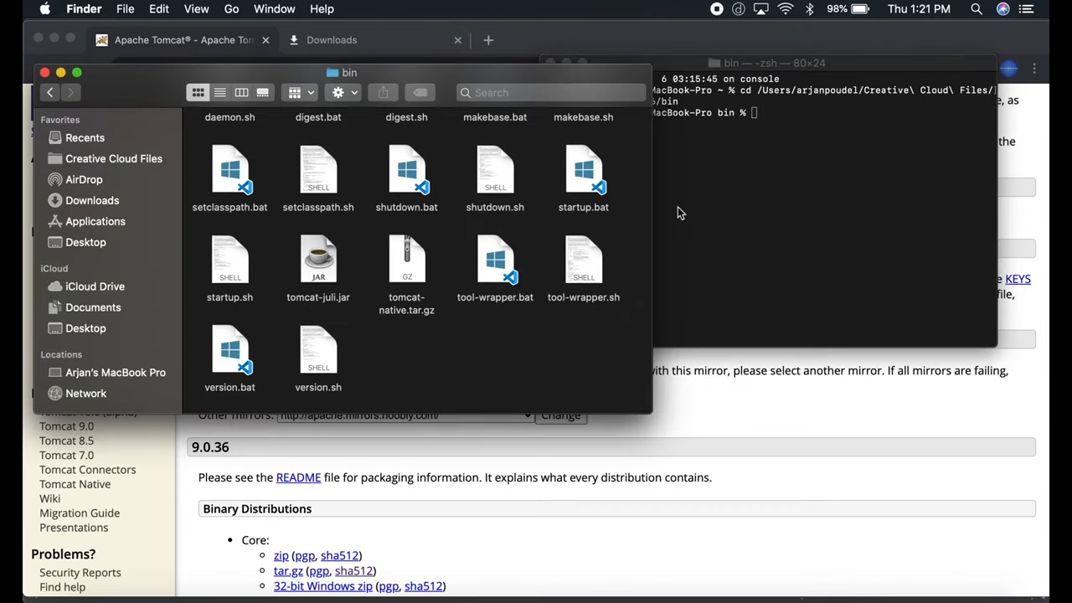
mouse_move(806, 221)
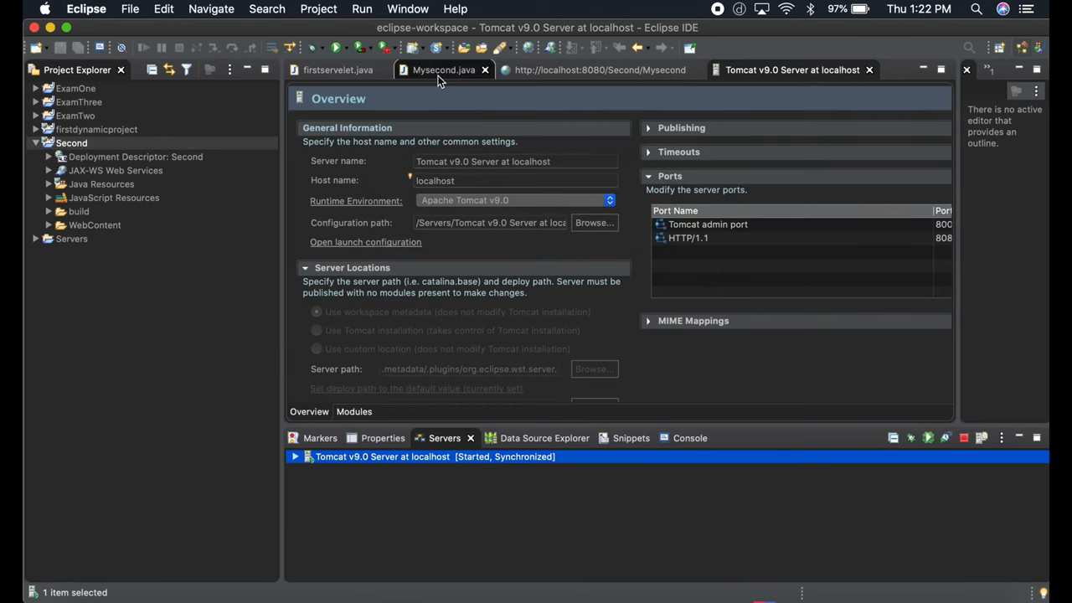
click(591, 69)
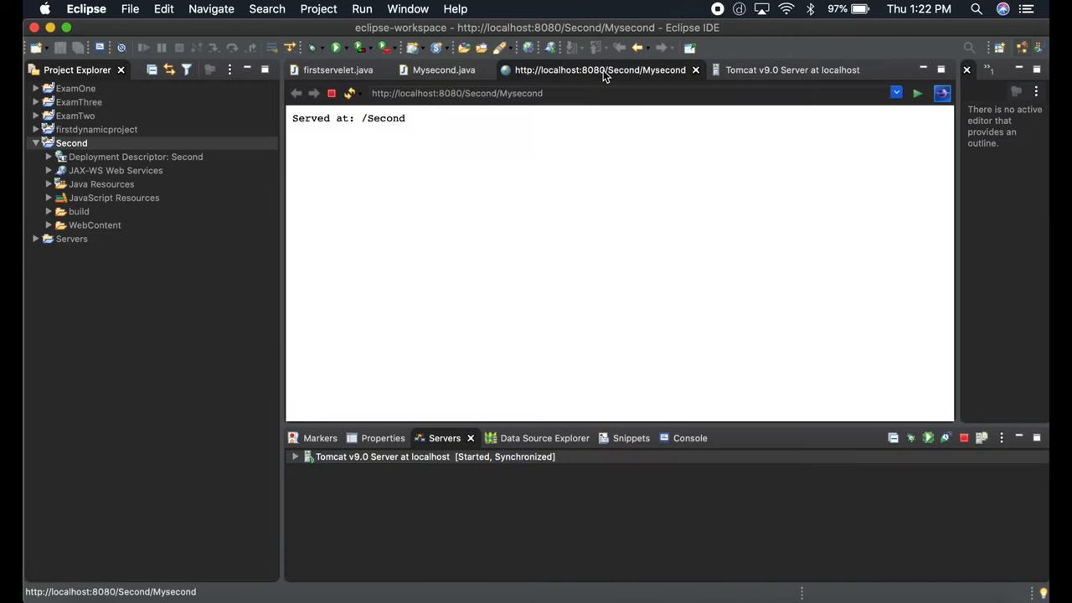
click(436, 70)
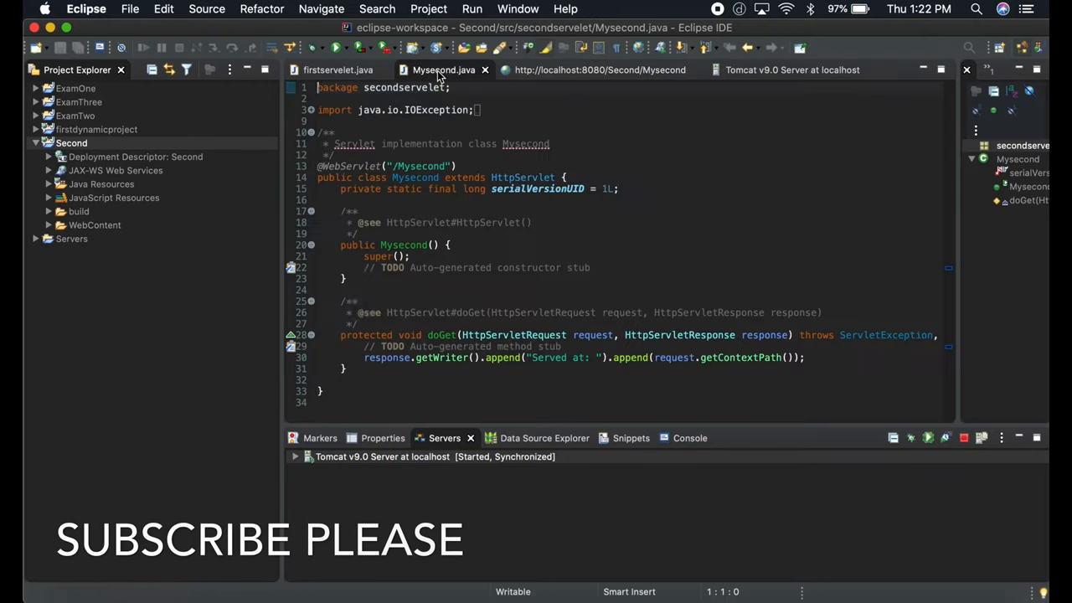